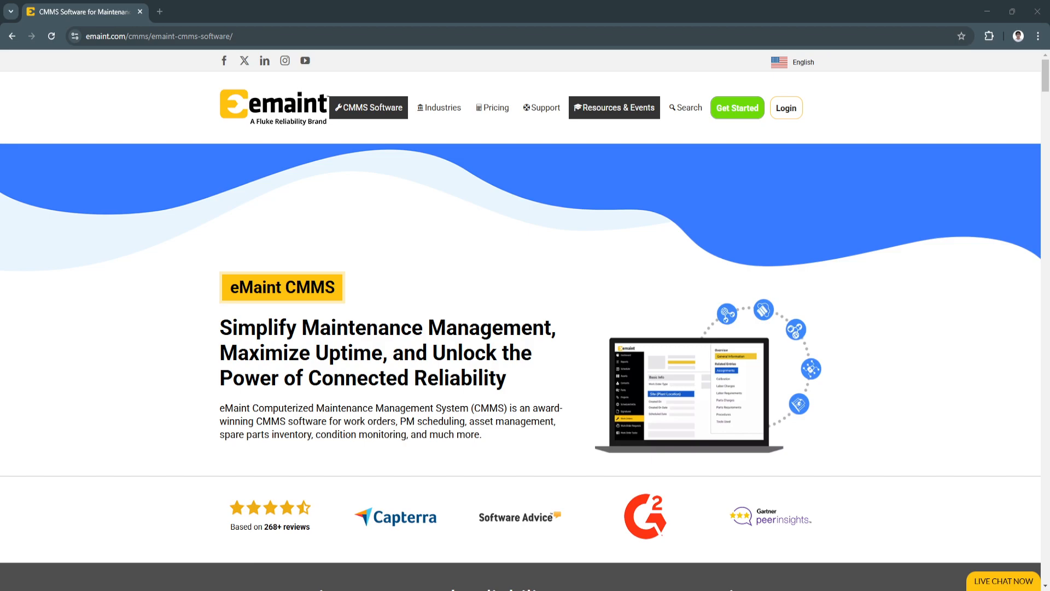
{"action": "scroll", "scroll_direction": "down", "scroll_amount": 3}
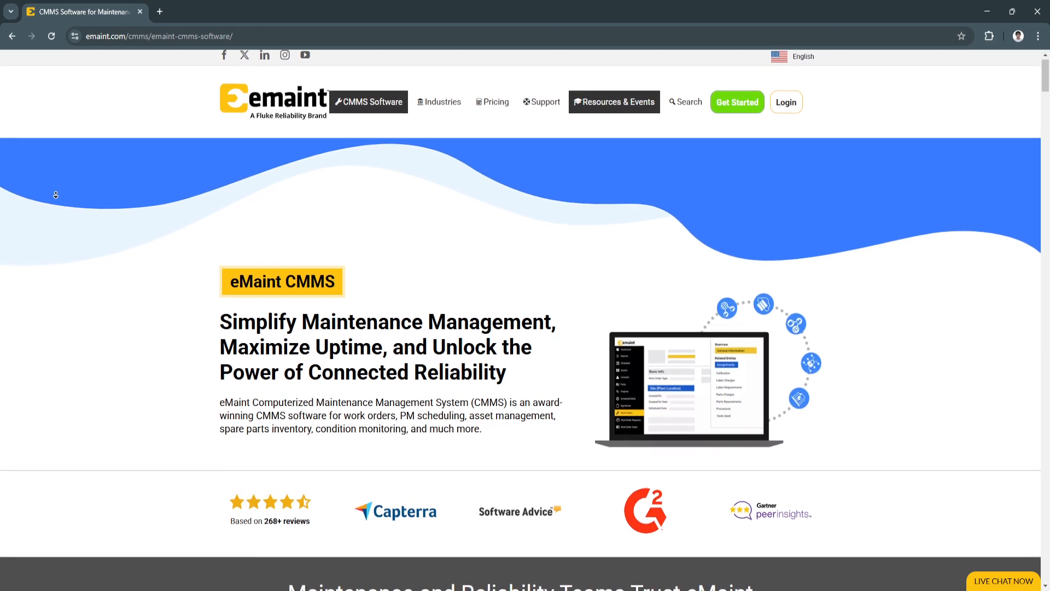
{"action": "scroll", "scroll_direction": "down", "scroll_amount": 3}
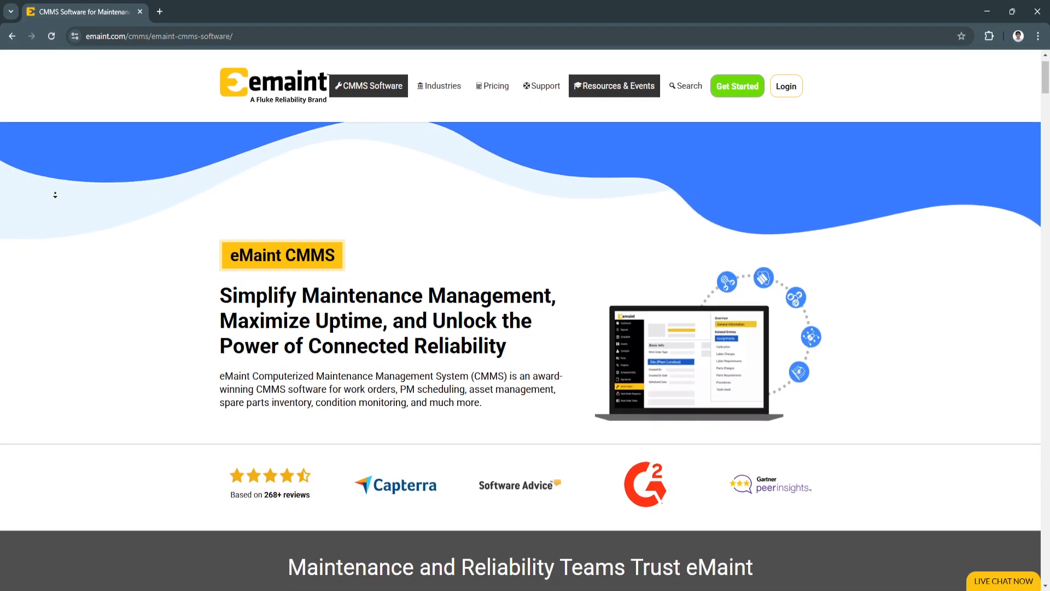
{"action": "scroll", "scroll_direction": "down", "scroll_amount": 3}
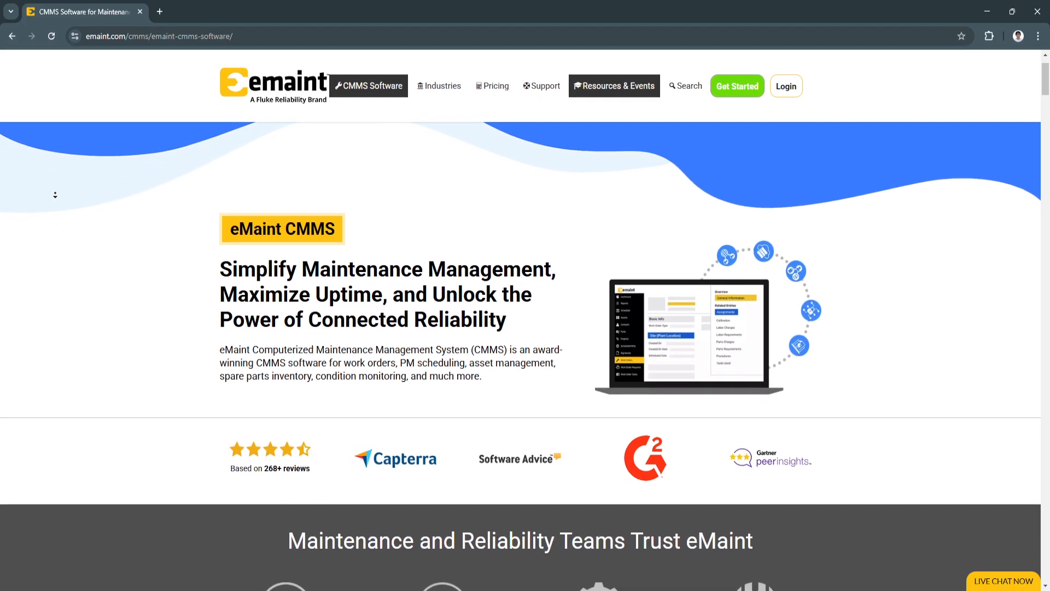
{"action": "scroll", "scroll_direction": "down", "scroll_amount": 3}
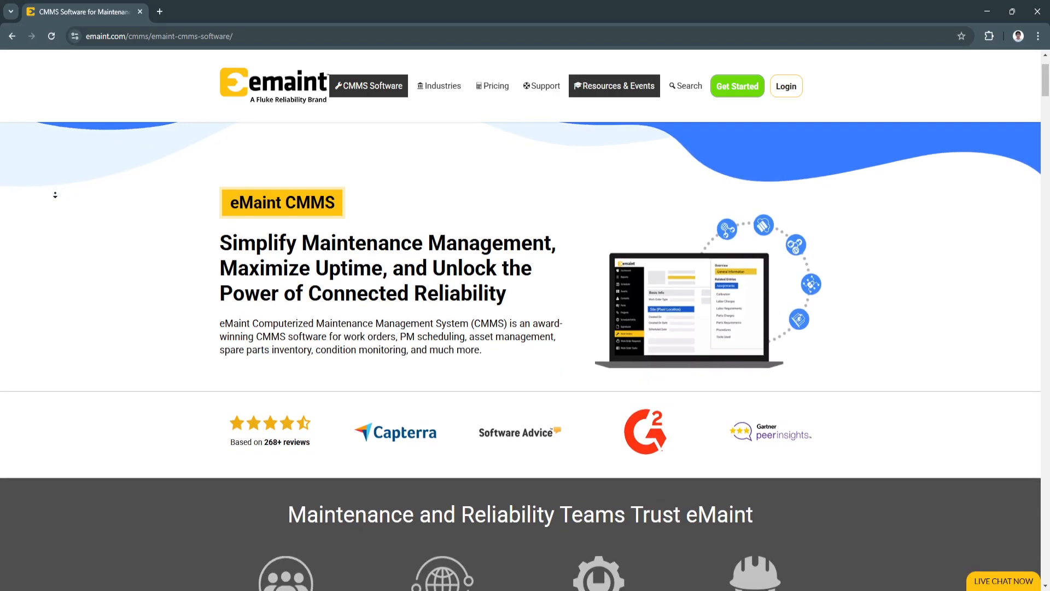
{"action": "scroll", "scroll_direction": "down", "scroll_amount": 3}
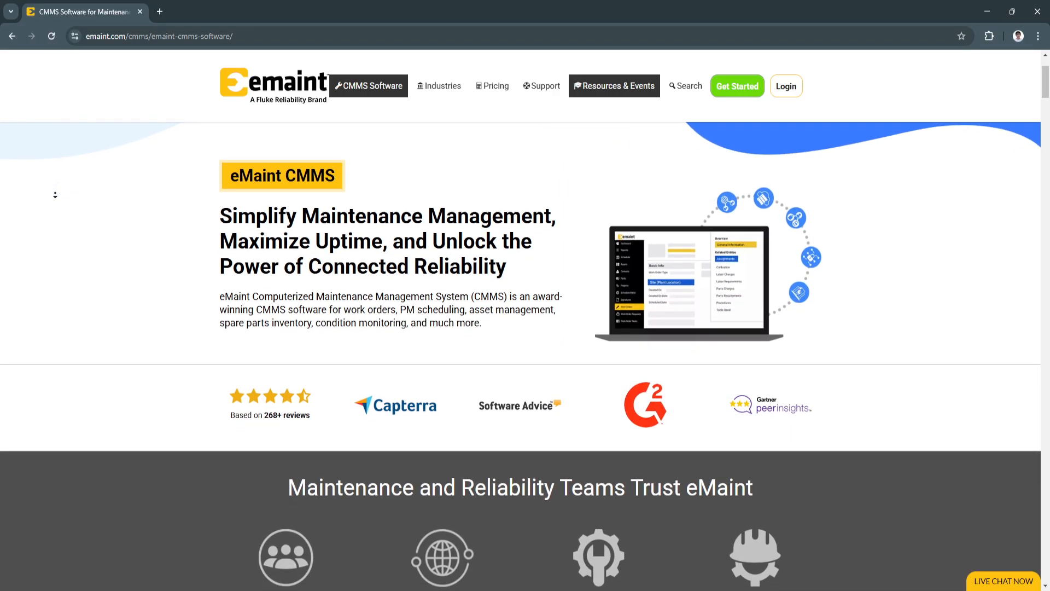
{"action": "scroll", "scroll_direction": "down", "scroll_amount": 3}
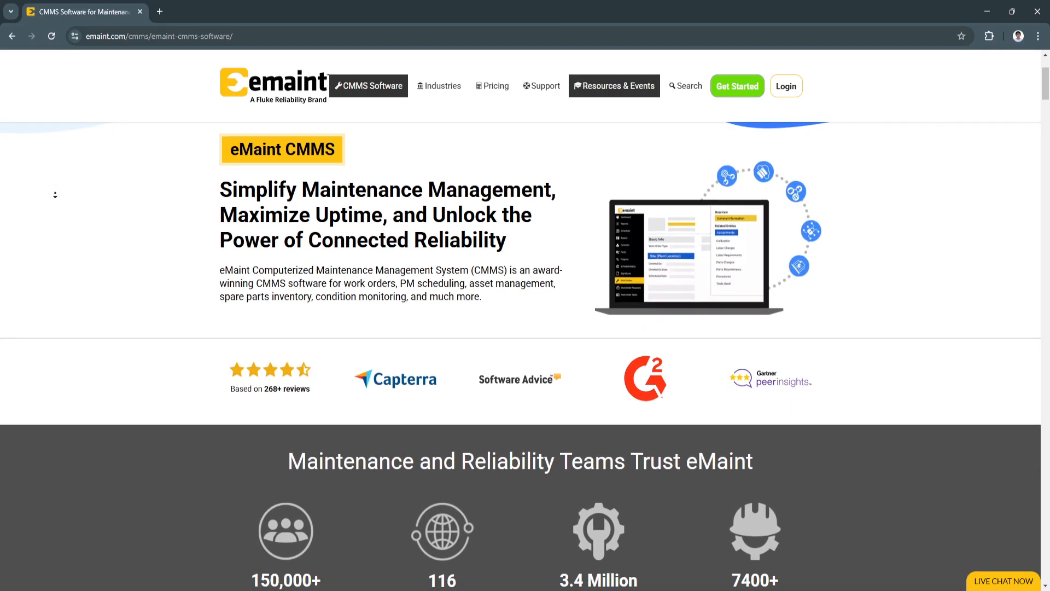
{"action": "scroll", "scroll_direction": "down", "scroll_amount": 3}
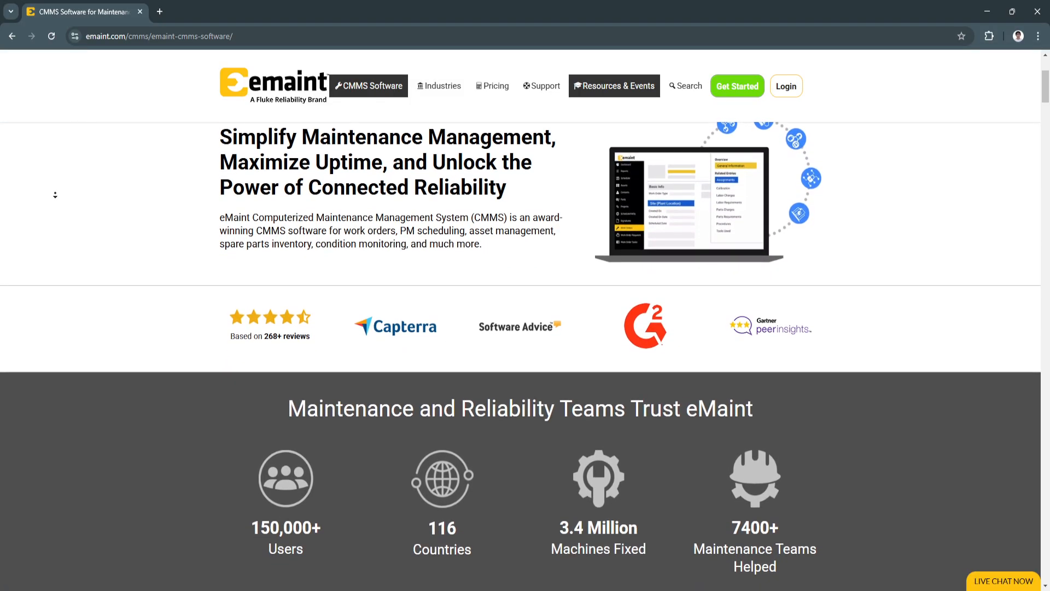
{"action": "scroll", "scroll_direction": "down", "scroll_amount": 3}
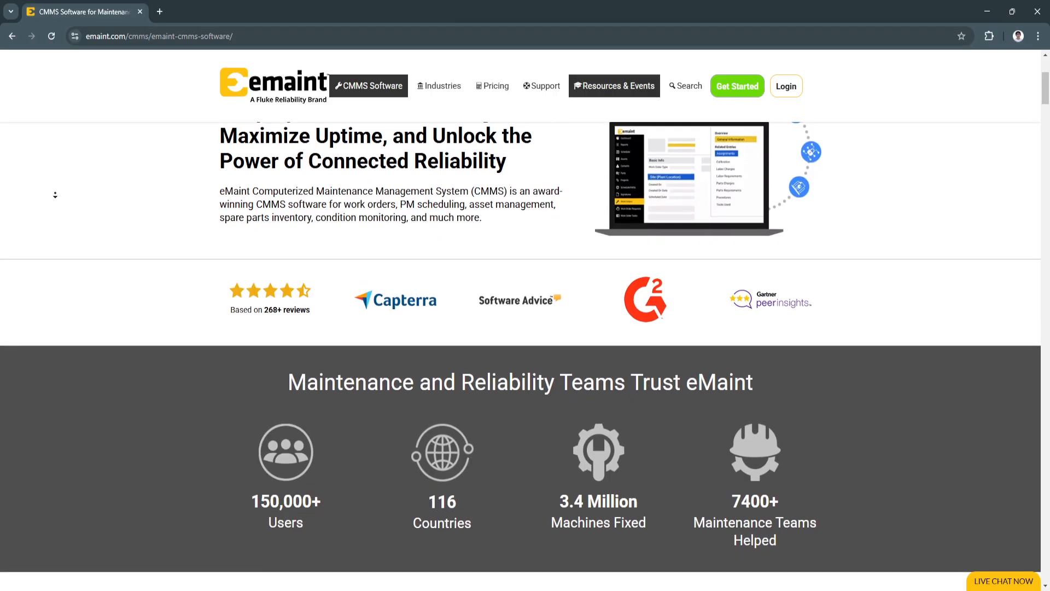
{"action": "scroll", "scroll_direction": "down", "scroll_amount": 3}
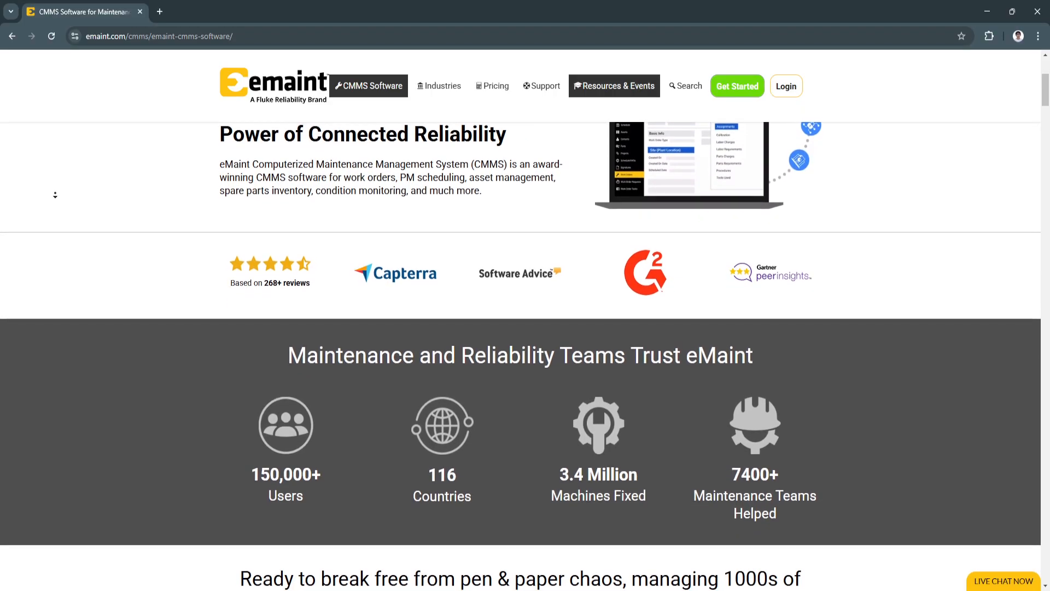
{"action": "scroll", "scroll_direction": "down", "scroll_amount": 3}
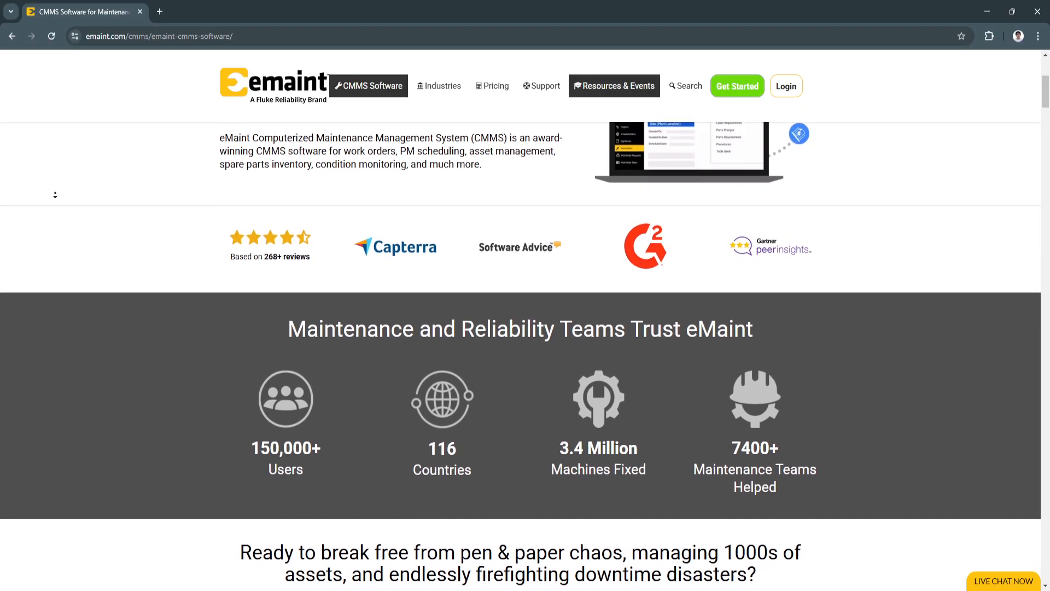
{"action": "scroll", "scroll_direction": "down", "scroll_amount": 3}
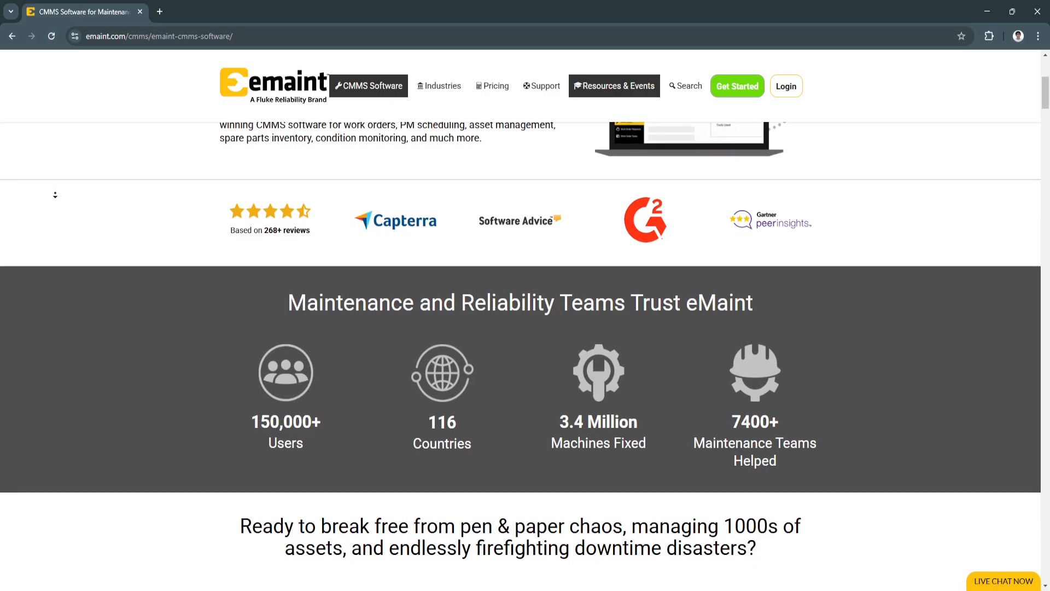
{"action": "scroll", "scroll_direction": "down", "scroll_amount": 3}
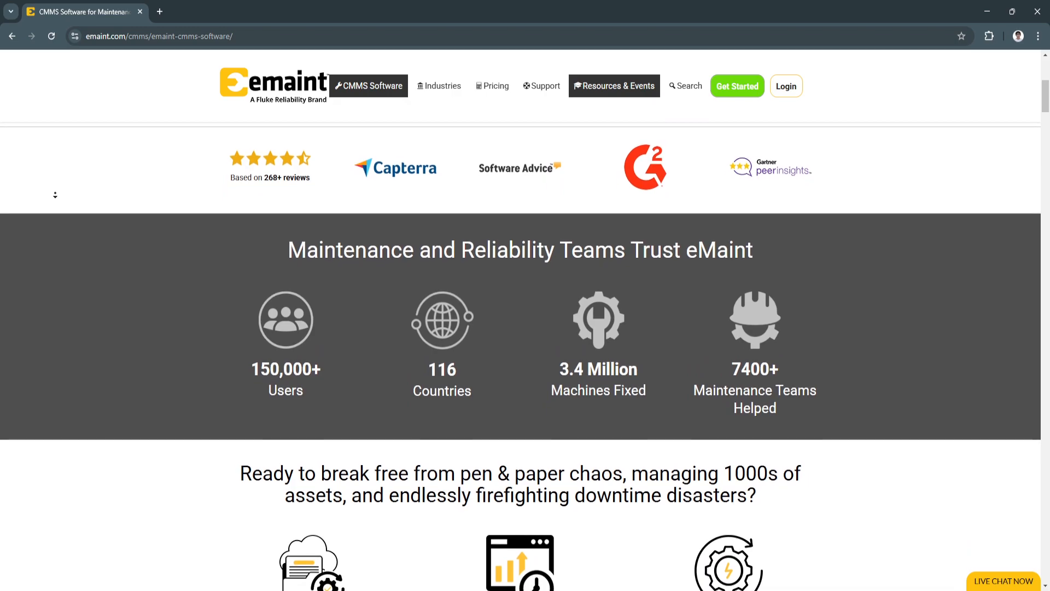
{"action": "scroll", "scroll_direction": "down", "scroll_amount": 3}
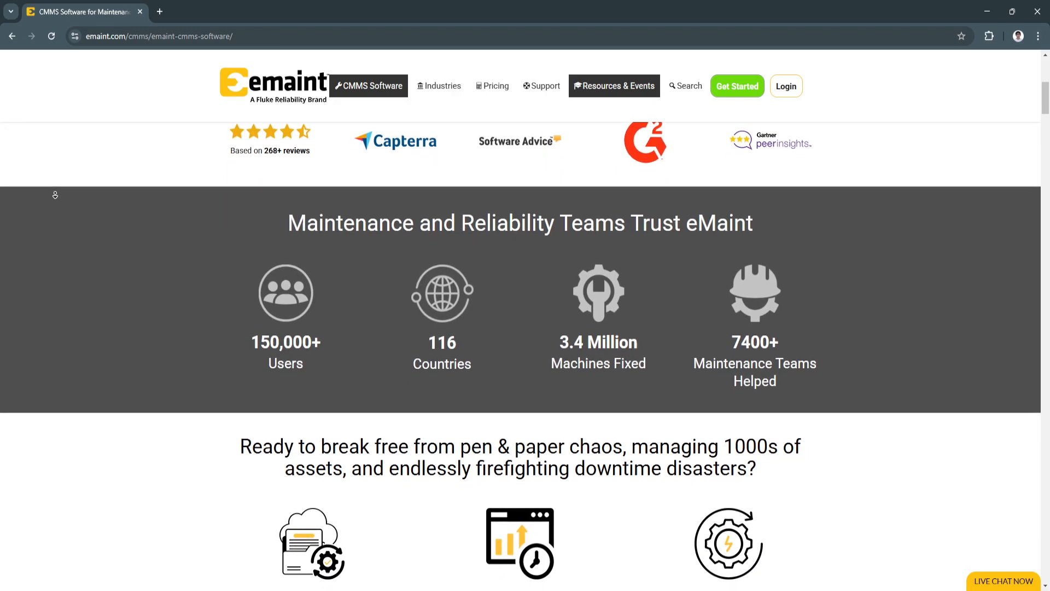
{"action": "scroll", "scroll_direction": "down", "scroll_amount": 3}
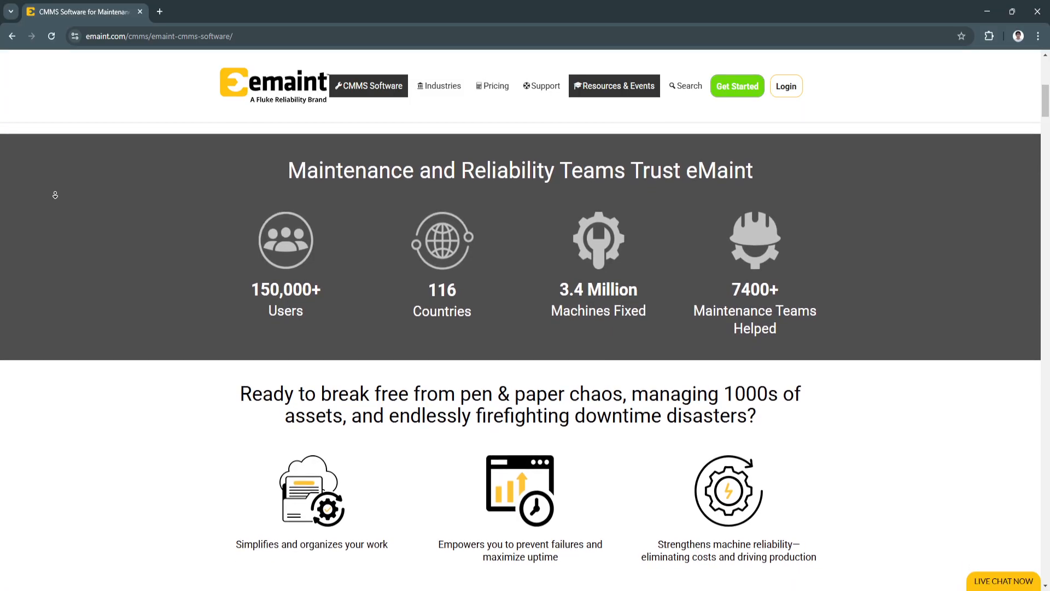
{"action": "scroll", "scroll_direction": "up", "scroll_amount": 3}
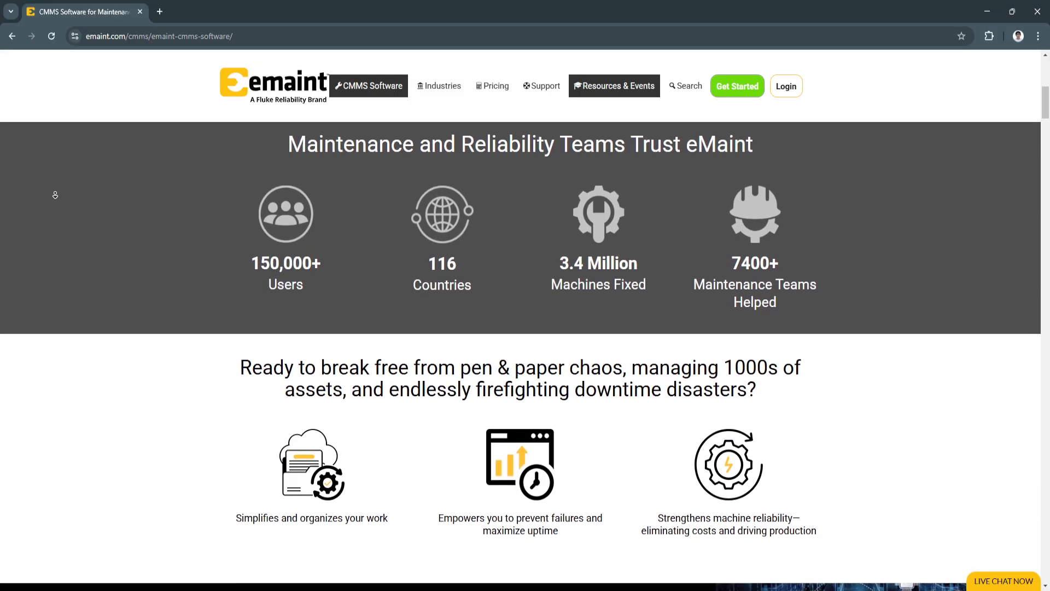
{"action": "scroll", "scroll_direction": "down", "scroll_amount": 3}
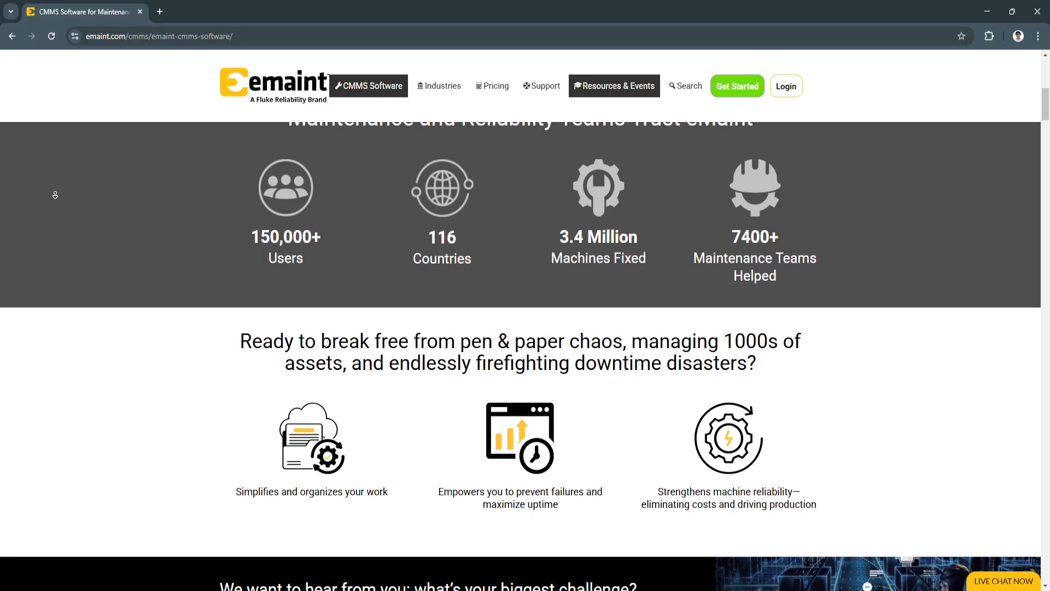
{"action": "scroll", "scroll_direction": "down", "scroll_amount": 3}
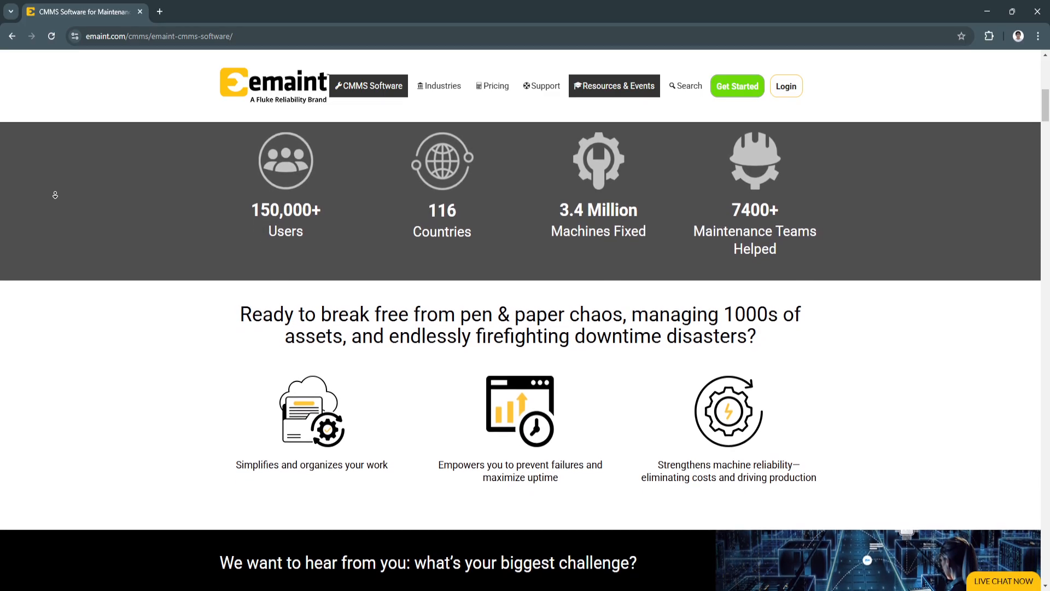
{"action": "scroll", "scroll_direction": "down", "scroll_amount": 3}
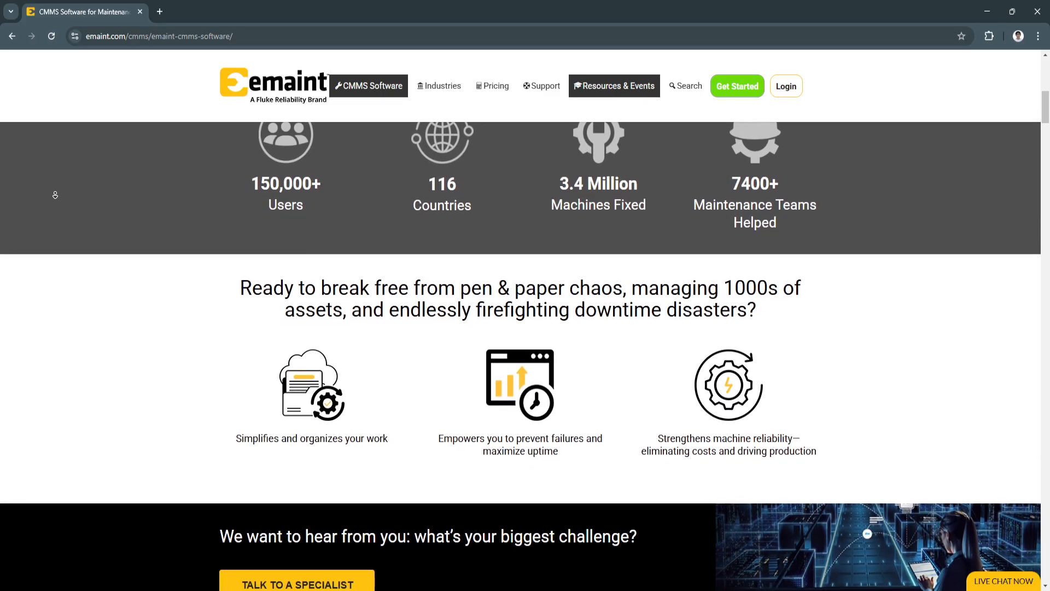
{"action": "scroll", "scroll_direction": "down", "scroll_amount": 3}
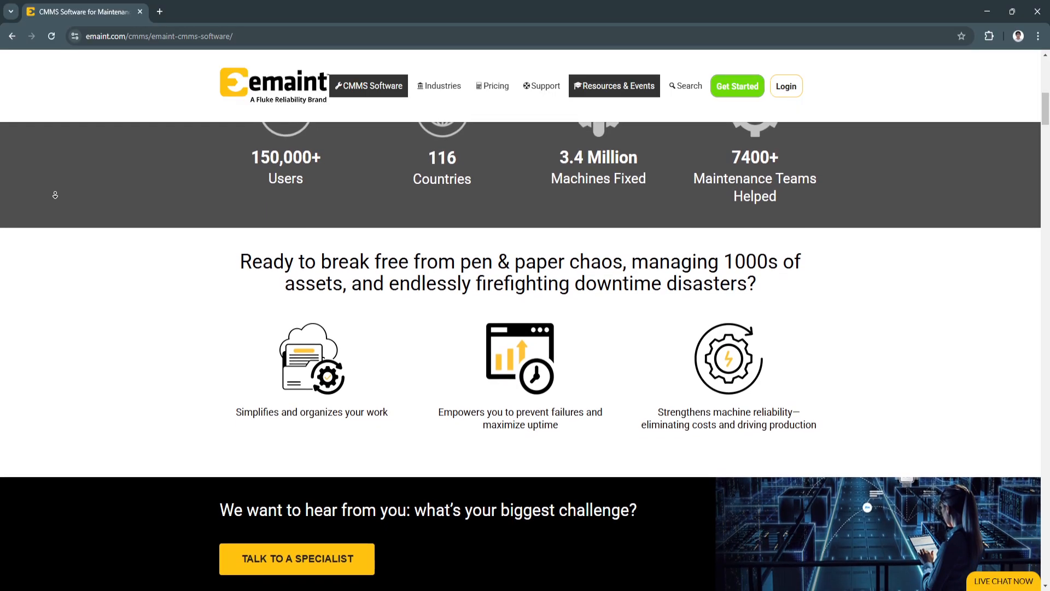
{"action": "scroll", "scroll_direction": "down", "scroll_amount": 3}
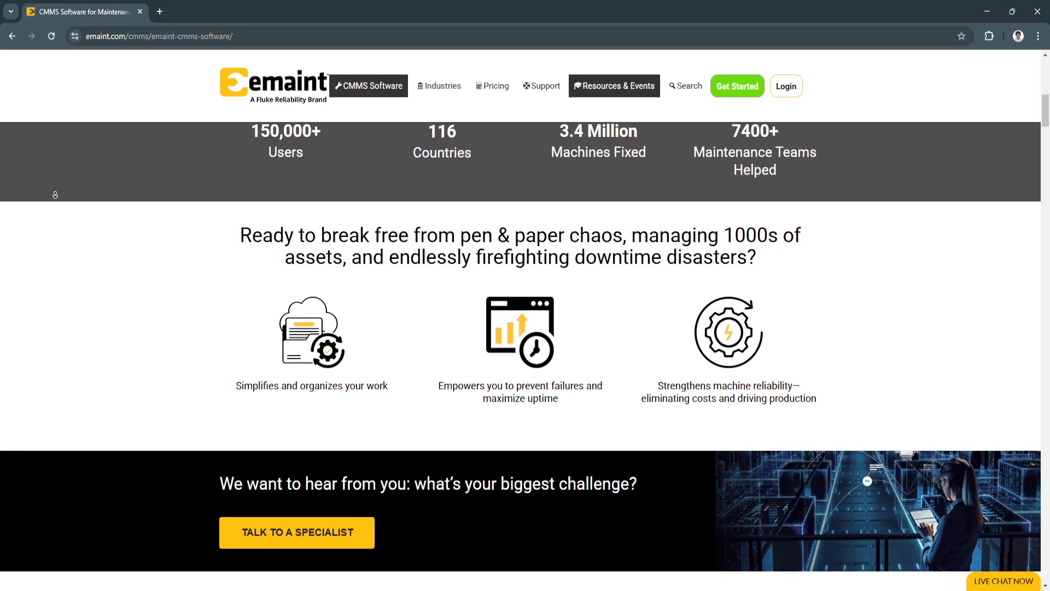
{"action": "scroll", "scroll_direction": "down", "scroll_amount": 3}
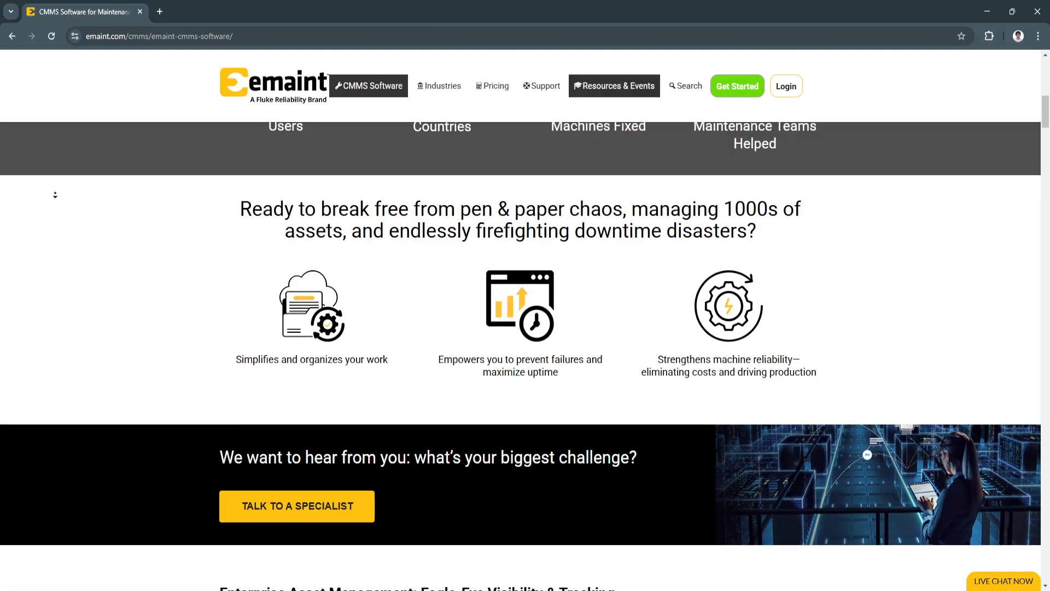
{"action": "scroll", "scroll_direction": "down", "scroll_amount": 3}
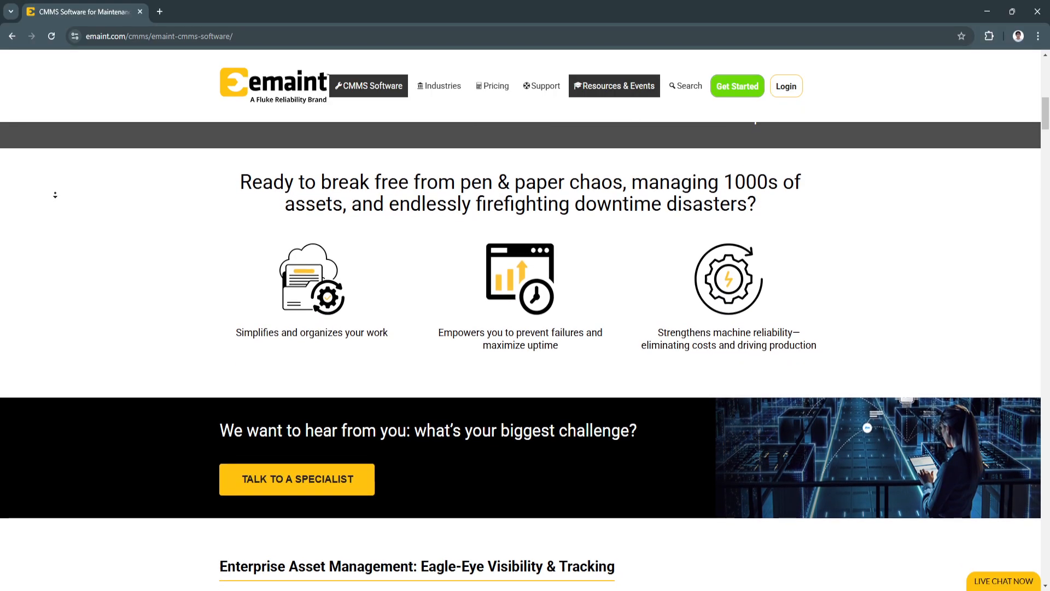
{"action": "scroll", "scroll_direction": "down", "scroll_amount": 3}
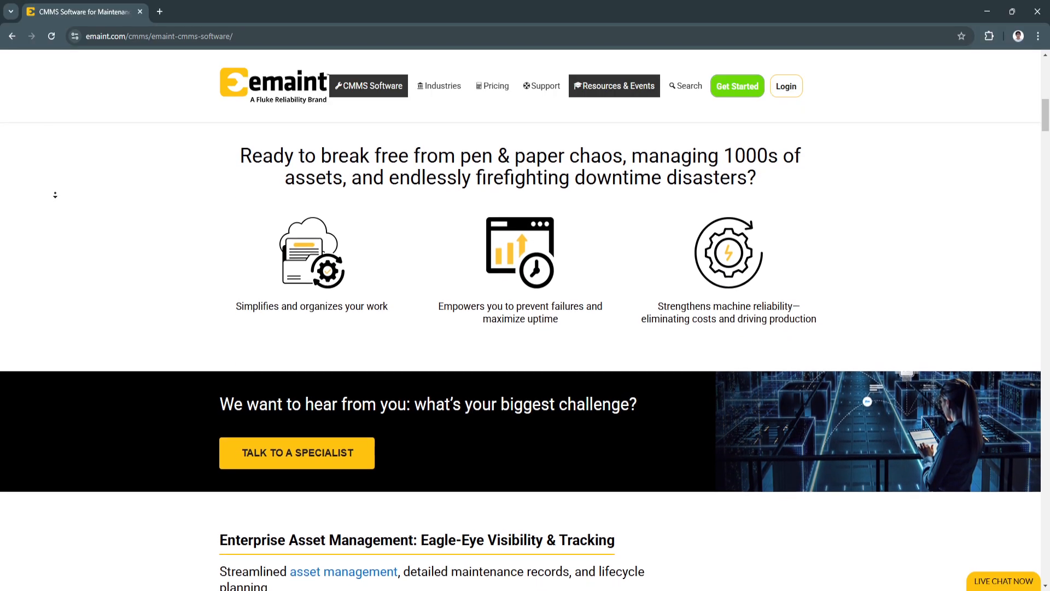
{"action": "scroll", "scroll_direction": "down", "scroll_amount": 3}
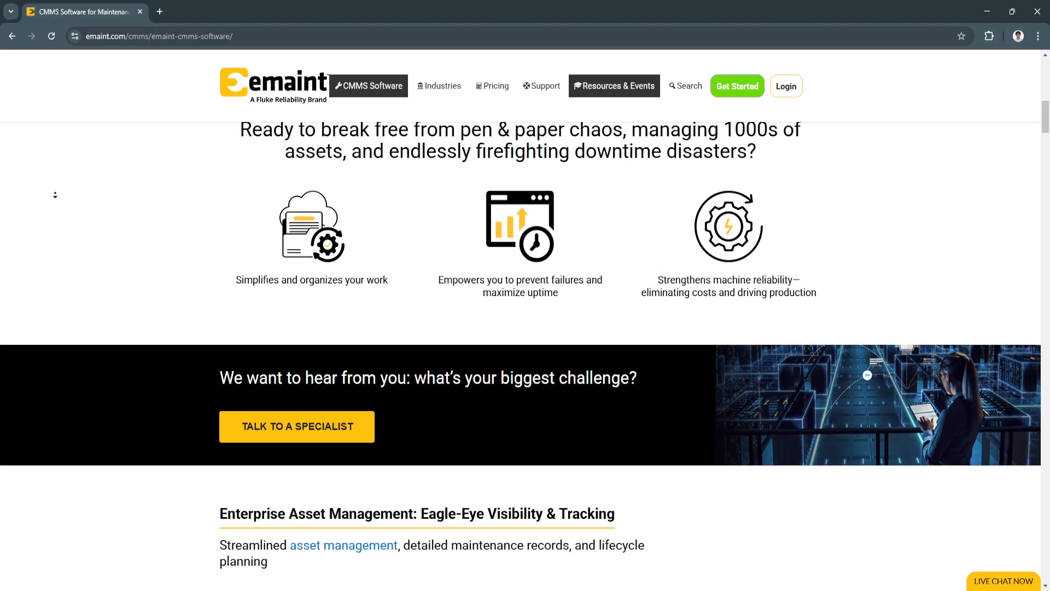
{"action": "scroll", "scroll_direction": "down", "scroll_amount": 3}
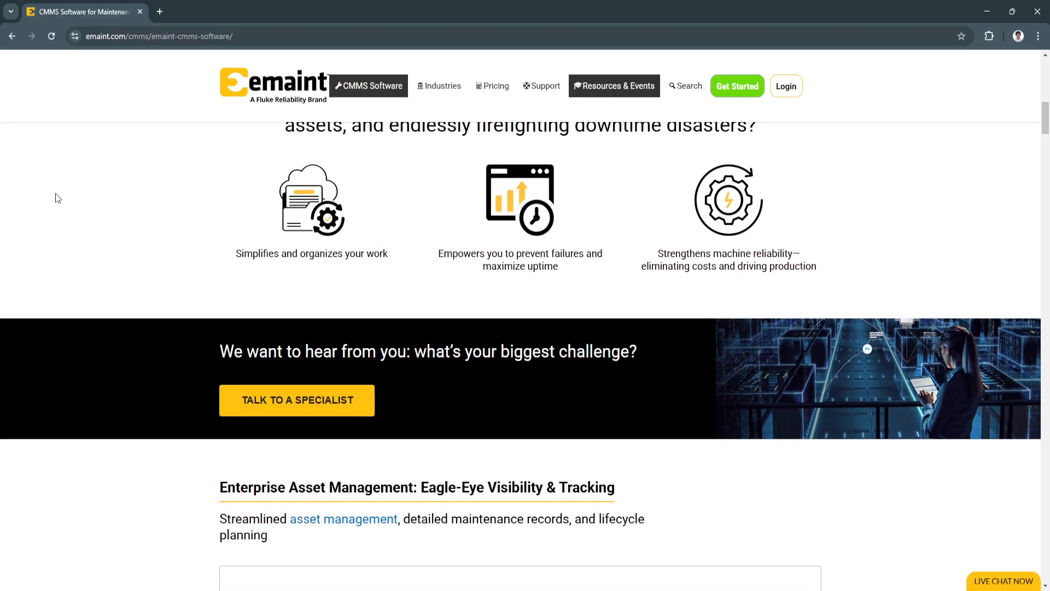
{"action": "scroll", "scroll_direction": "down", "scroll_amount": 3}
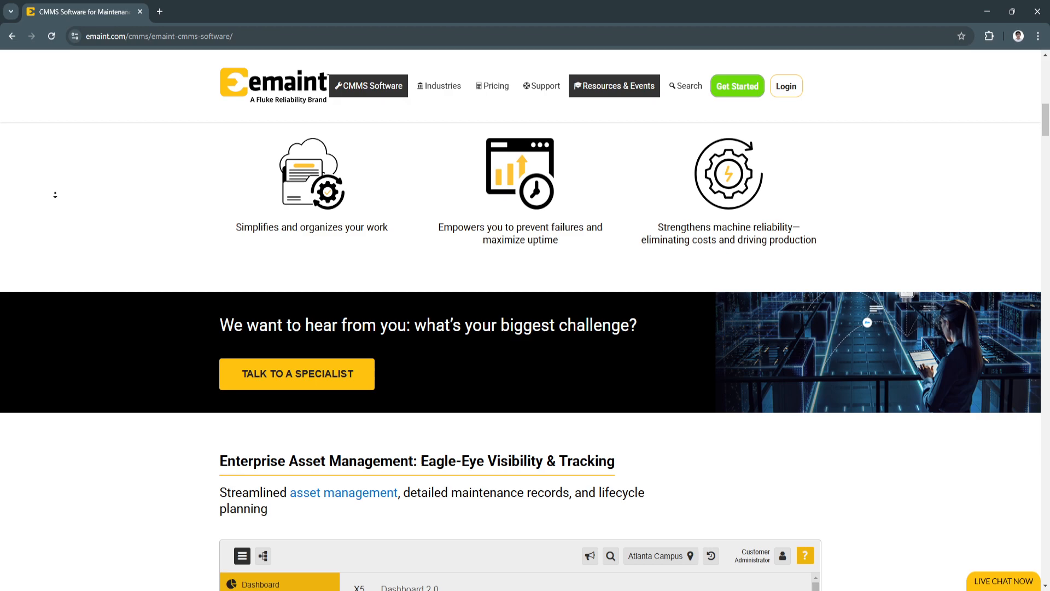
{"action": "scroll", "scroll_direction": "down", "scroll_amount": 3}
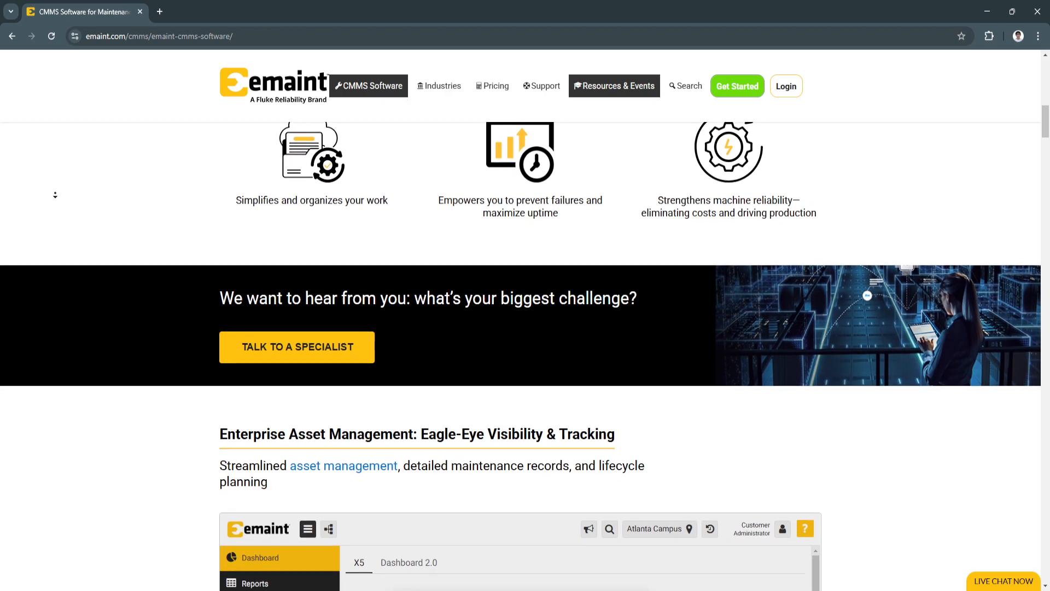
{"action": "scroll", "scroll_direction": "down", "scroll_amount": 3}
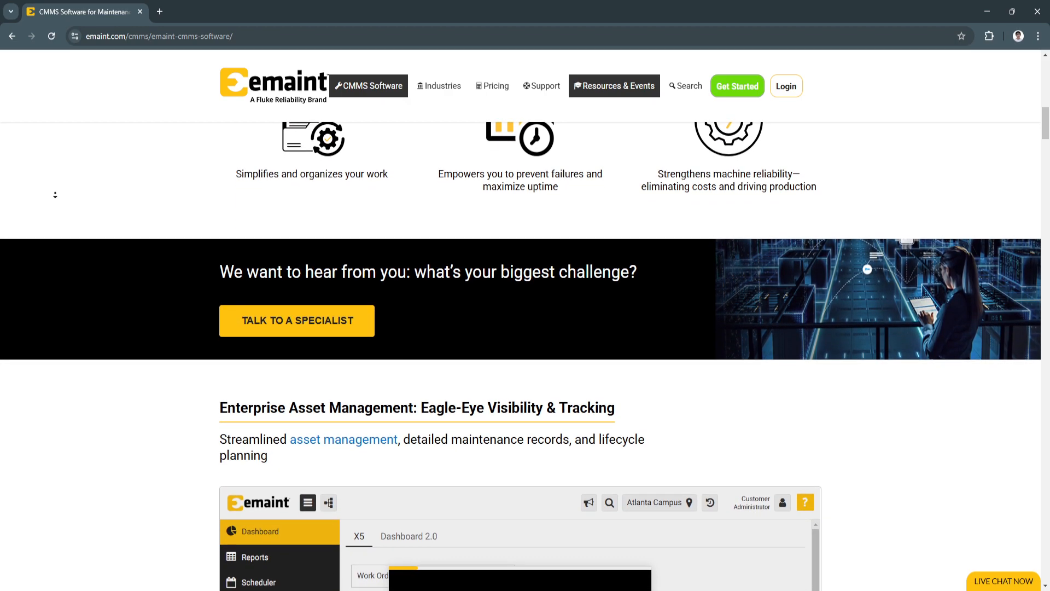
{"action": "scroll", "scroll_direction": "down", "scroll_amount": 3}
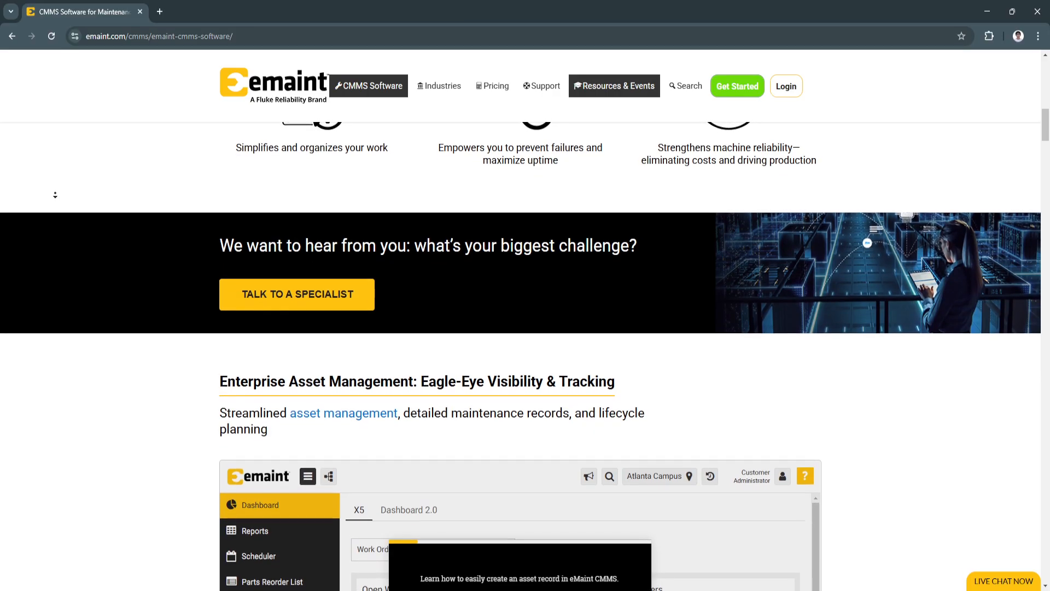
{"action": "scroll", "scroll_direction": "down", "scroll_amount": 3}
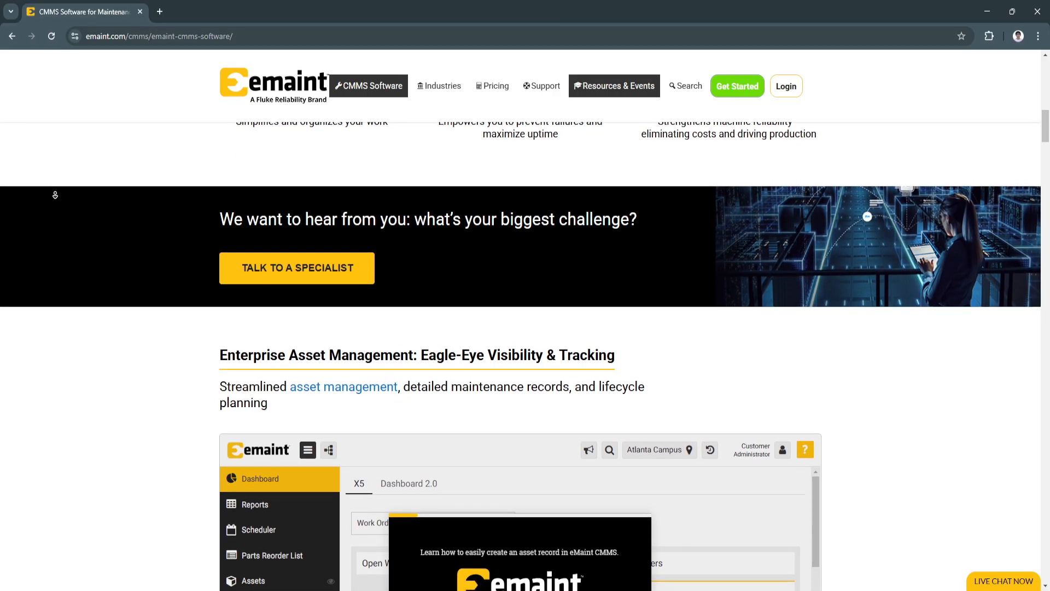
{"action": "scroll", "scroll_direction": "down", "scroll_amount": 3}
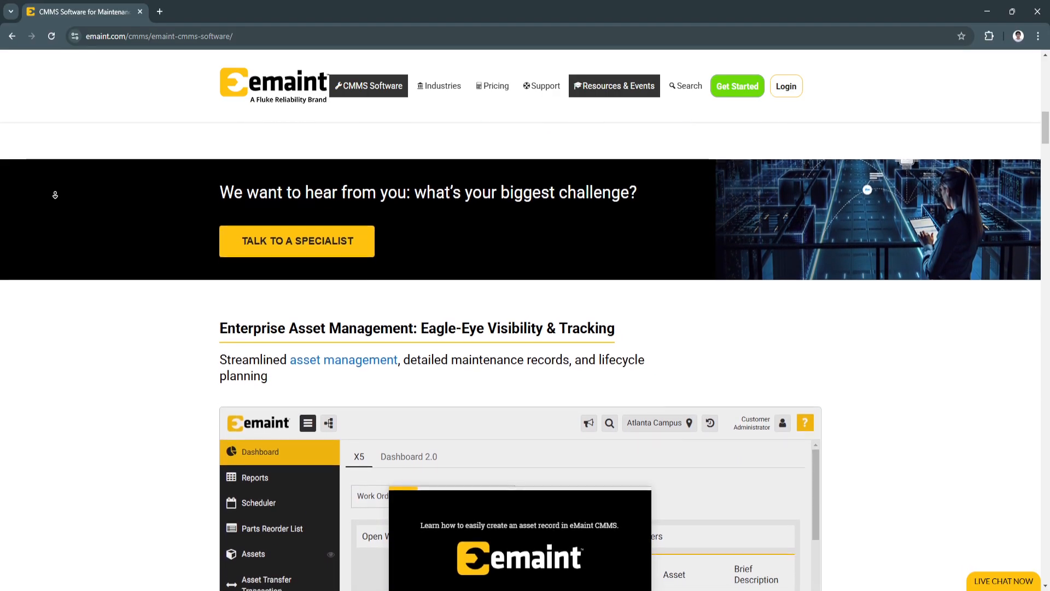
{"action": "scroll", "scroll_direction": "up", "scroll_amount": 3}
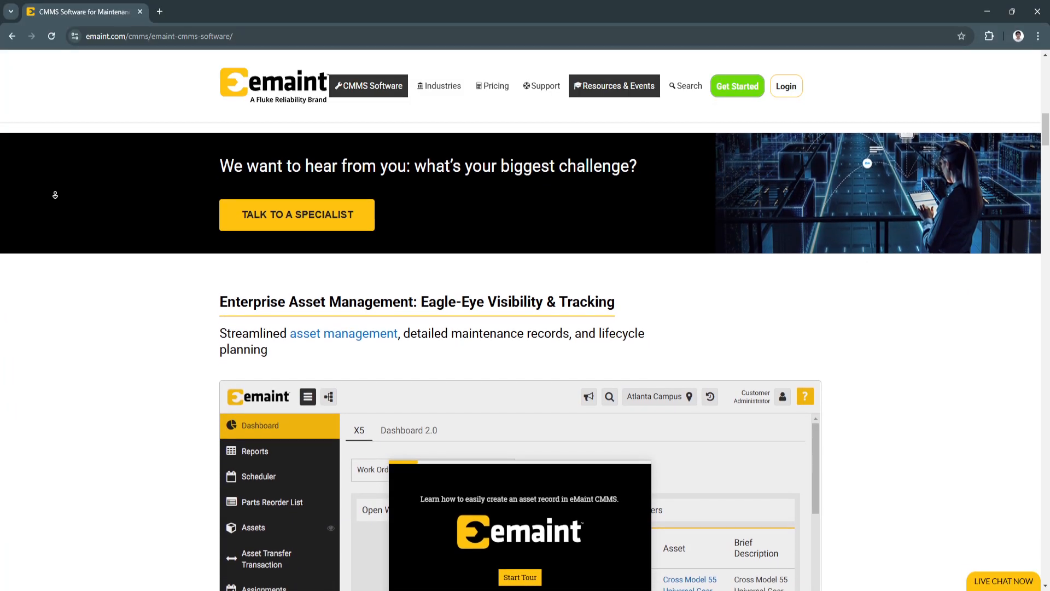
{"action": "scroll", "scroll_direction": "down", "scroll_amount": 3}
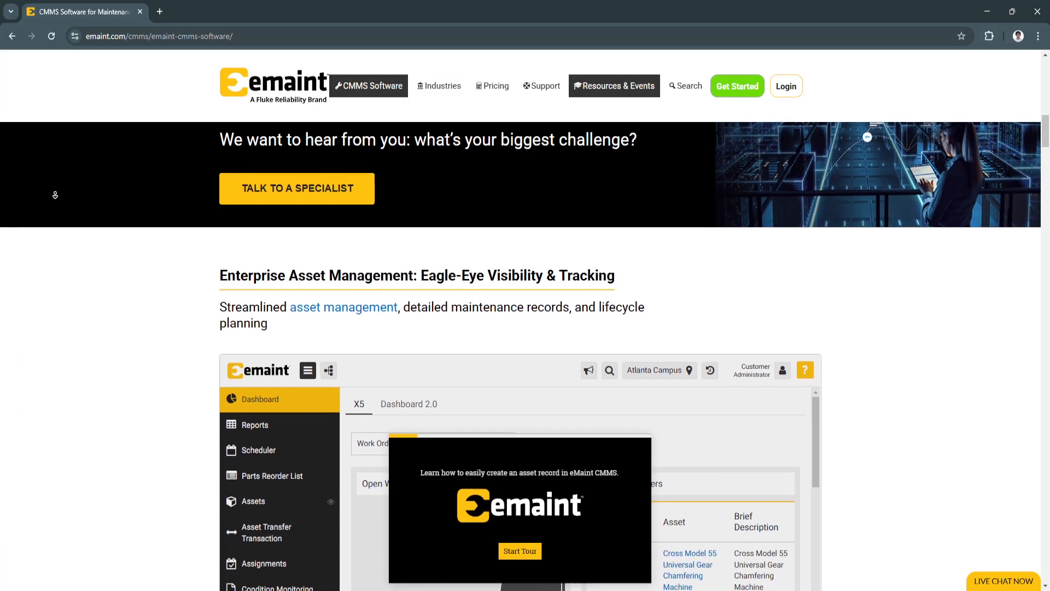
{"action": "scroll", "scroll_direction": "down", "scroll_amount": 3}
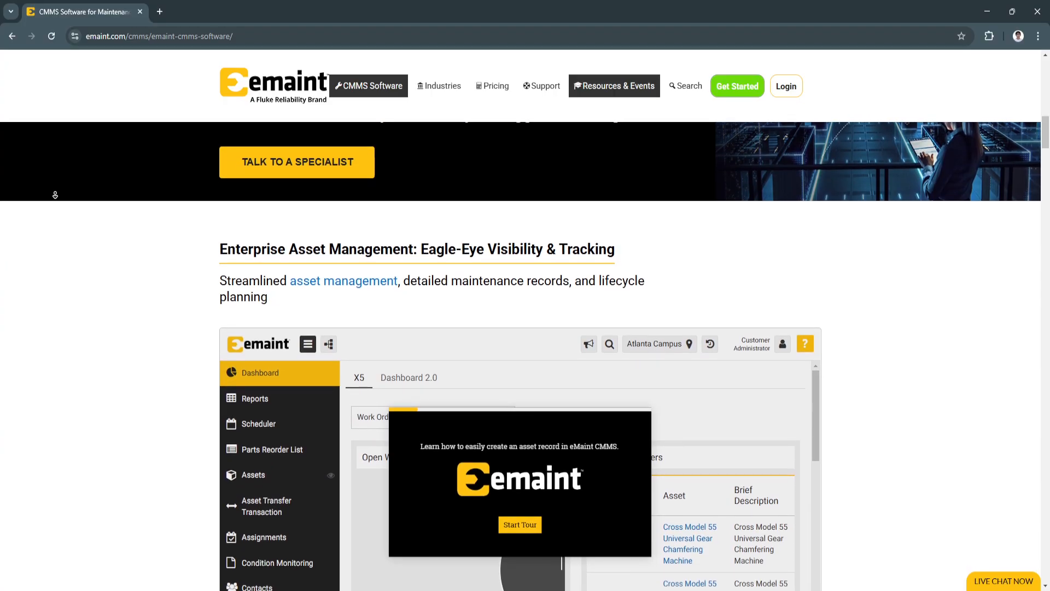
{"action": "scroll", "scroll_direction": "down", "scroll_amount": 3}
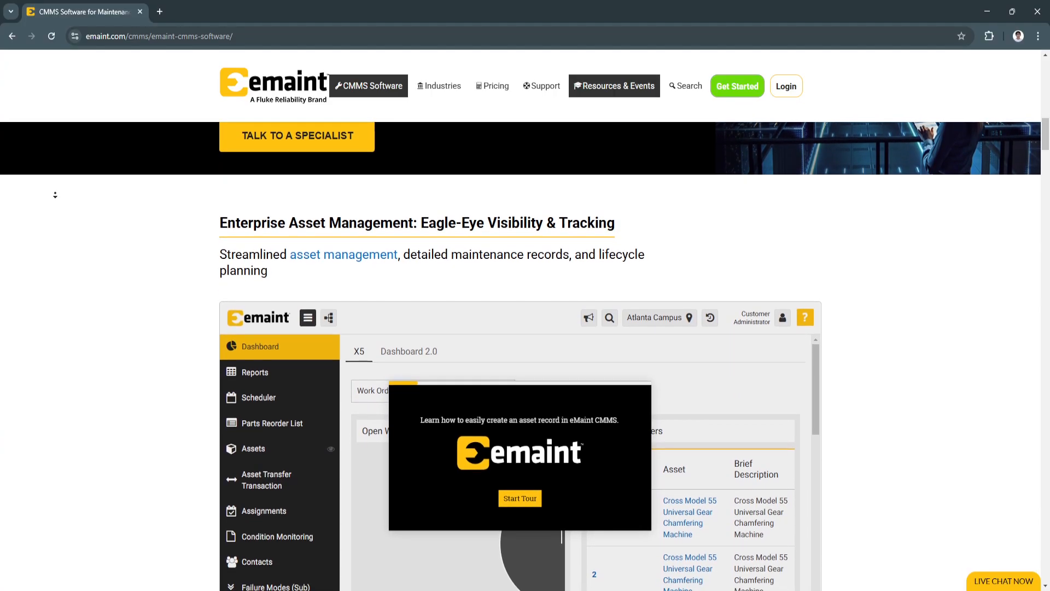
{"action": "scroll", "scroll_direction": "down", "scroll_amount": 3}
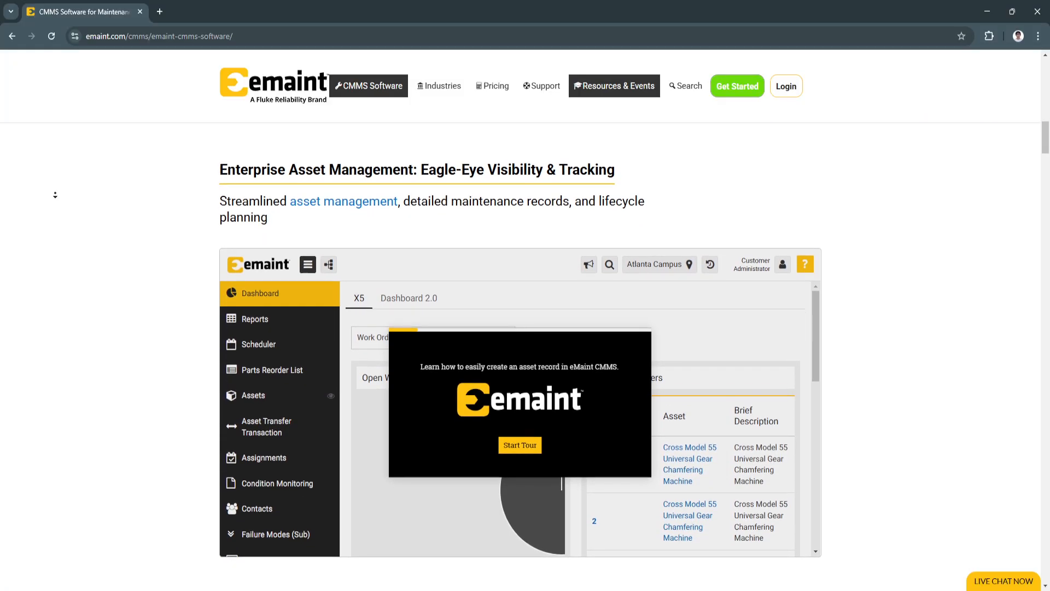
{"action": "scroll", "scroll_direction": "down", "scroll_amount": 3}
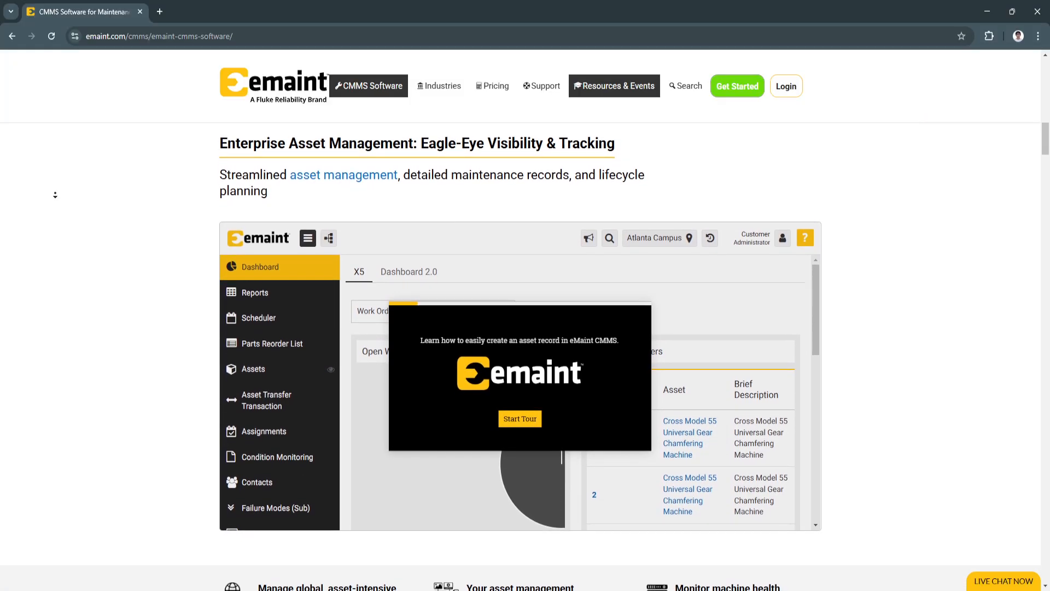
{"action": "scroll", "scroll_direction": "down", "scroll_amount": 3}
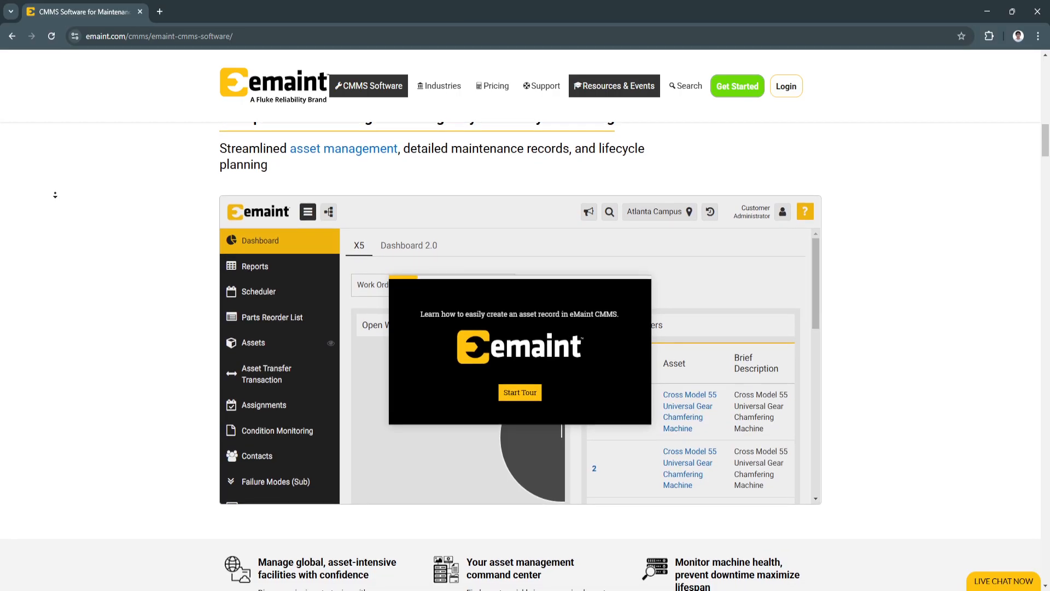
{"action": "scroll", "scroll_direction": "down", "scroll_amount": 3}
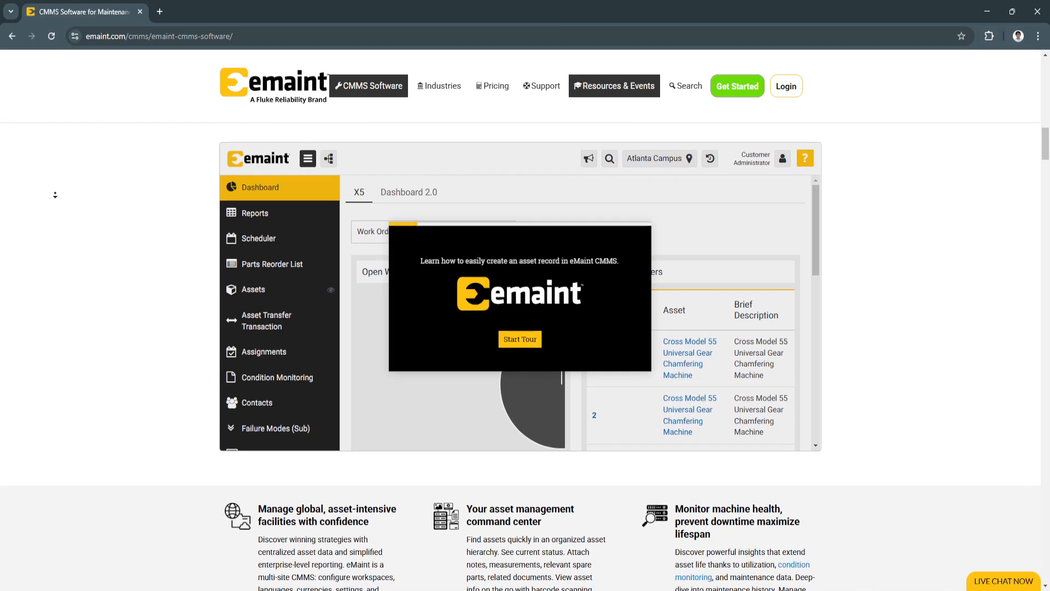
{"action": "scroll", "scroll_direction": "down", "scroll_amount": 3}
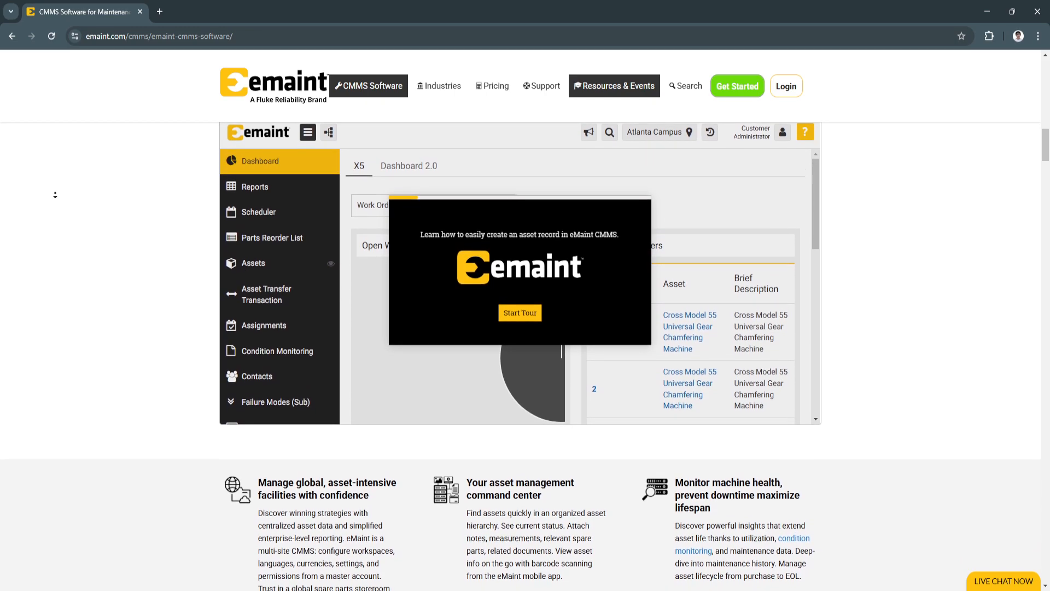
{"action": "scroll", "scroll_direction": "down", "scroll_amount": 3}
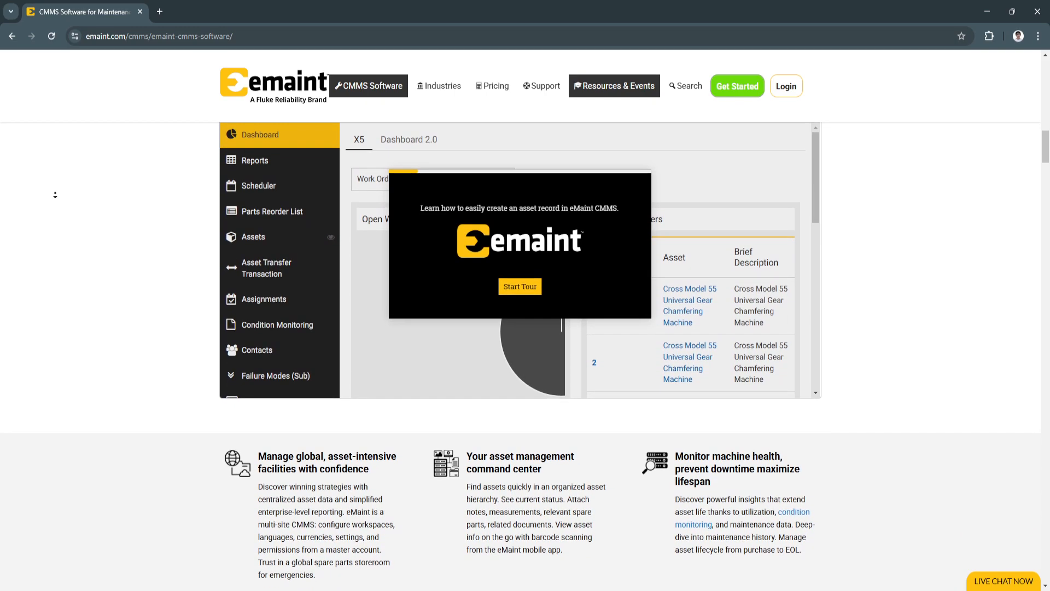
{"action": "scroll", "scroll_direction": "down", "scroll_amount": 3}
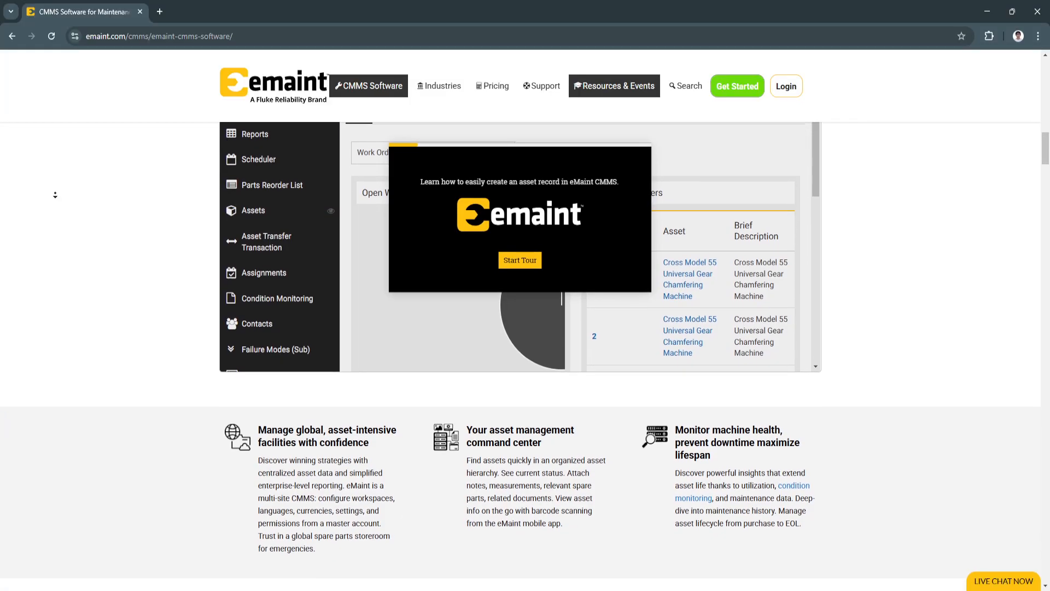
{"action": "scroll", "scroll_direction": "down", "scroll_amount": 3}
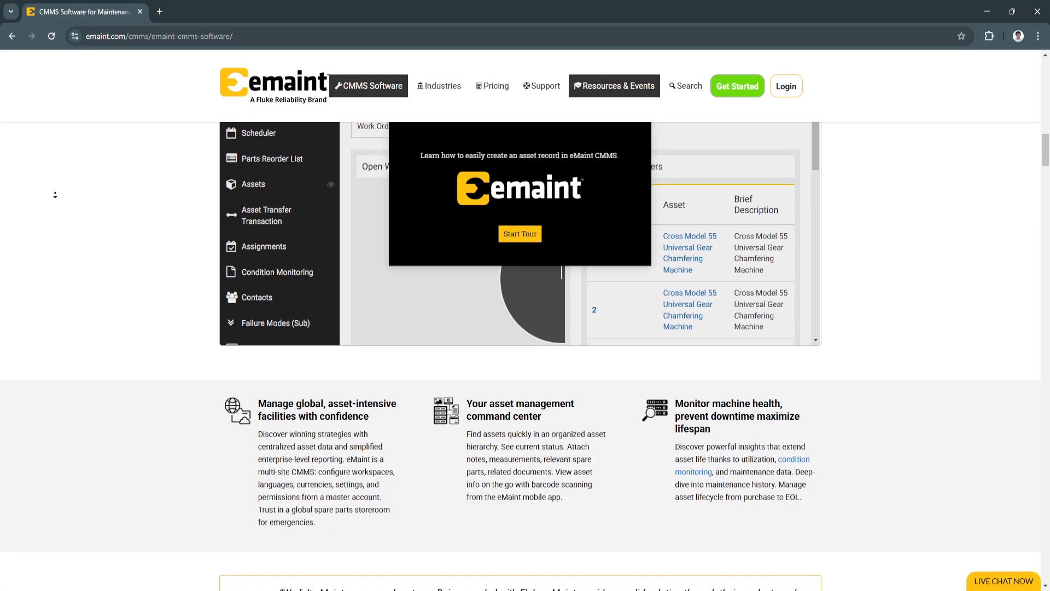
{"action": "scroll", "scroll_direction": "down", "scroll_amount": 3}
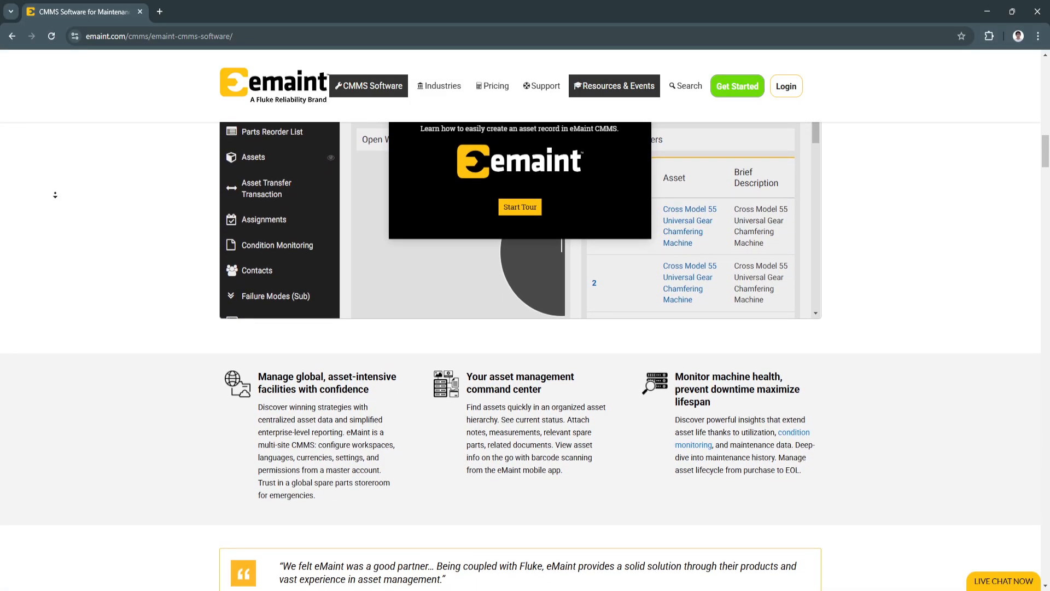
{"action": "scroll", "scroll_direction": "down", "scroll_amount": 3}
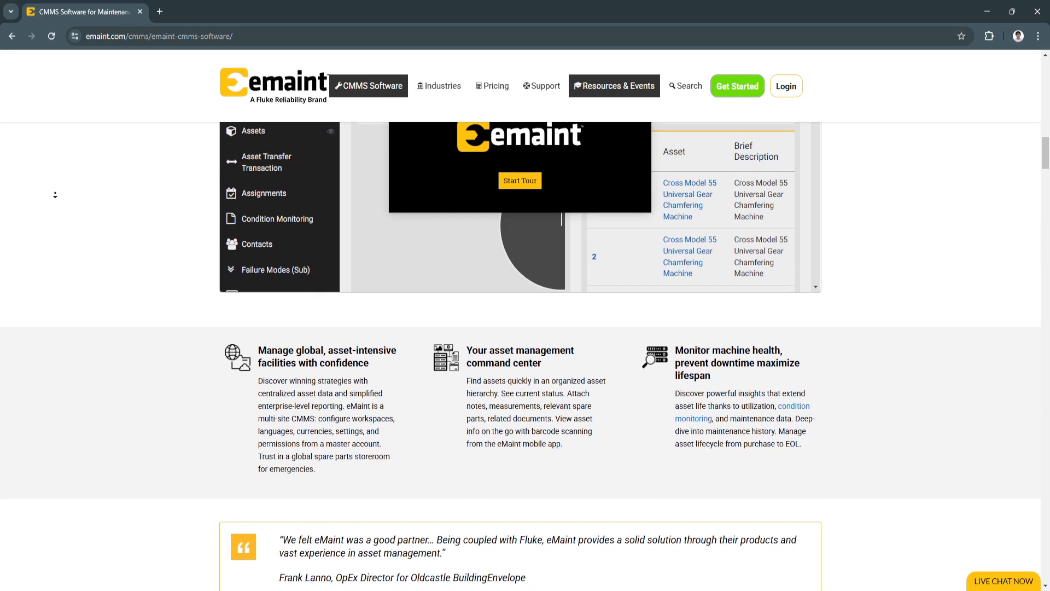
{"action": "scroll", "scroll_direction": "down", "scroll_amount": 3}
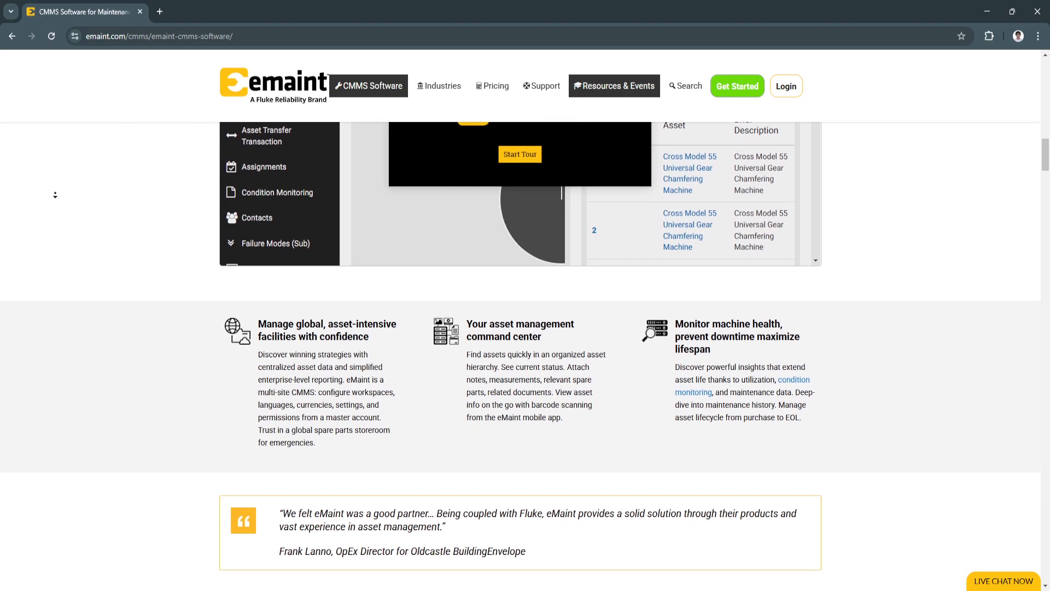
{"action": "scroll", "scroll_direction": "down", "scroll_amount": 3}
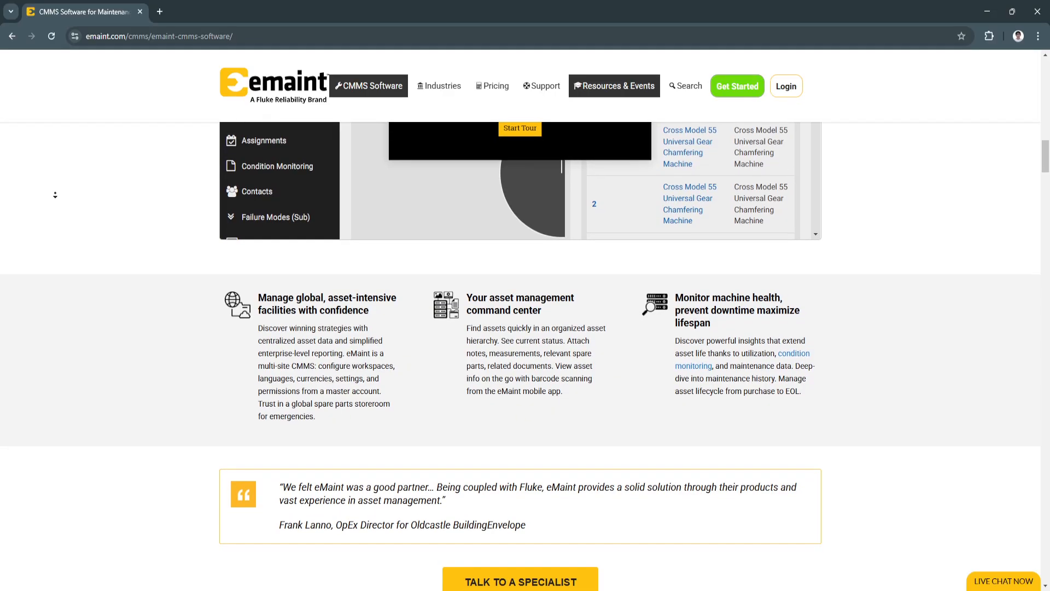
{"action": "scroll", "scroll_direction": "down", "scroll_amount": 3}
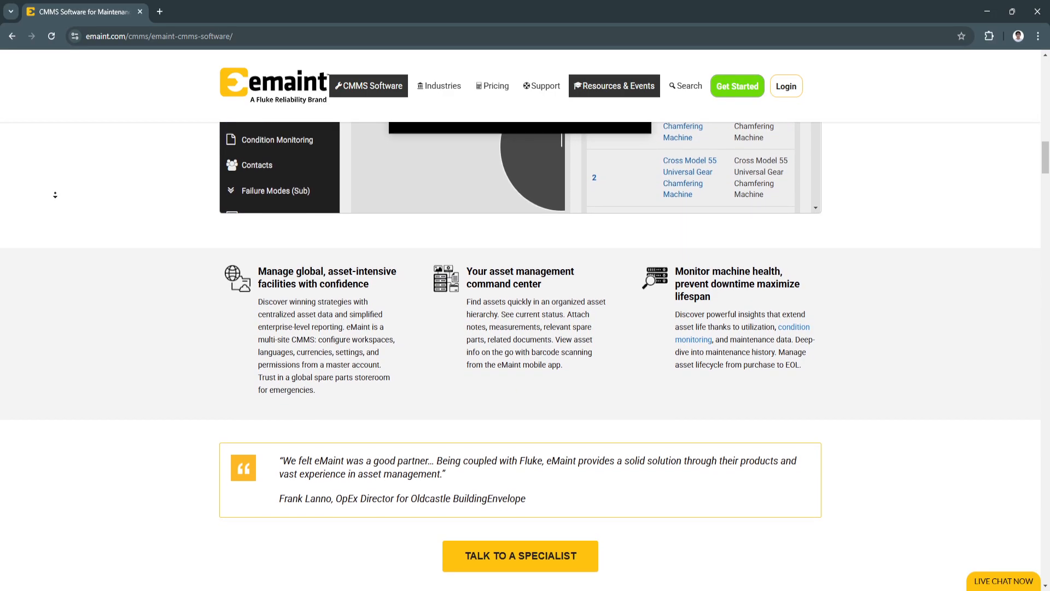
{"action": "scroll", "scroll_direction": "down", "scroll_amount": 3}
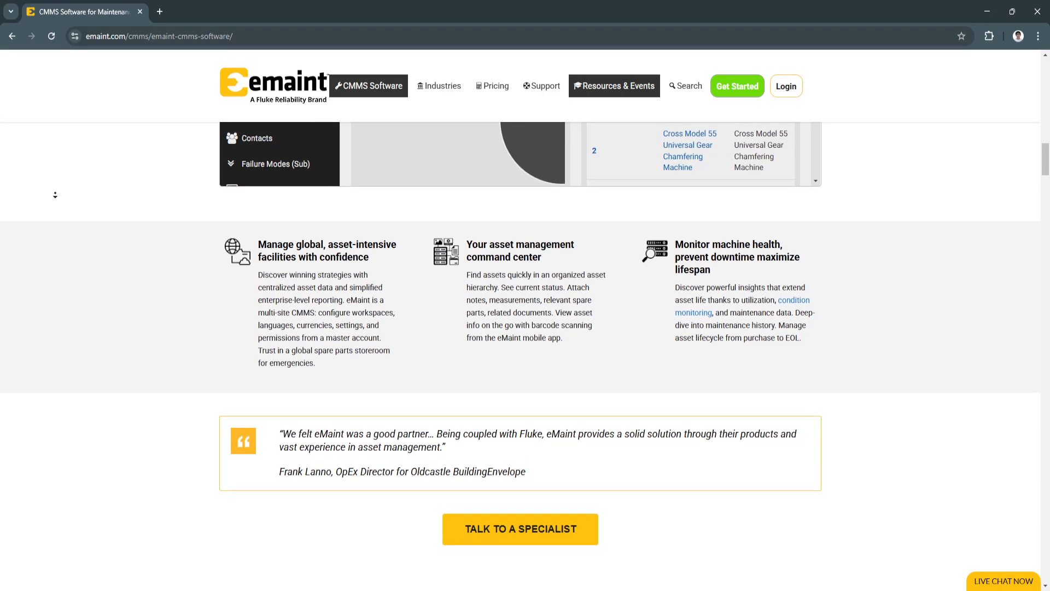
{"action": "scroll", "scroll_direction": "down", "scroll_amount": 3}
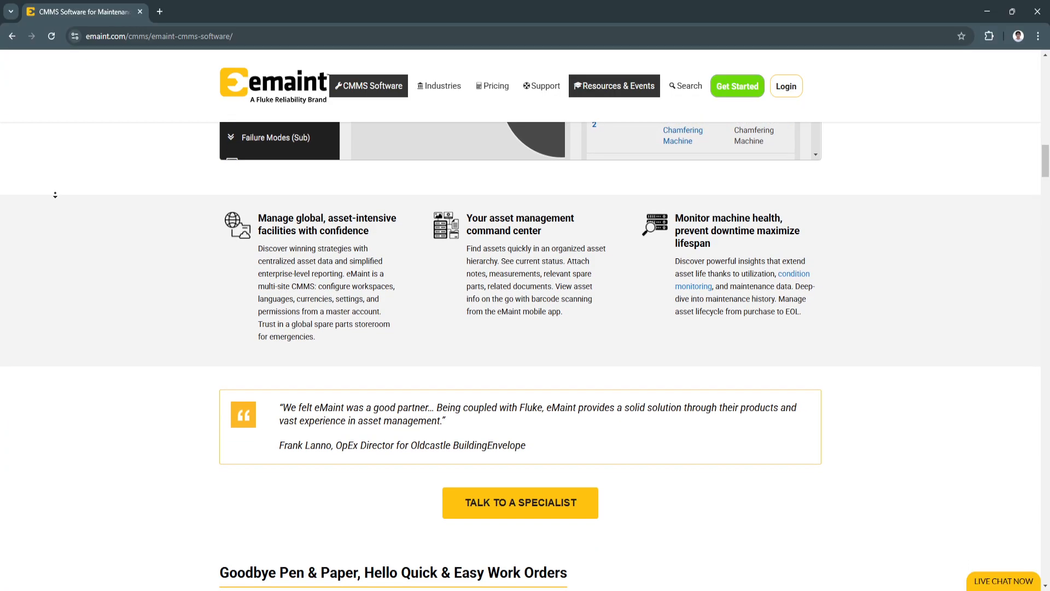
{"action": "scroll", "scroll_direction": "down", "scroll_amount": 3}
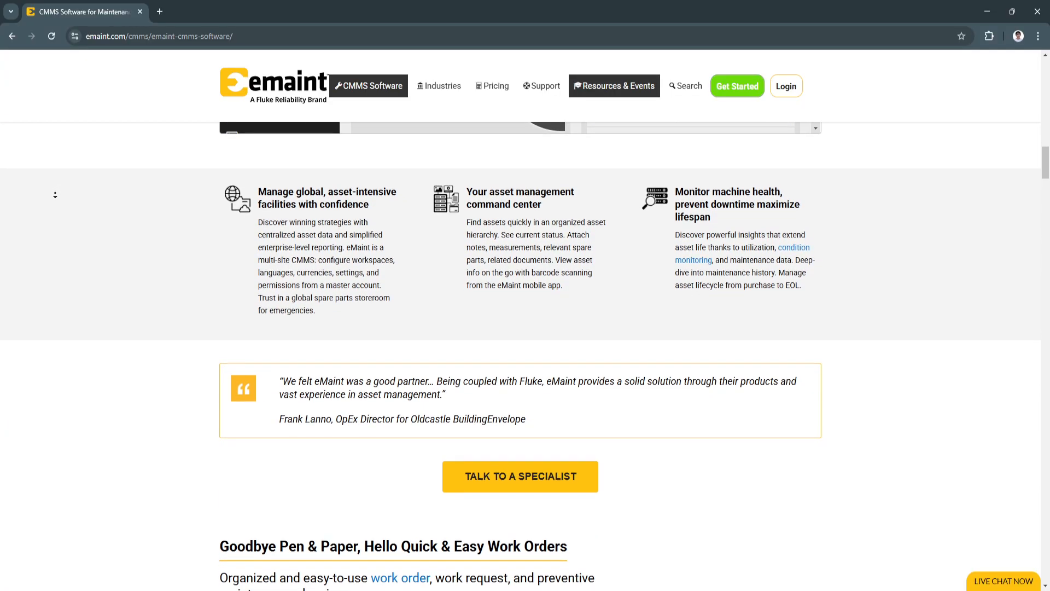
{"action": "scroll", "scroll_direction": "down", "scroll_amount": 3}
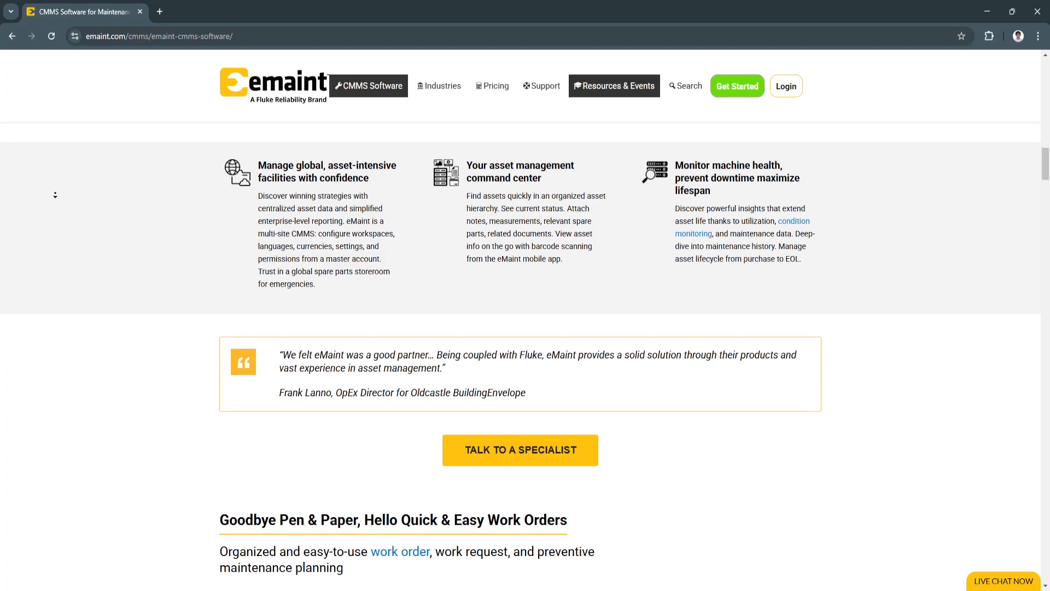
{"action": "scroll", "scroll_direction": "down", "scroll_amount": 3}
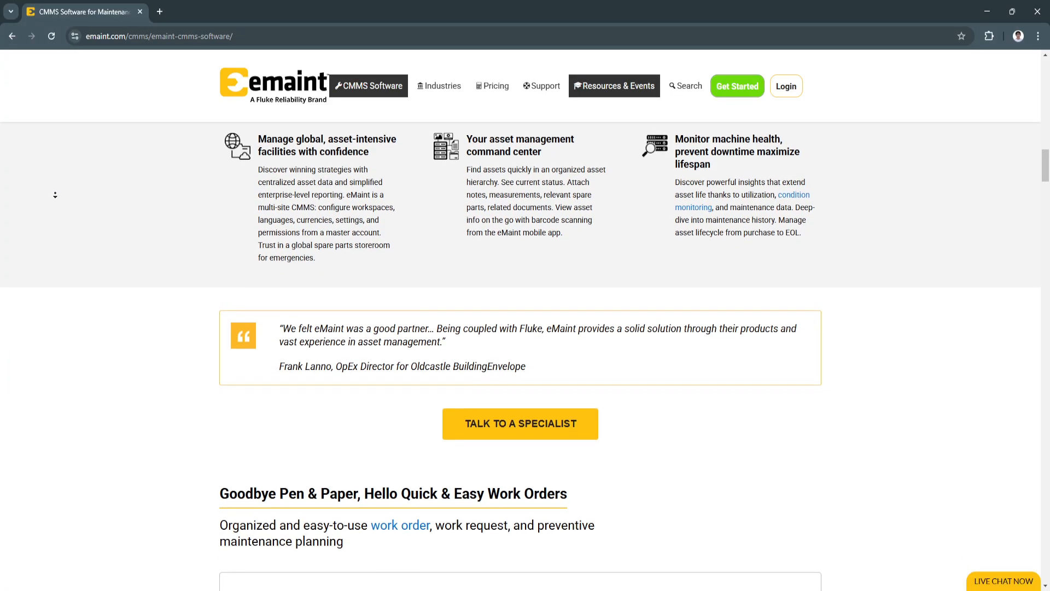
{"action": "scroll", "scroll_direction": "down", "scroll_amount": 3}
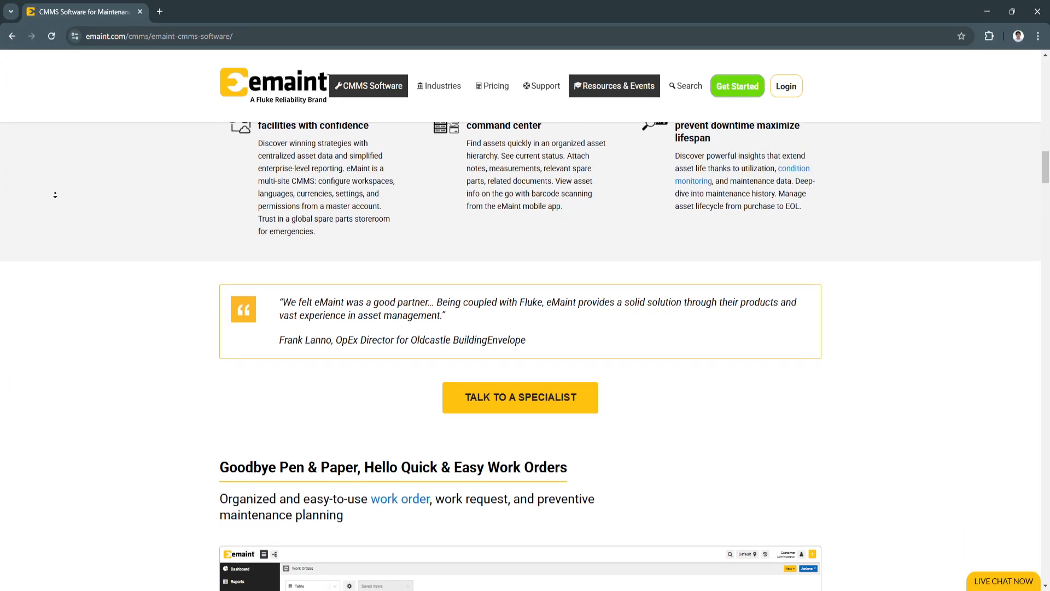
{"action": "scroll", "scroll_direction": "down", "scroll_amount": 3}
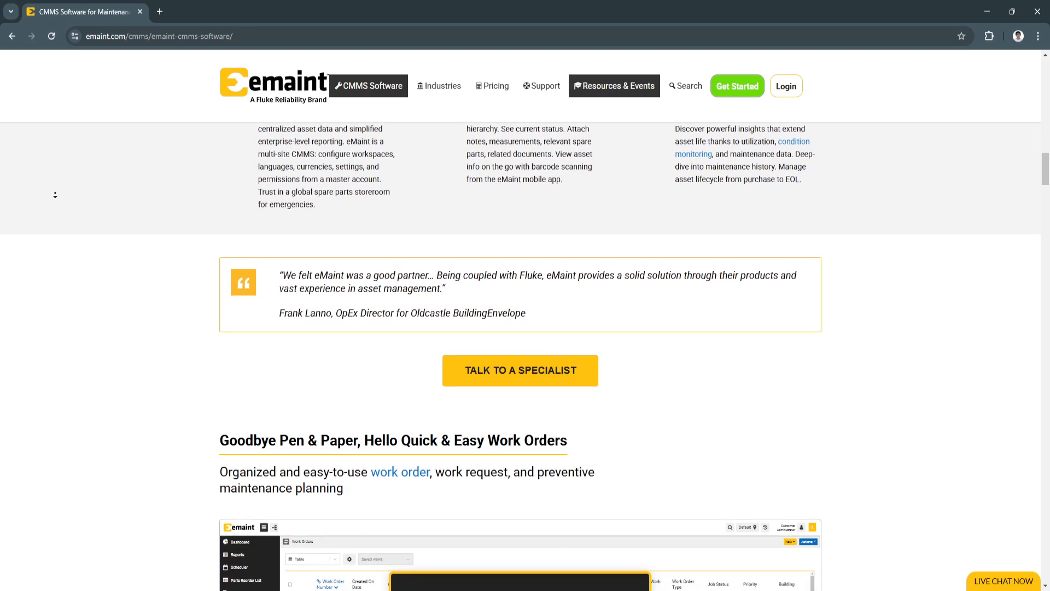
{"action": "scroll", "scroll_direction": "down", "scroll_amount": 3}
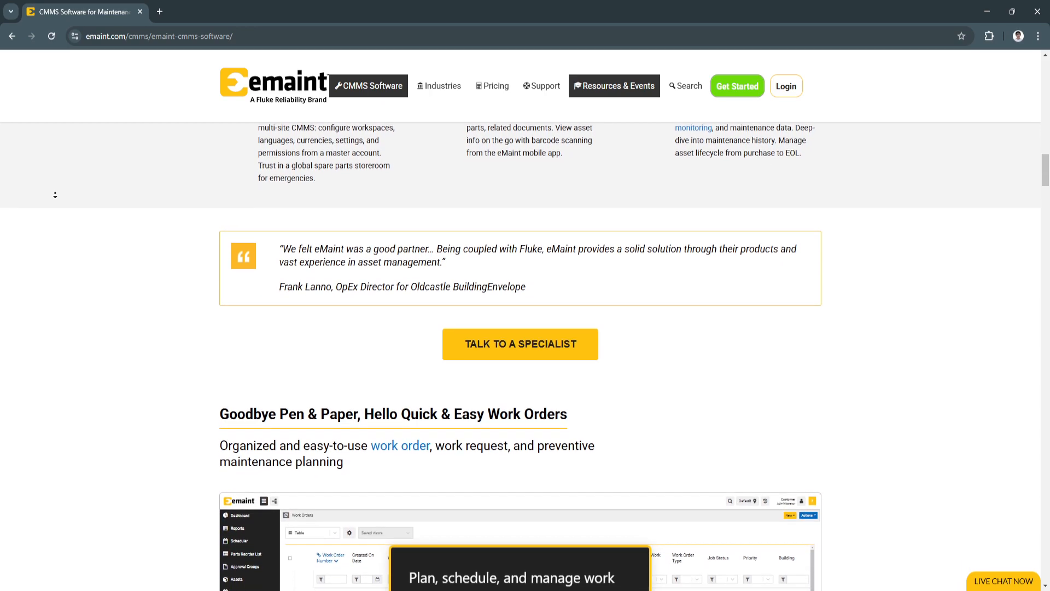
{"action": "scroll", "scroll_direction": "down", "scroll_amount": 3}
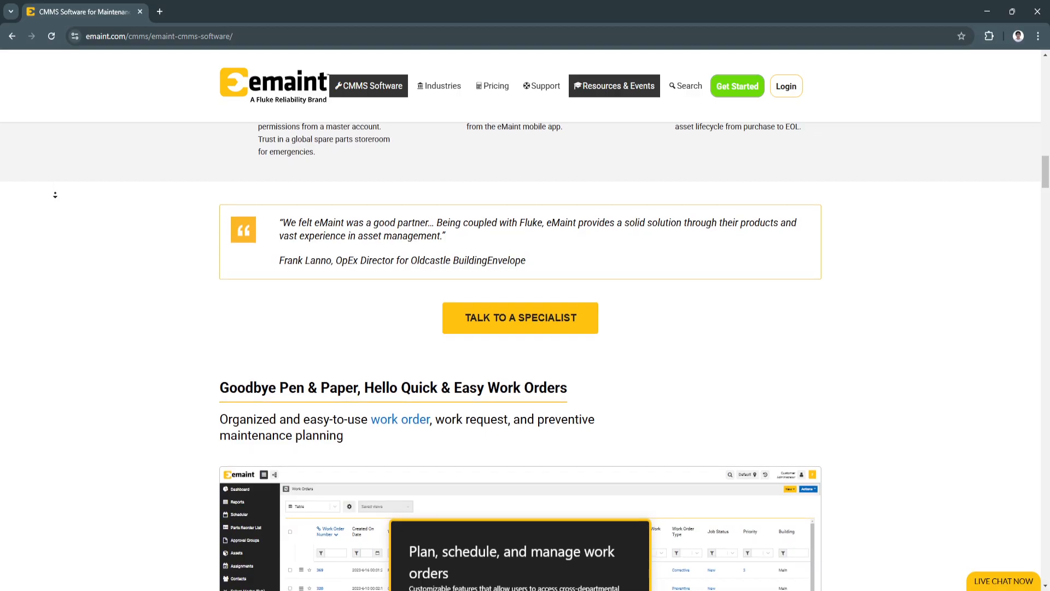
{"action": "scroll", "scroll_direction": "down", "scroll_amount": 3}
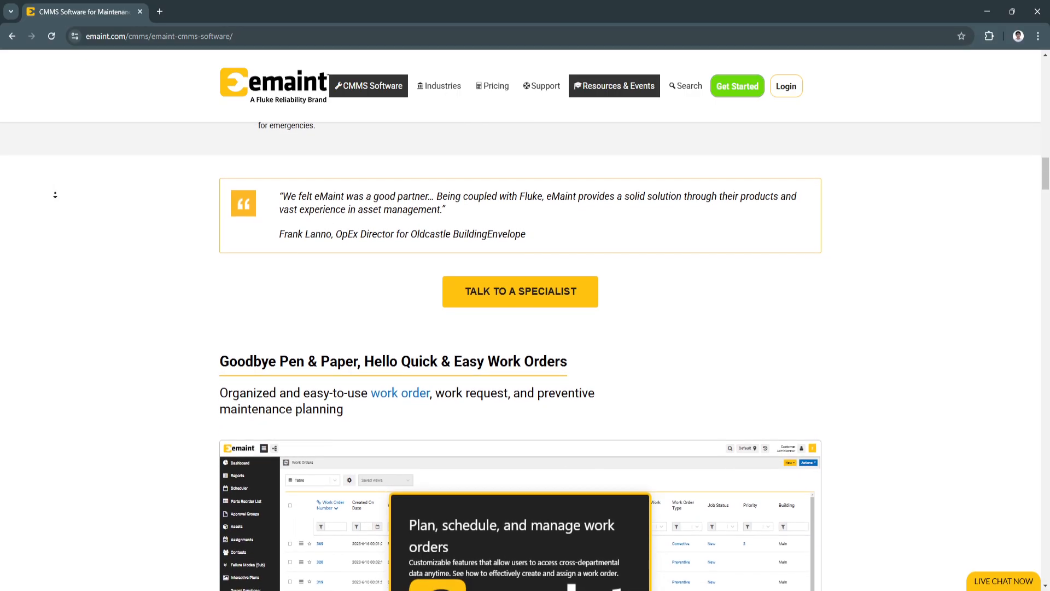
{"action": "scroll", "scroll_direction": "down", "scroll_amount": 3}
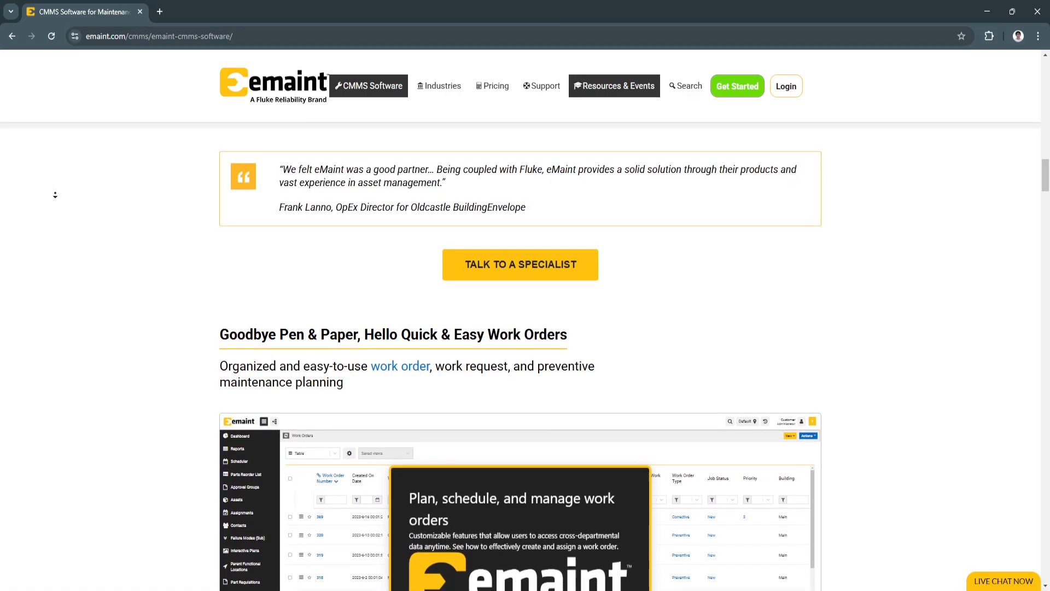
{"action": "scroll", "scroll_direction": "down", "scroll_amount": 3}
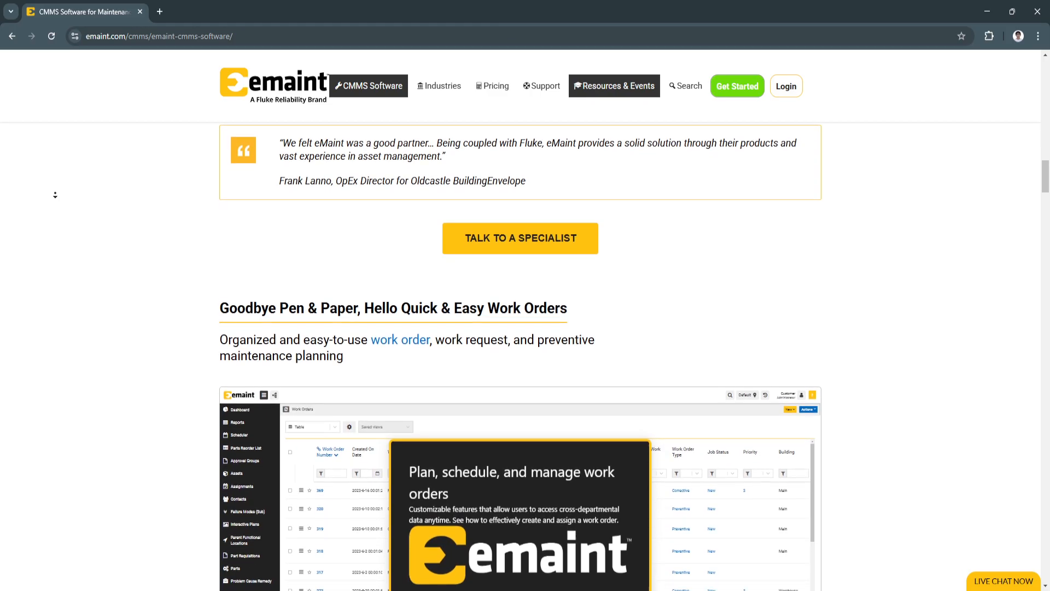
{"action": "scroll", "scroll_direction": "down", "scroll_amount": 3}
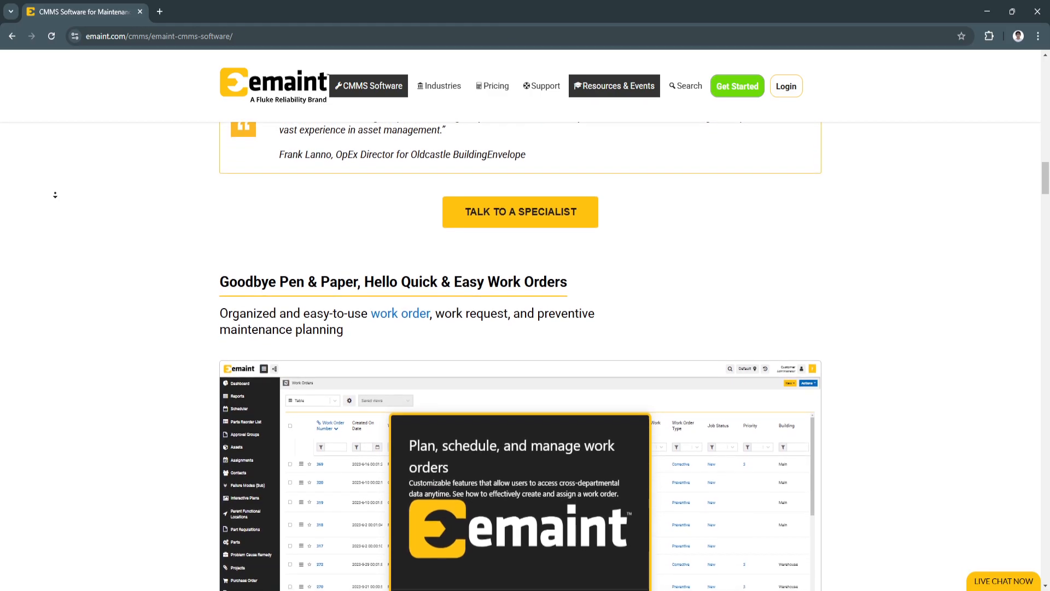
{"action": "scroll", "scroll_direction": "down", "scroll_amount": 3}
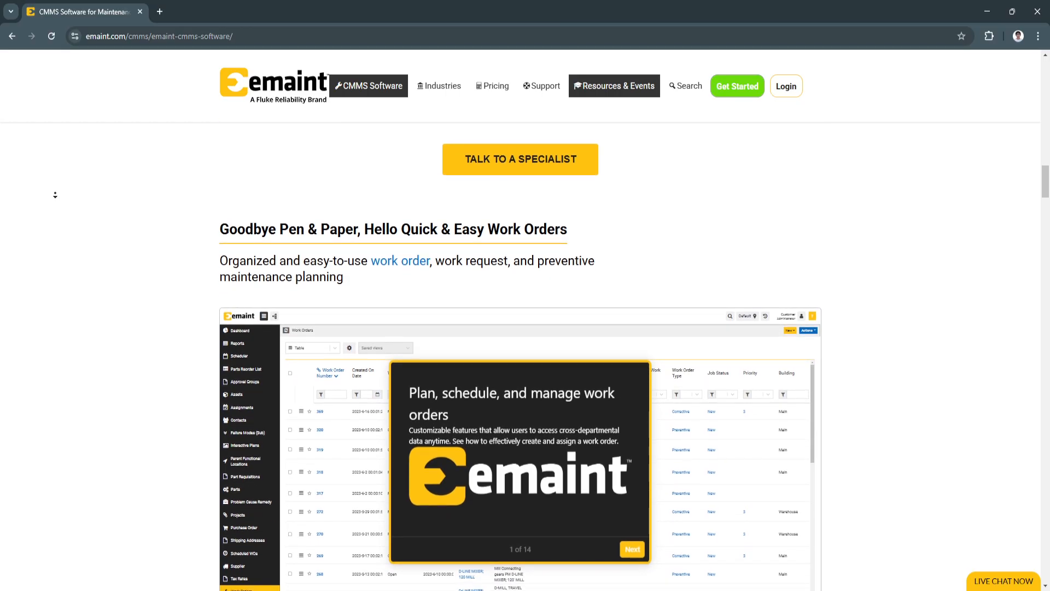
{"action": "scroll", "scroll_direction": "down", "scroll_amount": 3}
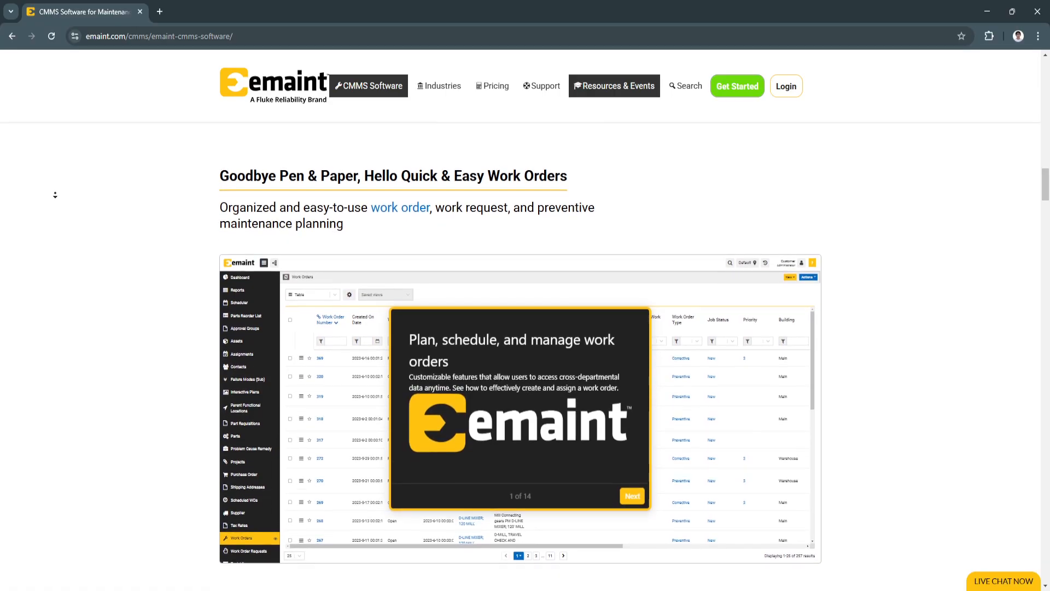
{"action": "scroll", "scroll_direction": "down", "scroll_amount": 3}
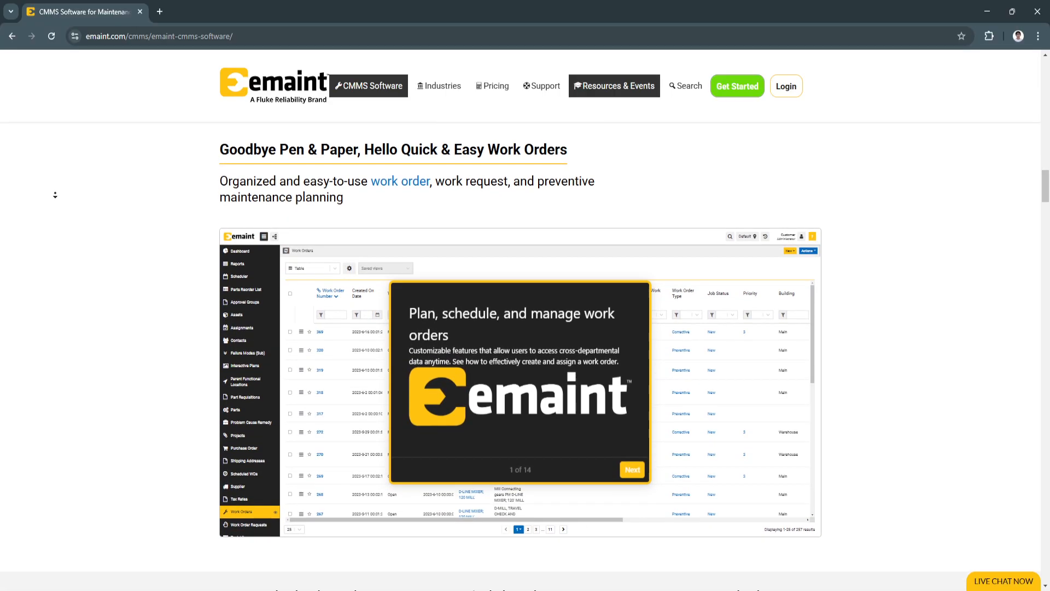
{"action": "scroll", "scroll_direction": "down", "scroll_amount": 3}
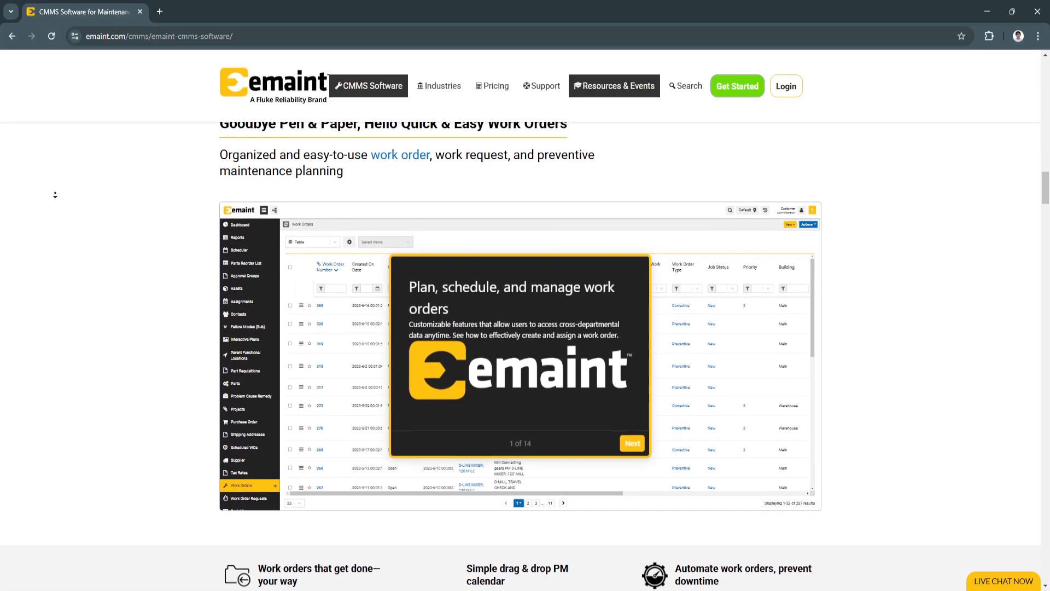
{"action": "scroll", "scroll_direction": "down", "scroll_amount": 3}
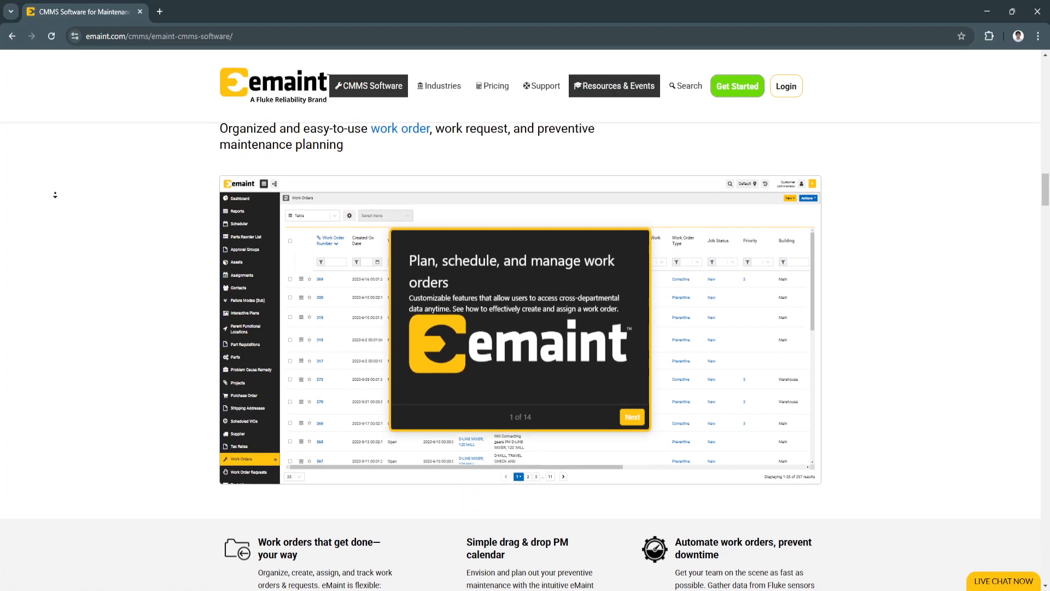
{"action": "scroll", "scroll_direction": "down", "scroll_amount": 3}
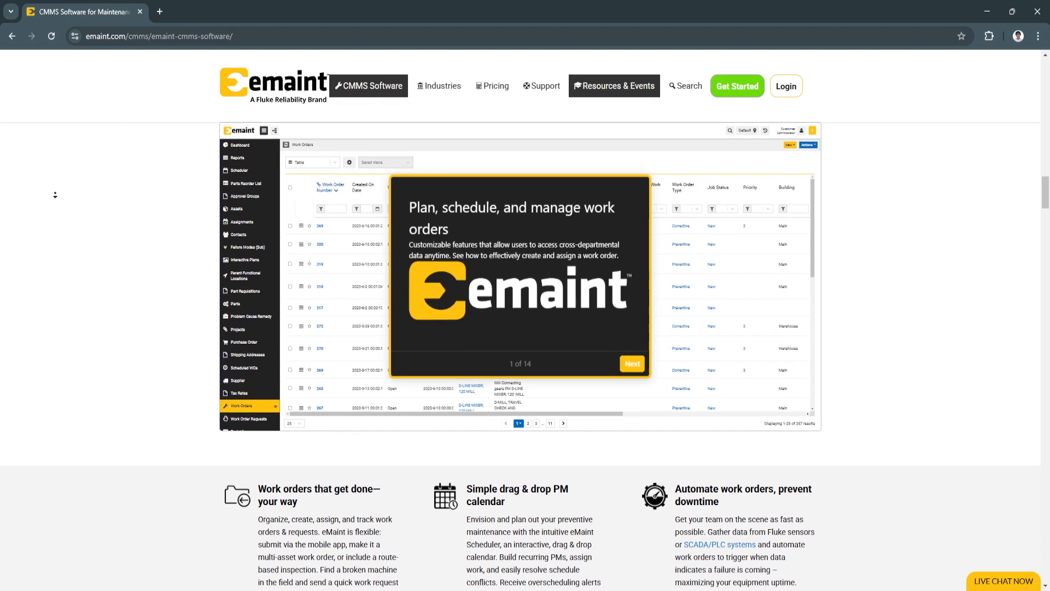
{"action": "scroll", "scroll_direction": "down", "scroll_amount": 3}
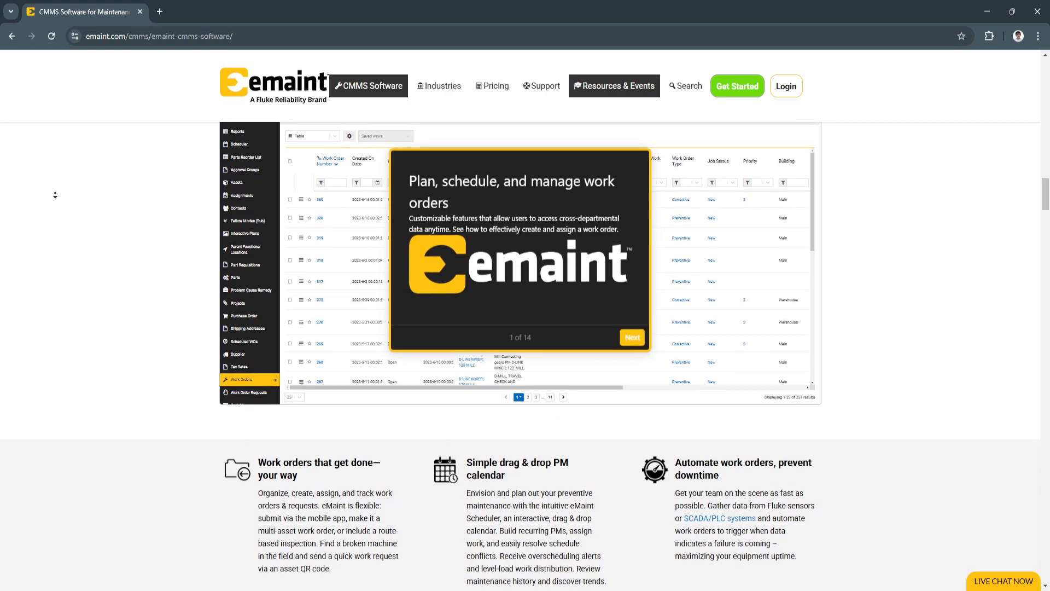
{"action": "scroll", "scroll_direction": "down", "scroll_amount": 3}
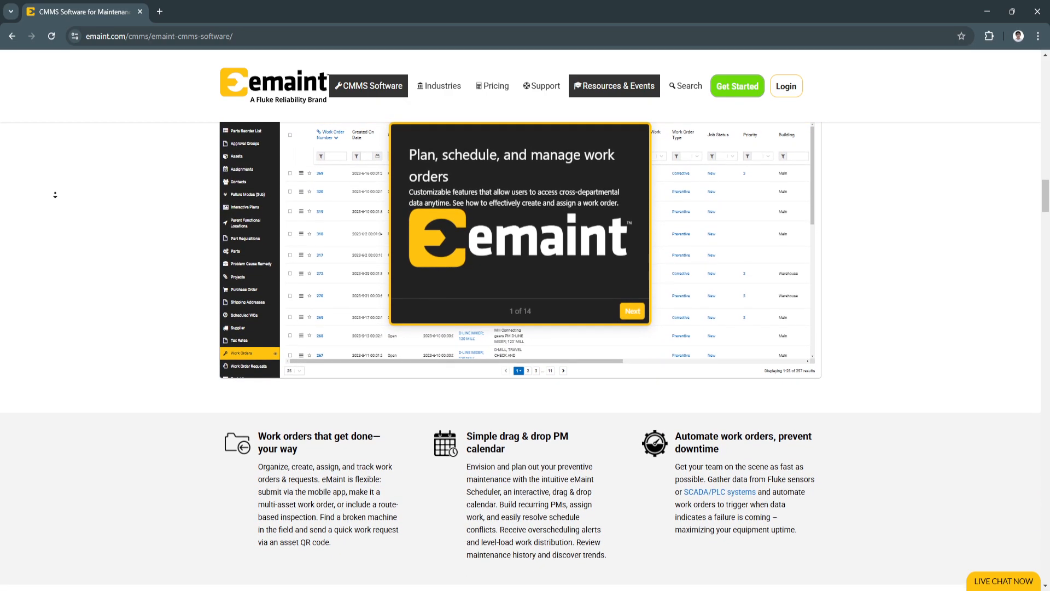
{"action": "scroll", "scroll_direction": "down", "scroll_amount": 3}
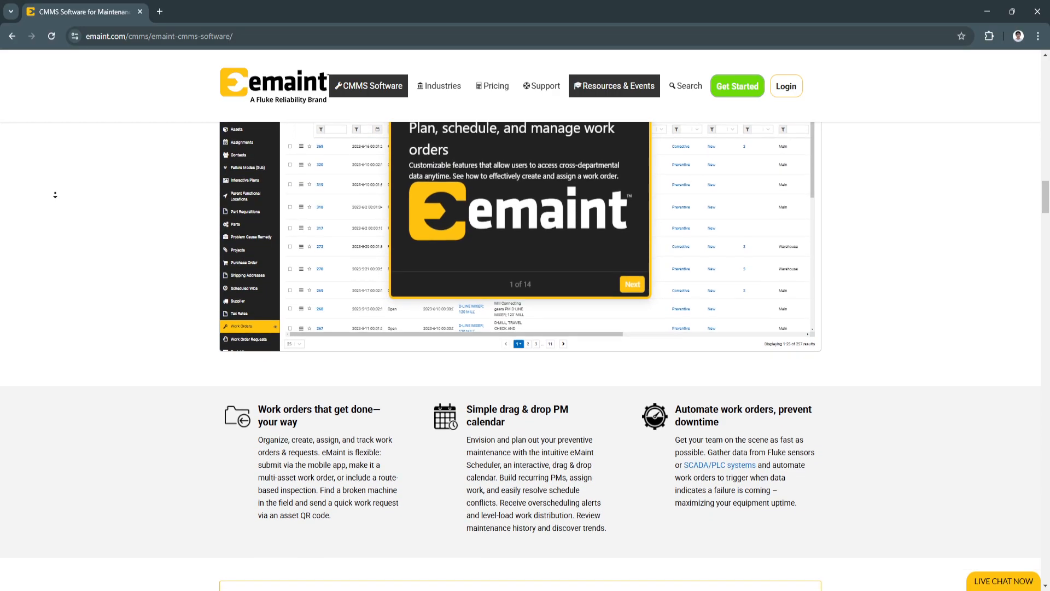
{"action": "scroll", "scroll_direction": "down", "scroll_amount": 3}
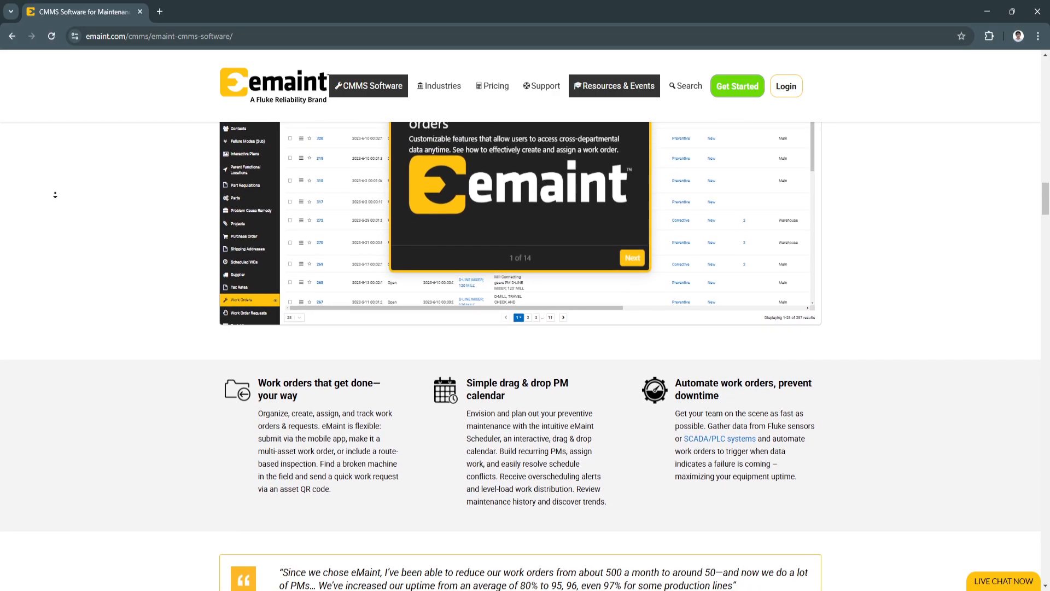
{"action": "scroll", "scroll_direction": "down", "scroll_amount": 3}
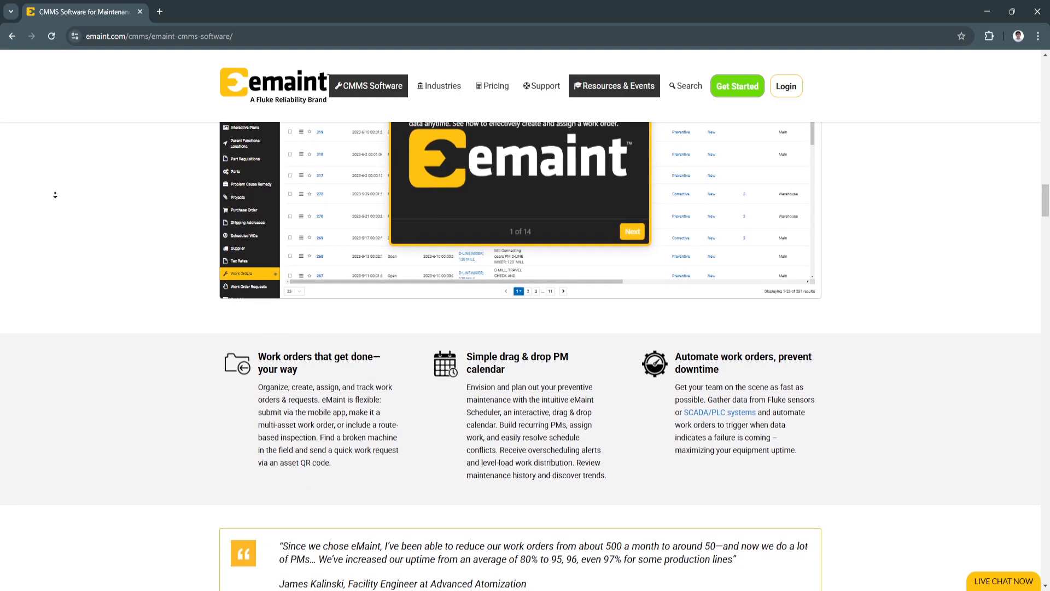
{"action": "scroll", "scroll_direction": "down", "scroll_amount": 3}
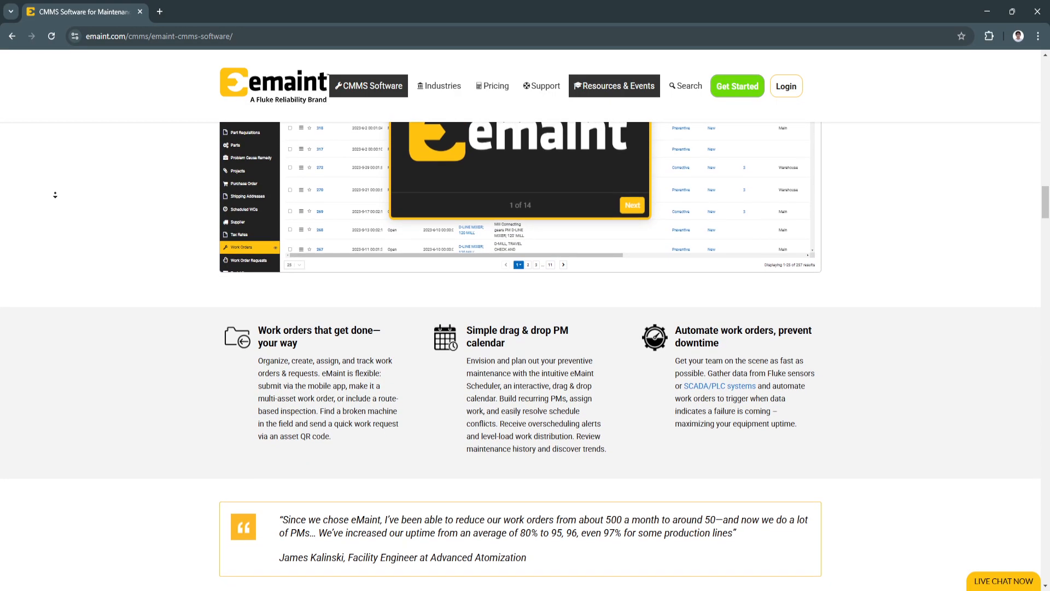
{"action": "scroll", "scroll_direction": "down", "scroll_amount": 3}
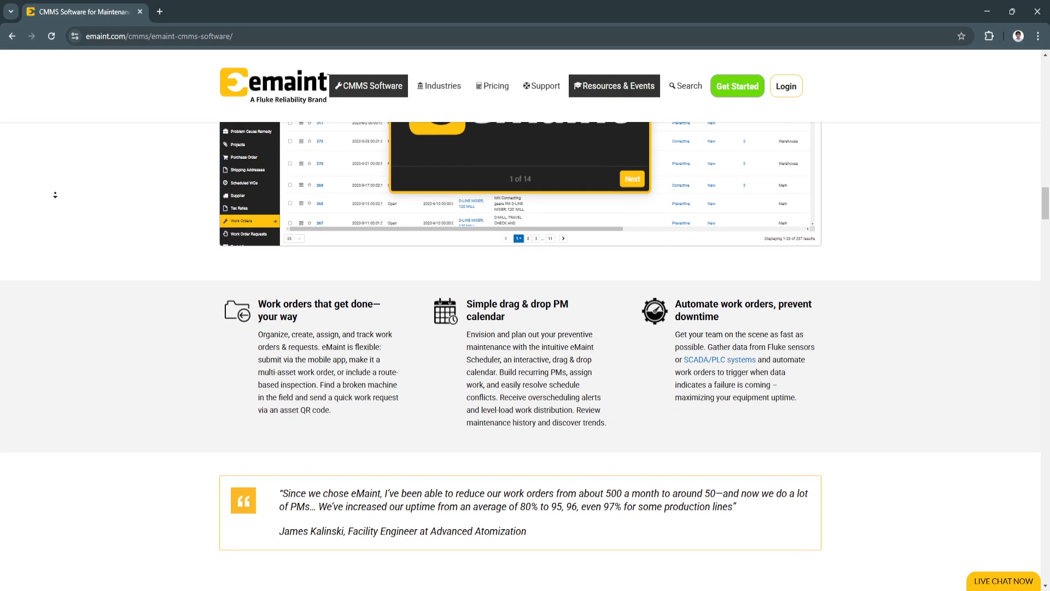
{"action": "scroll", "scroll_direction": "down", "scroll_amount": 3}
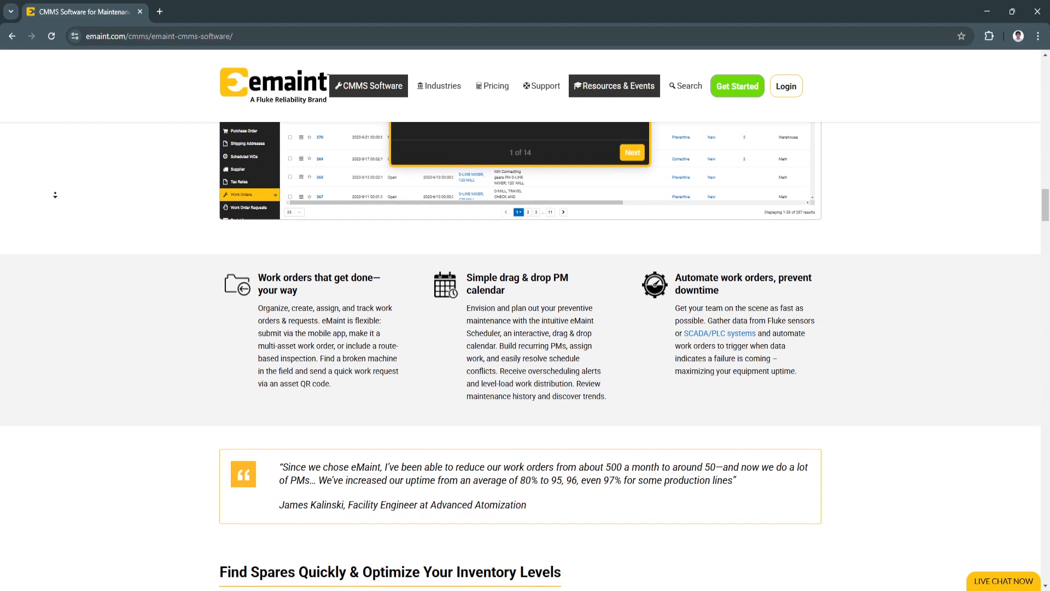
{"action": "scroll", "scroll_direction": "down", "scroll_amount": 3}
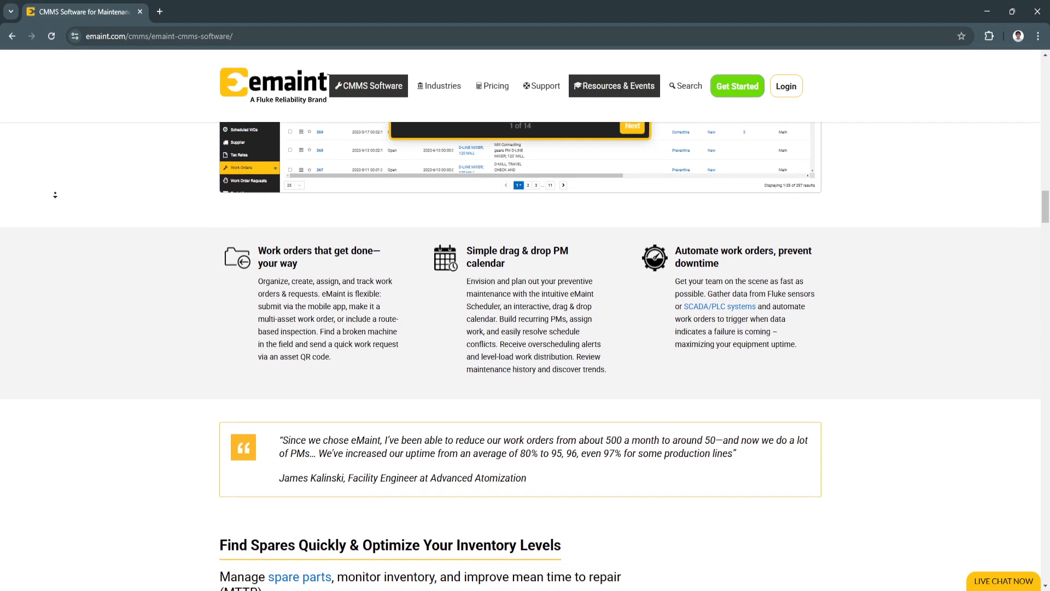
{"action": "scroll", "scroll_direction": "down", "scroll_amount": 3}
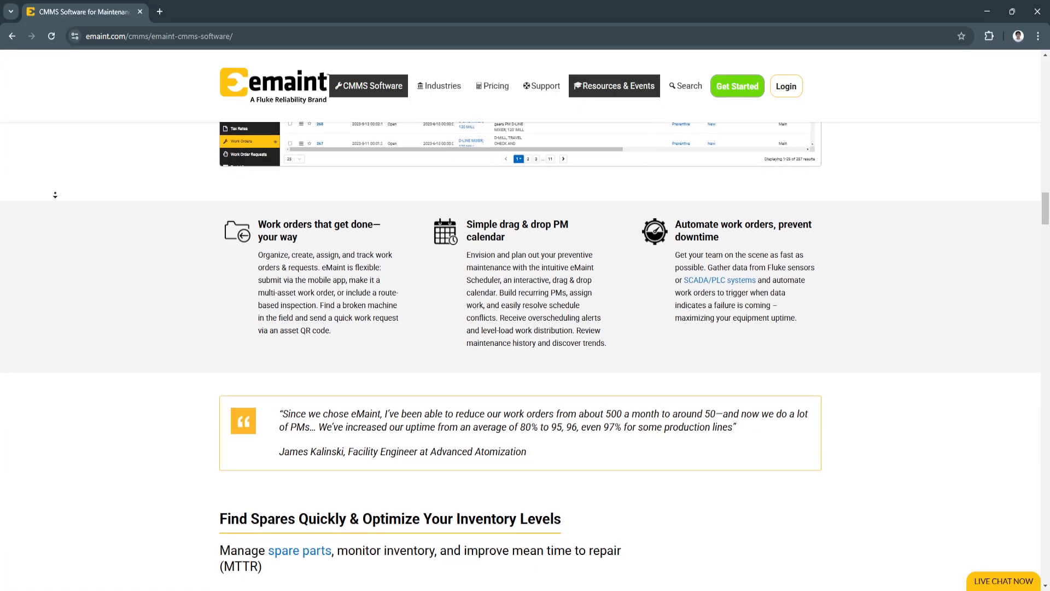
{"action": "scroll", "scroll_direction": "down", "scroll_amount": 3}
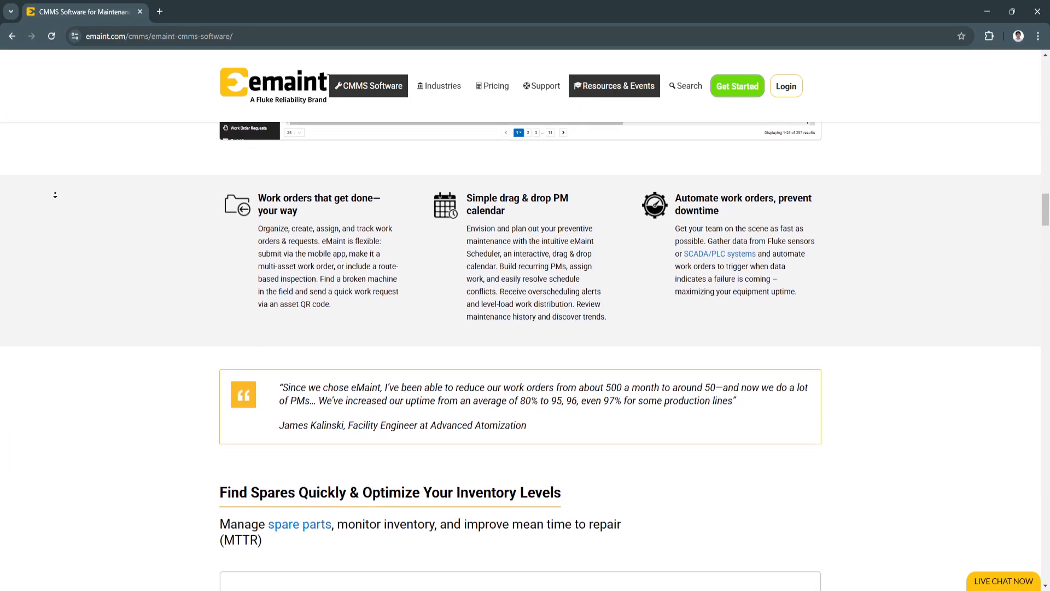
{"action": "scroll", "scroll_direction": "down", "scroll_amount": 3}
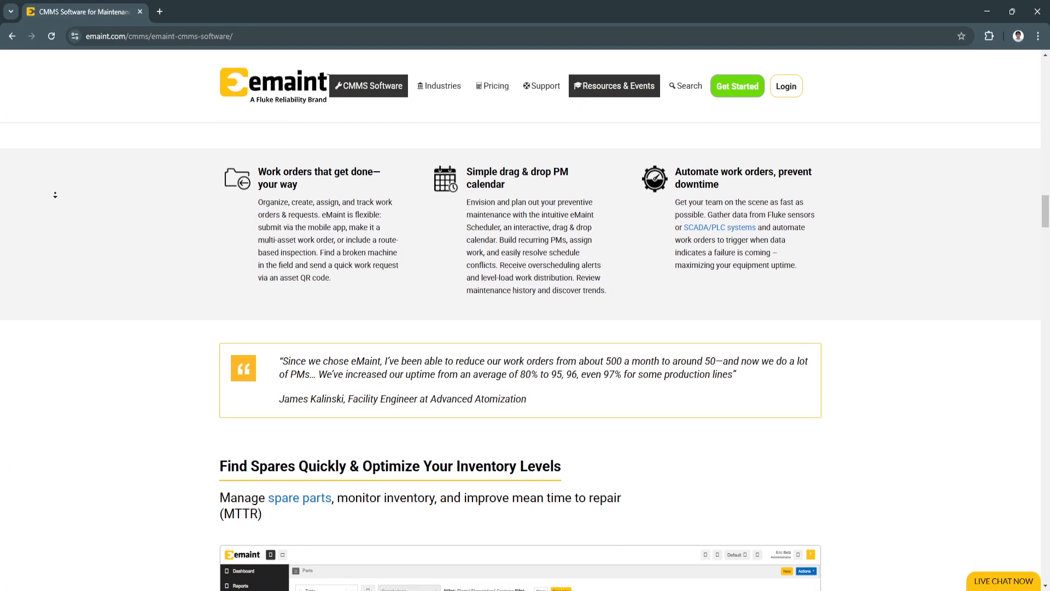
{"action": "scroll", "scroll_direction": "down", "scroll_amount": 3}
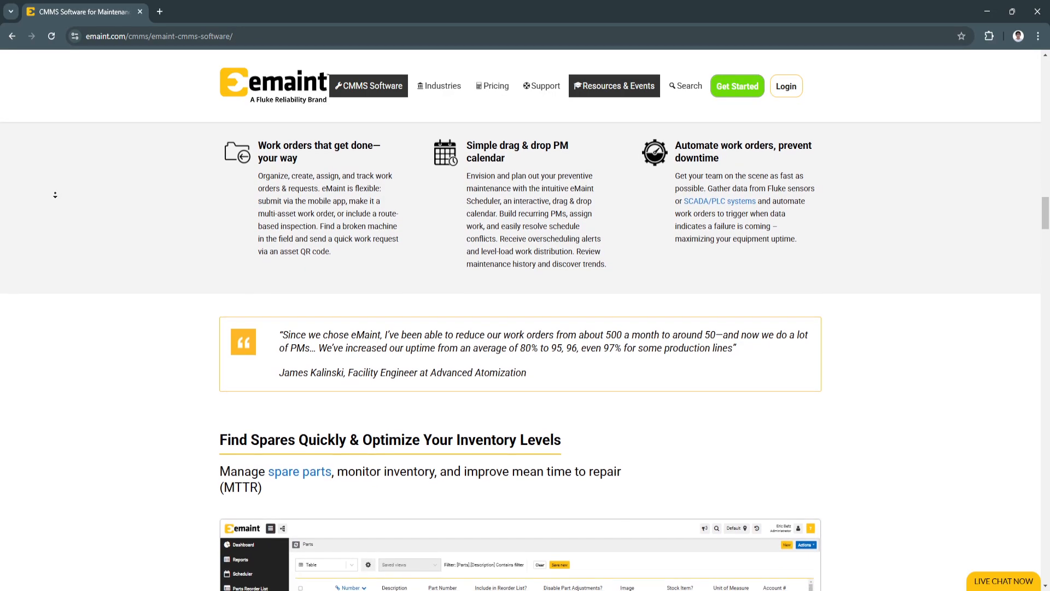
{"action": "scroll", "scroll_direction": "down", "scroll_amount": 3}
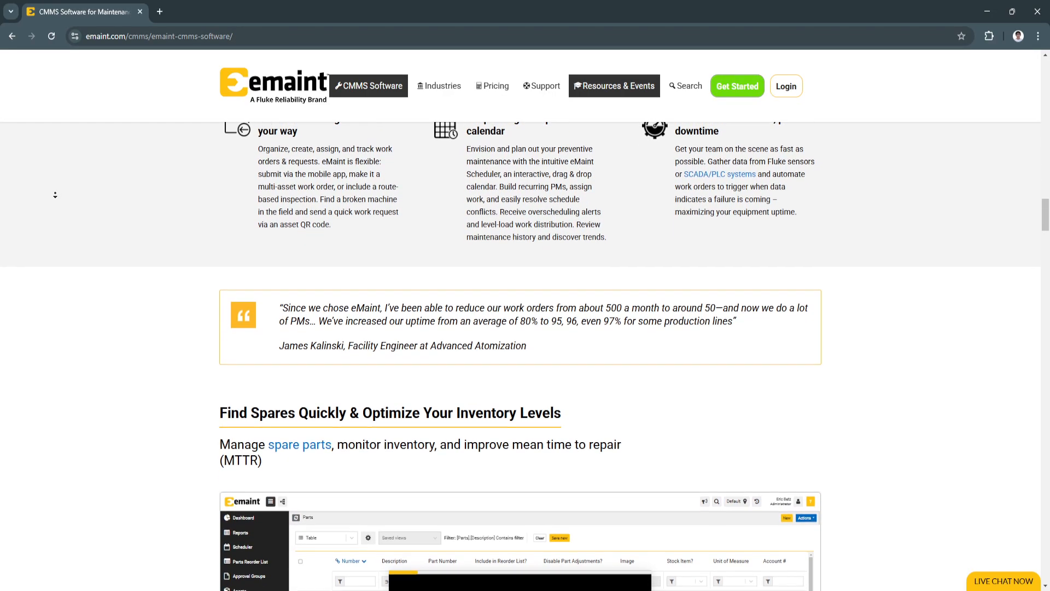
{"action": "scroll", "scroll_direction": "down", "scroll_amount": 3}
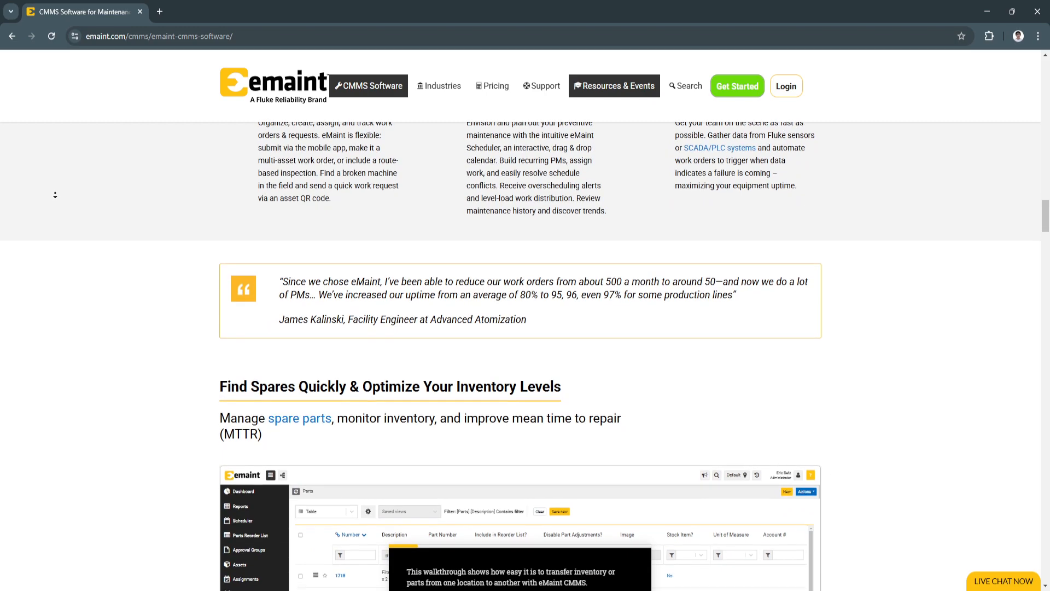
{"action": "scroll", "scroll_direction": "down", "scroll_amount": 3}
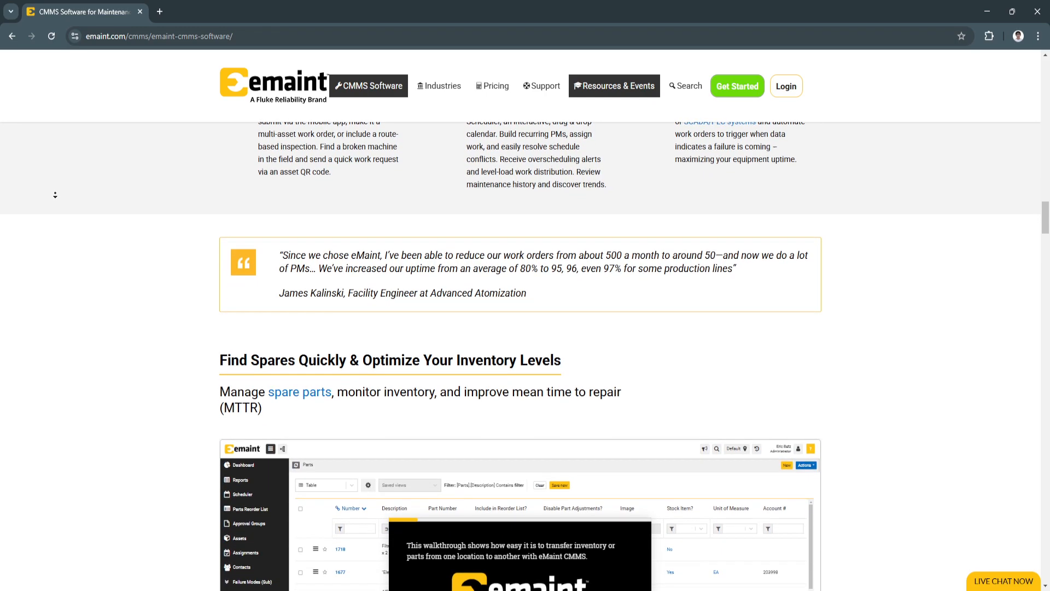
{"action": "scroll", "scroll_direction": "down", "scroll_amount": 3}
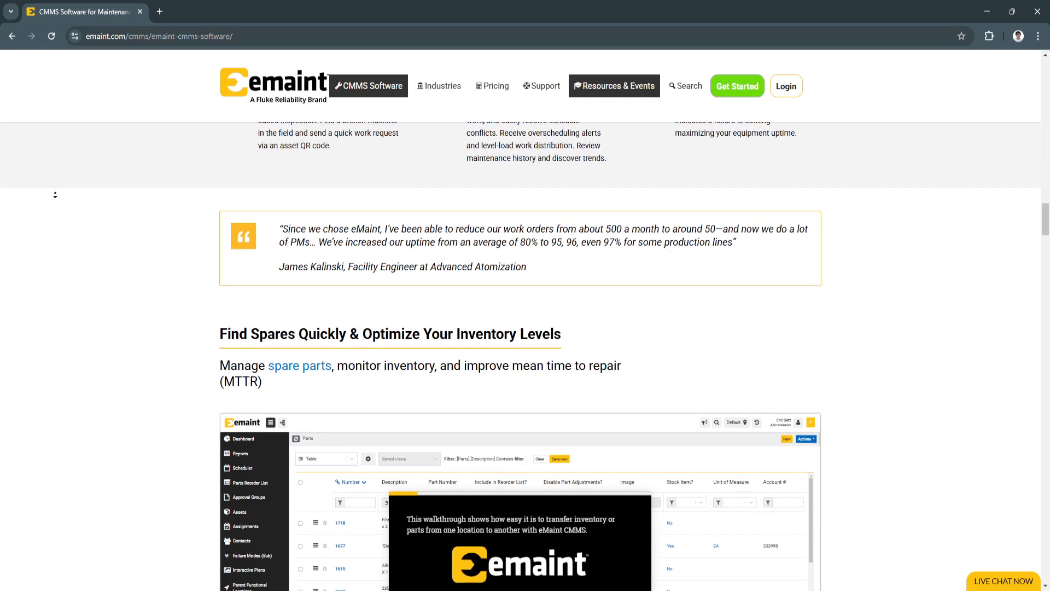
{"action": "scroll", "scroll_direction": "down", "scroll_amount": 3}
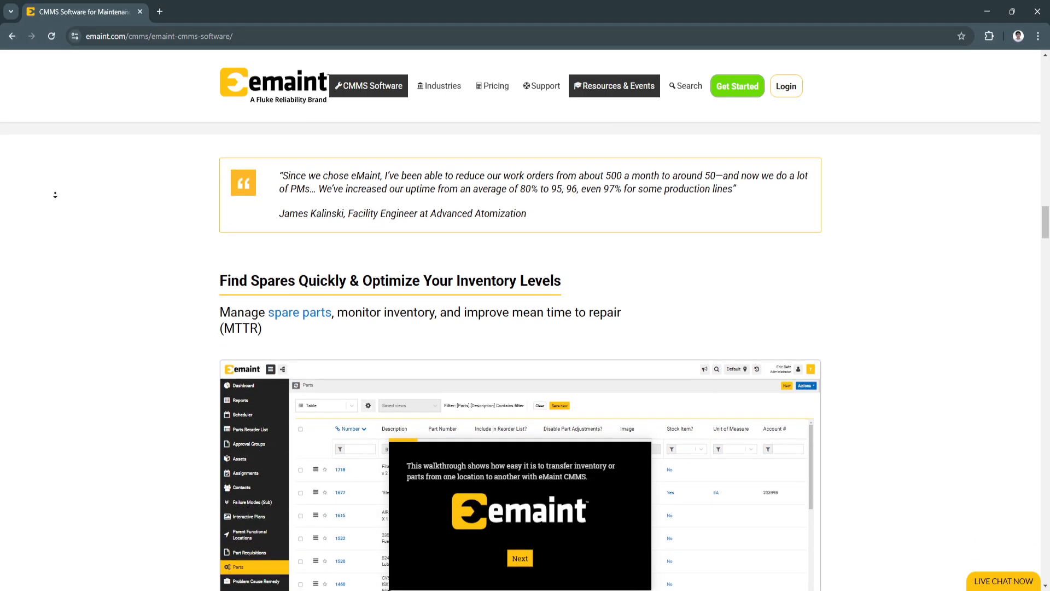
{"action": "scroll", "scroll_direction": "up", "scroll_amount": 3}
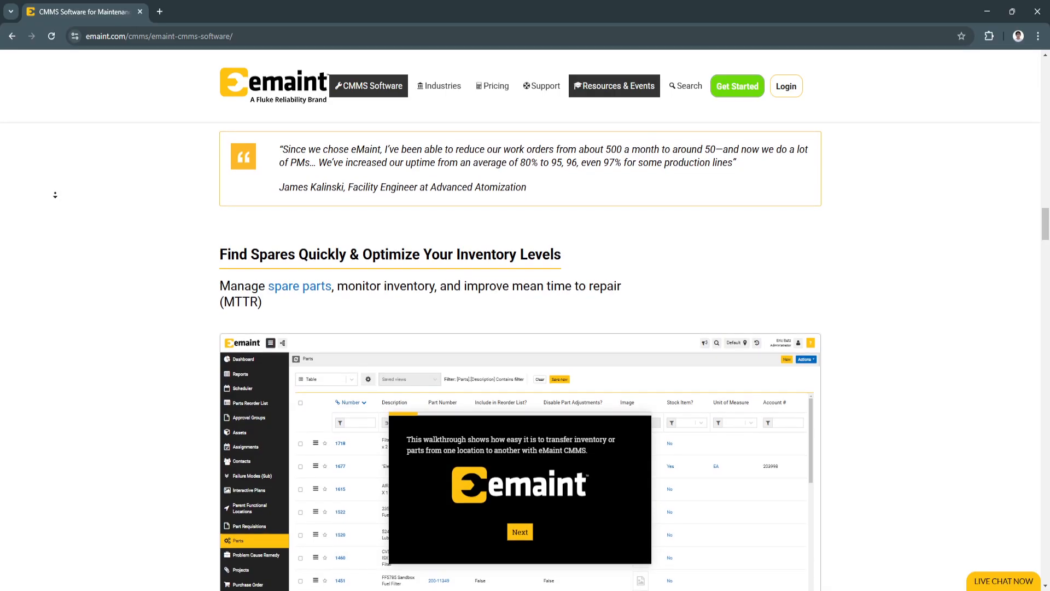
{"action": "scroll", "scroll_direction": "down", "scroll_amount": 3}
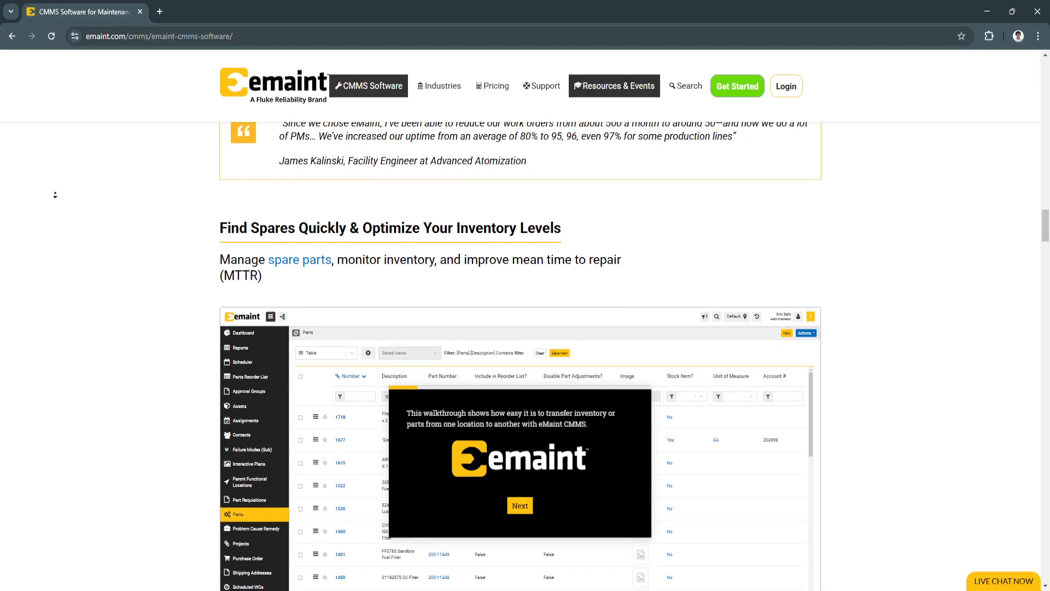
{"action": "scroll", "scroll_direction": "down", "scroll_amount": 3}
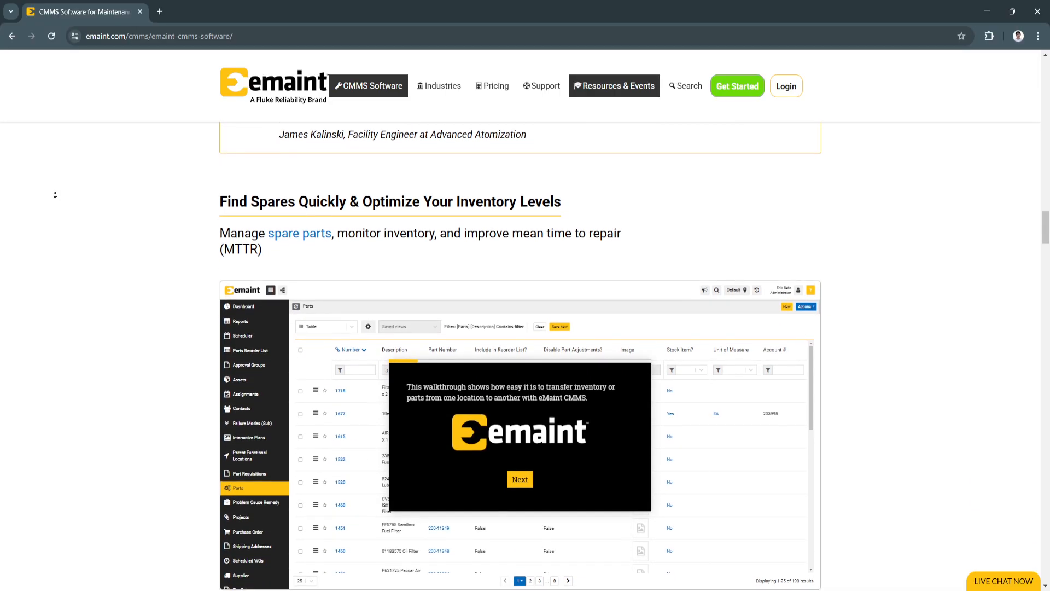
{"action": "scroll", "scroll_direction": "down", "scroll_amount": 3}
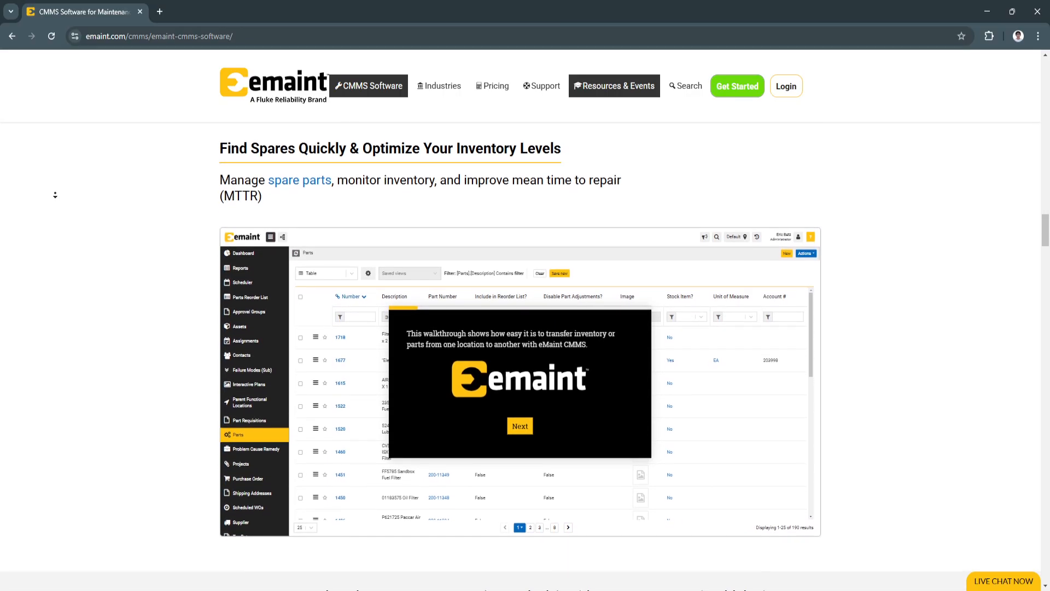
{"action": "scroll", "scroll_direction": "down", "scroll_amount": 3}
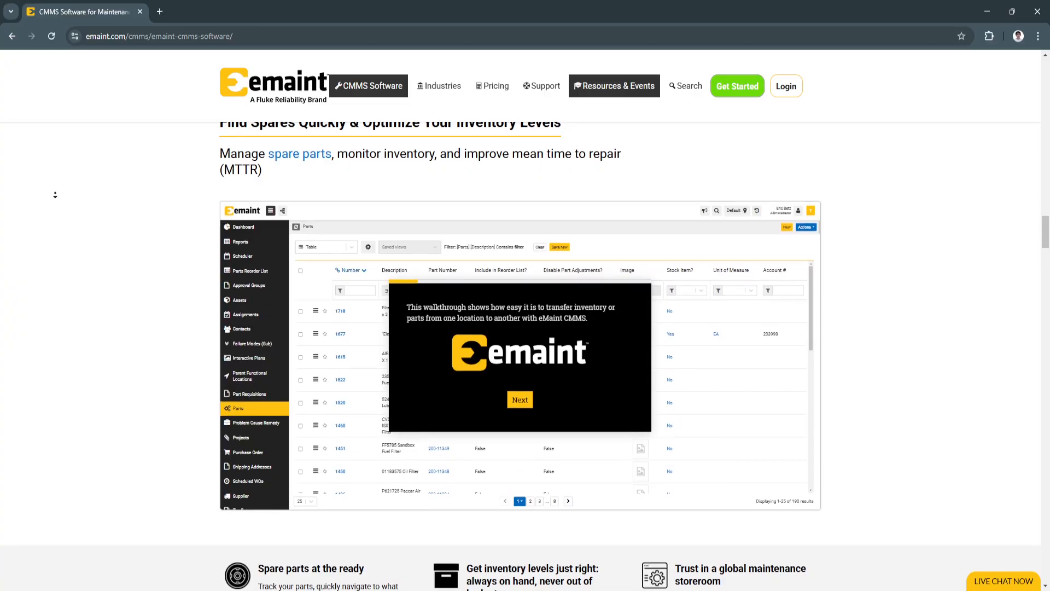
{"action": "scroll", "scroll_direction": "down", "scroll_amount": 3}
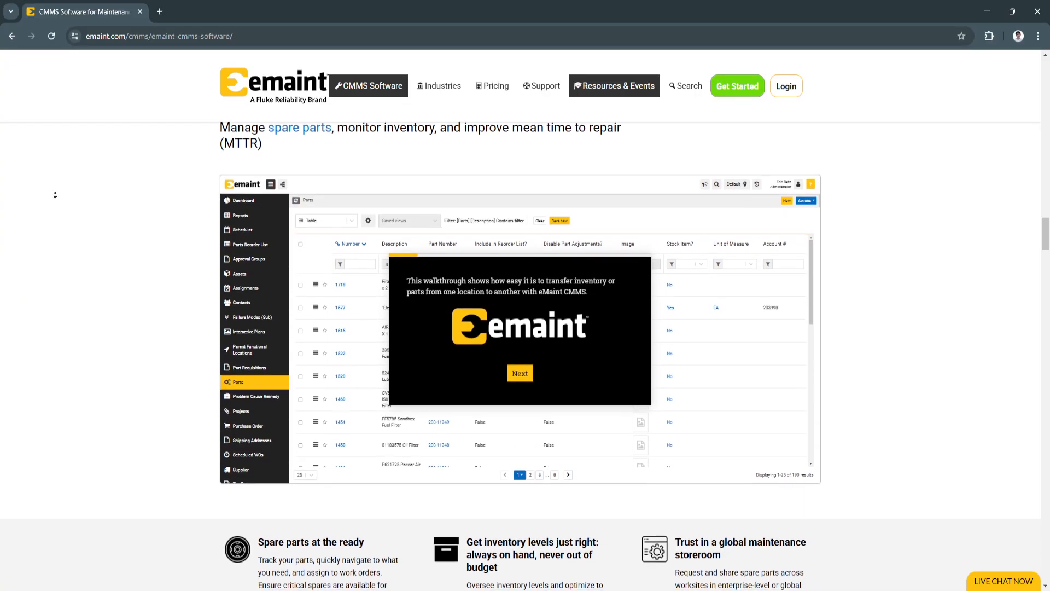
{"action": "scroll", "scroll_direction": "down", "scroll_amount": 3}
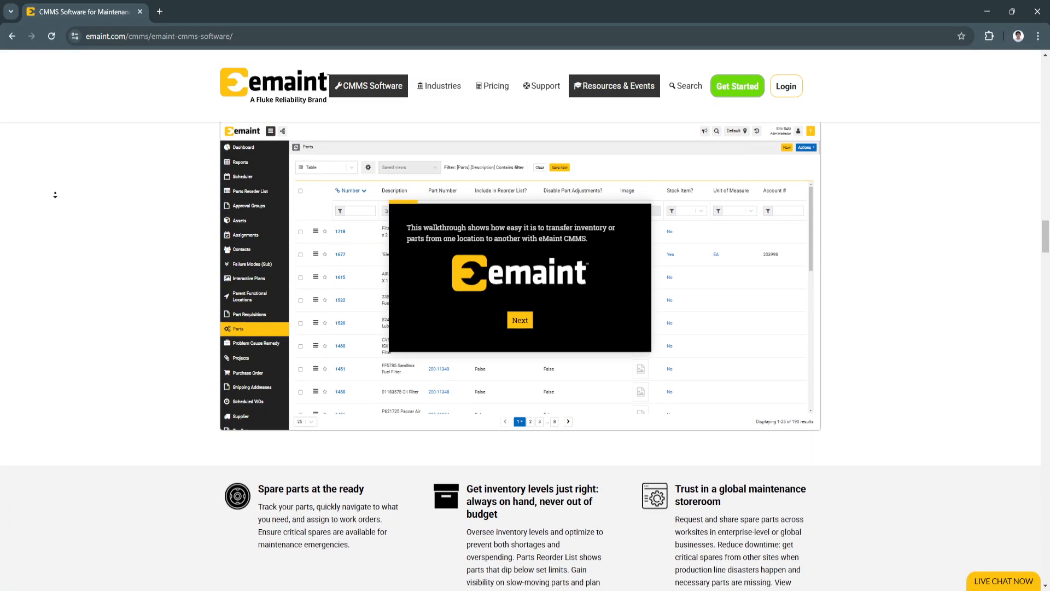
{"action": "scroll", "scroll_direction": "down", "scroll_amount": 3}
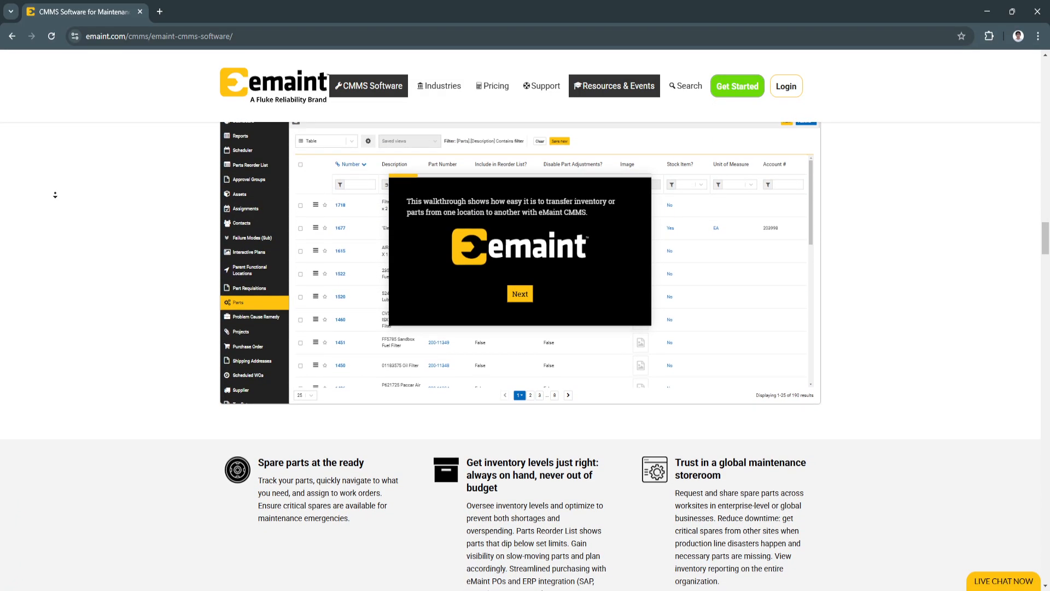
{"action": "scroll", "scroll_direction": "down", "scroll_amount": 3}
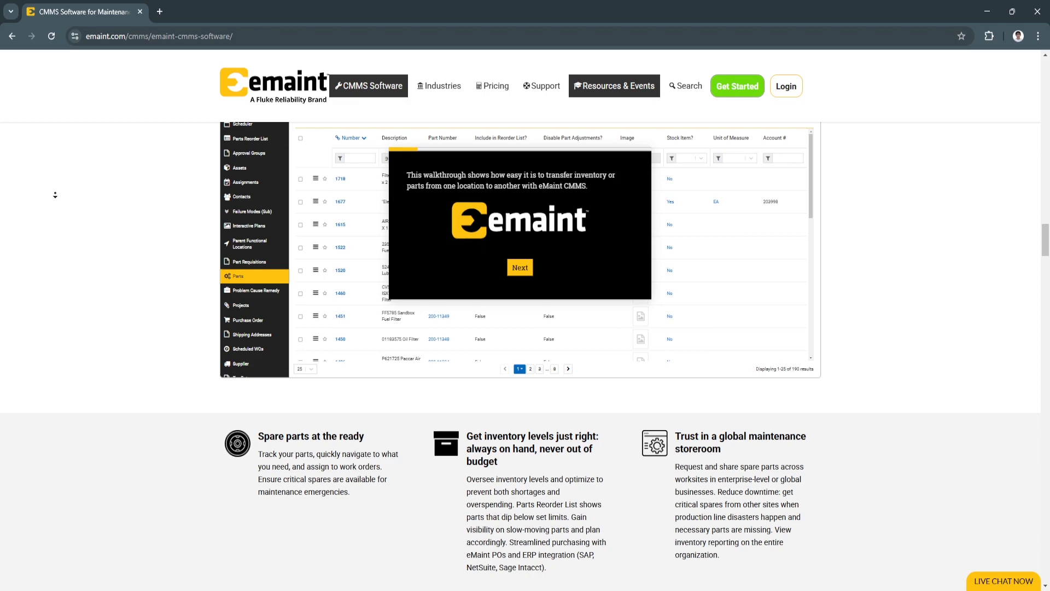
{"action": "scroll", "scroll_direction": "down", "scroll_amount": 3}
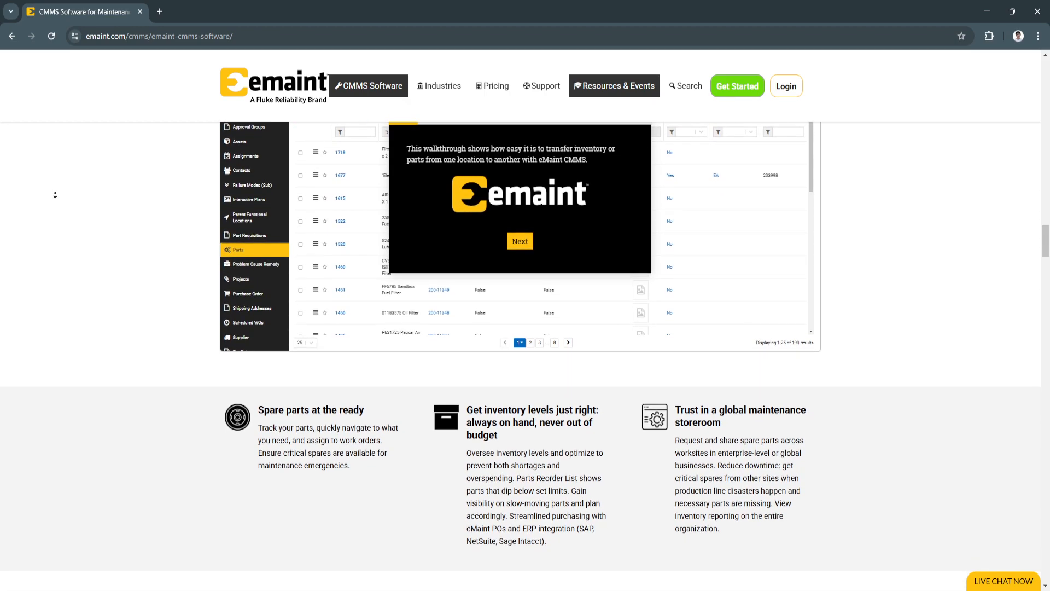
{"action": "scroll", "scroll_direction": "down", "scroll_amount": 3}
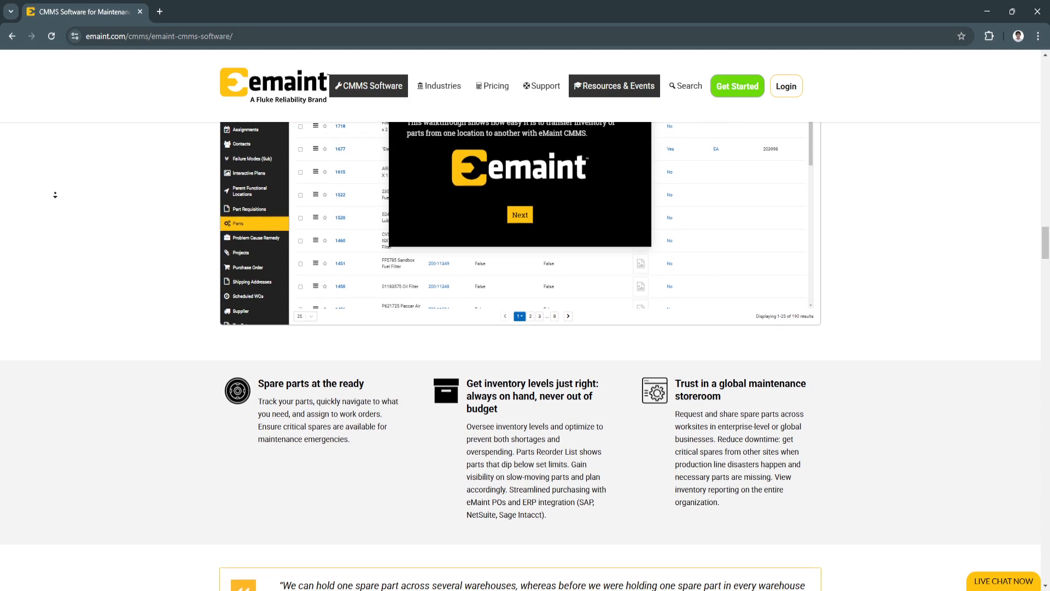
{"action": "scroll", "scroll_direction": "down", "scroll_amount": 3}
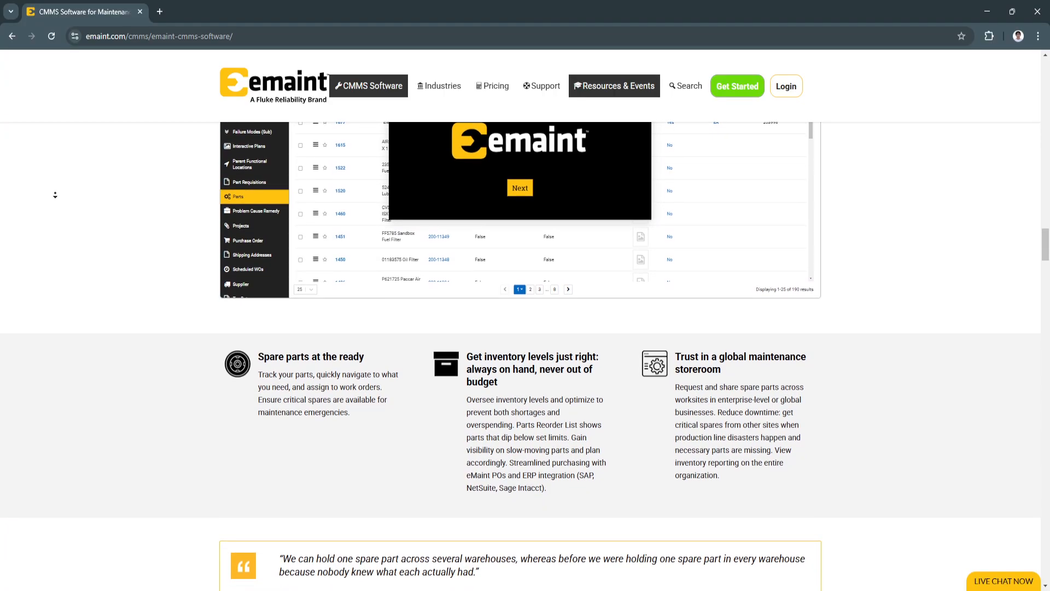
{"action": "scroll", "scroll_direction": "down", "scroll_amount": 3}
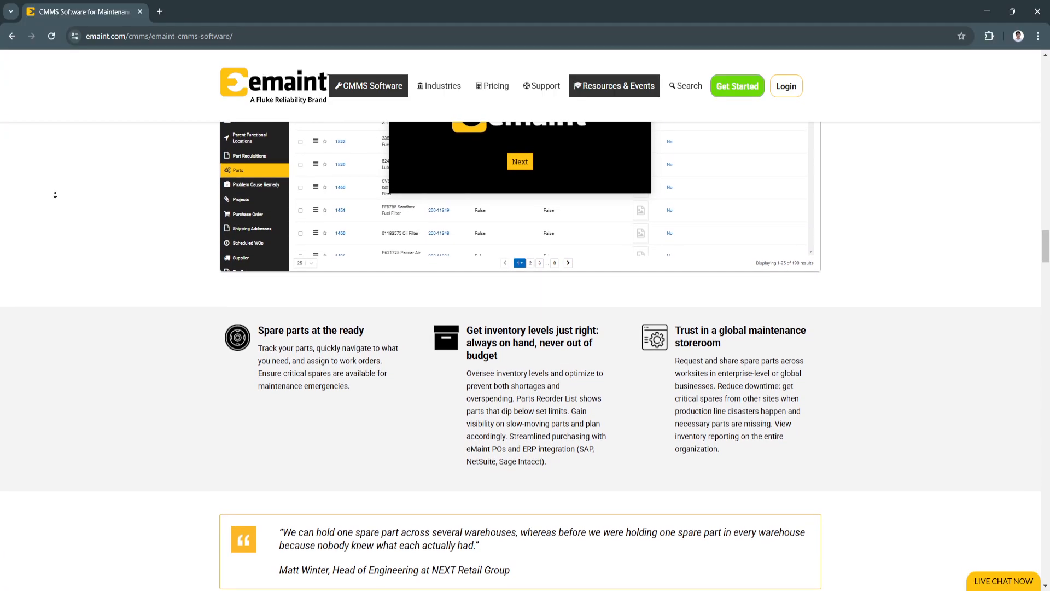
{"action": "scroll", "scroll_direction": "down", "scroll_amount": 3}
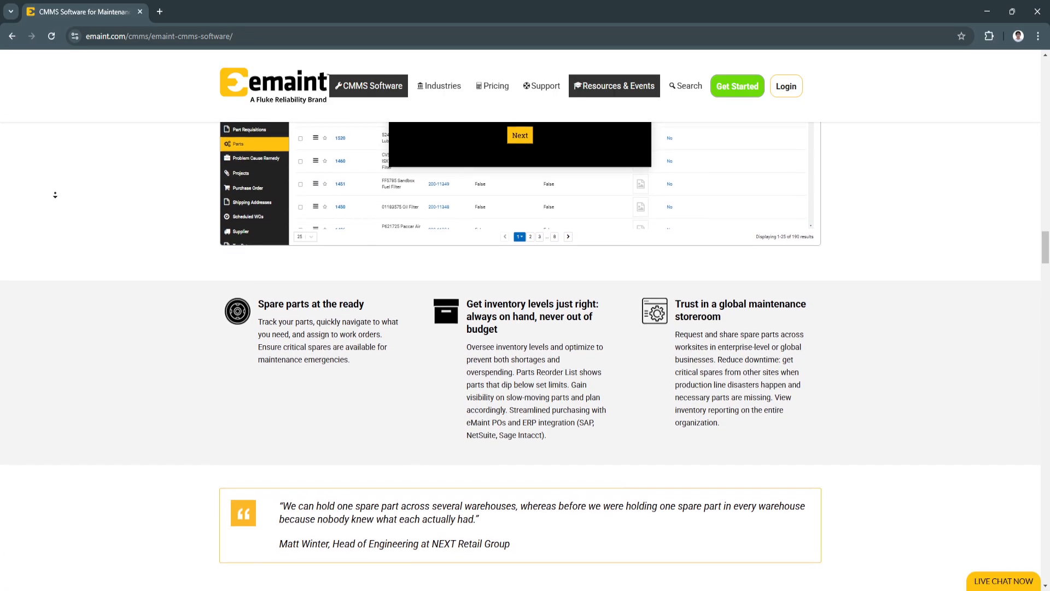
{"action": "scroll", "scroll_direction": "down", "scroll_amount": 3}
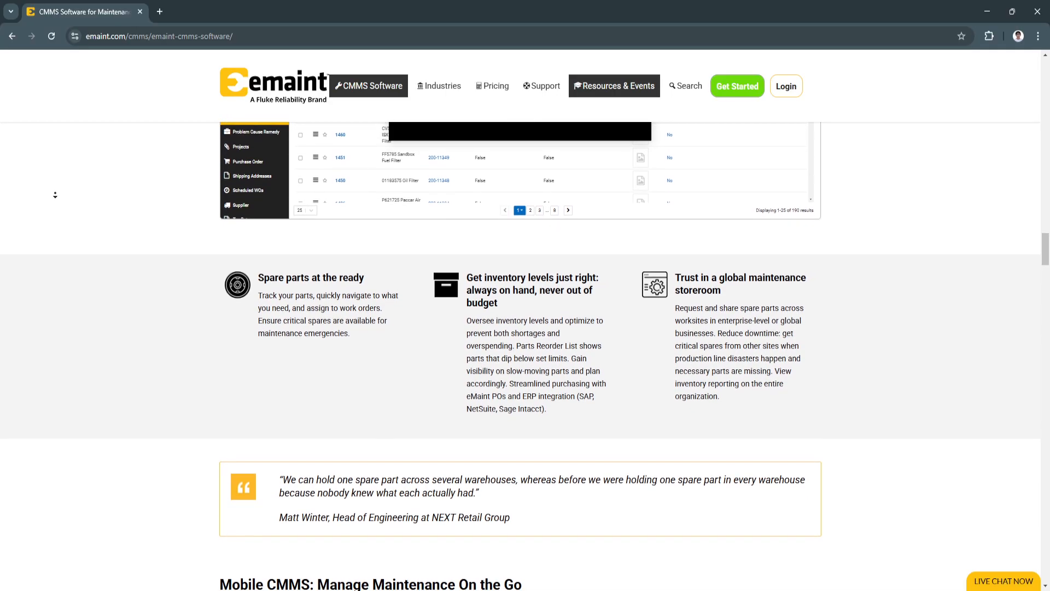
{"action": "scroll", "scroll_direction": "down", "scroll_amount": 3}
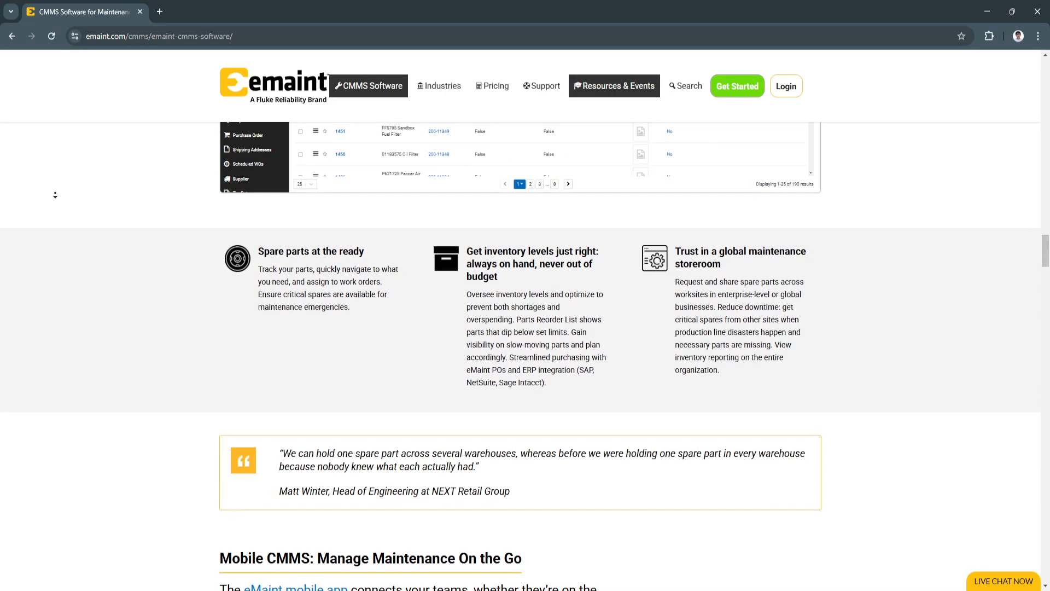
{"action": "scroll", "scroll_direction": "down", "scroll_amount": 3}
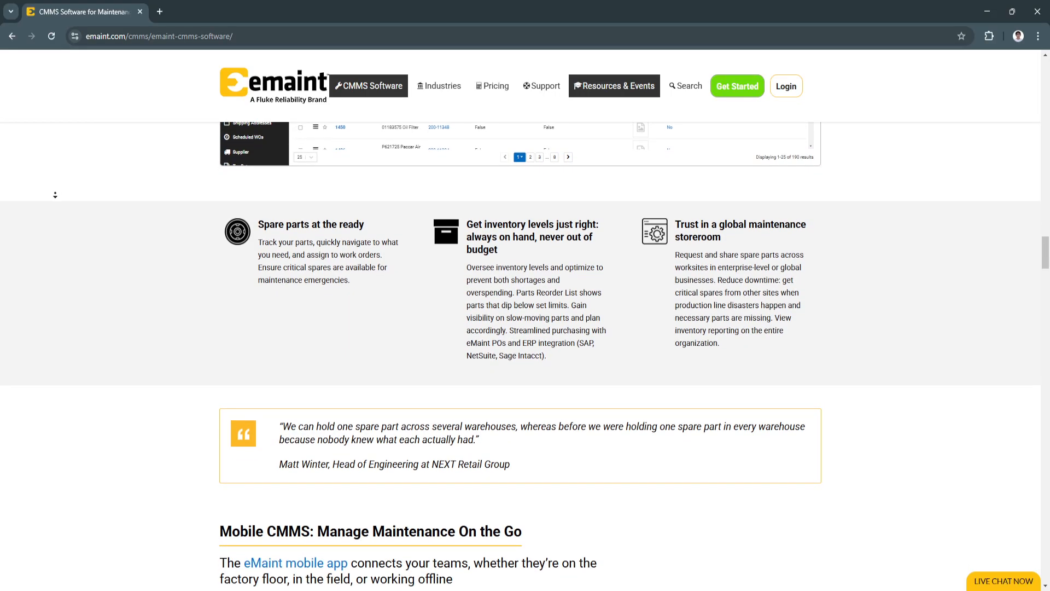
{"action": "scroll", "scroll_direction": "down", "scroll_amount": 3}
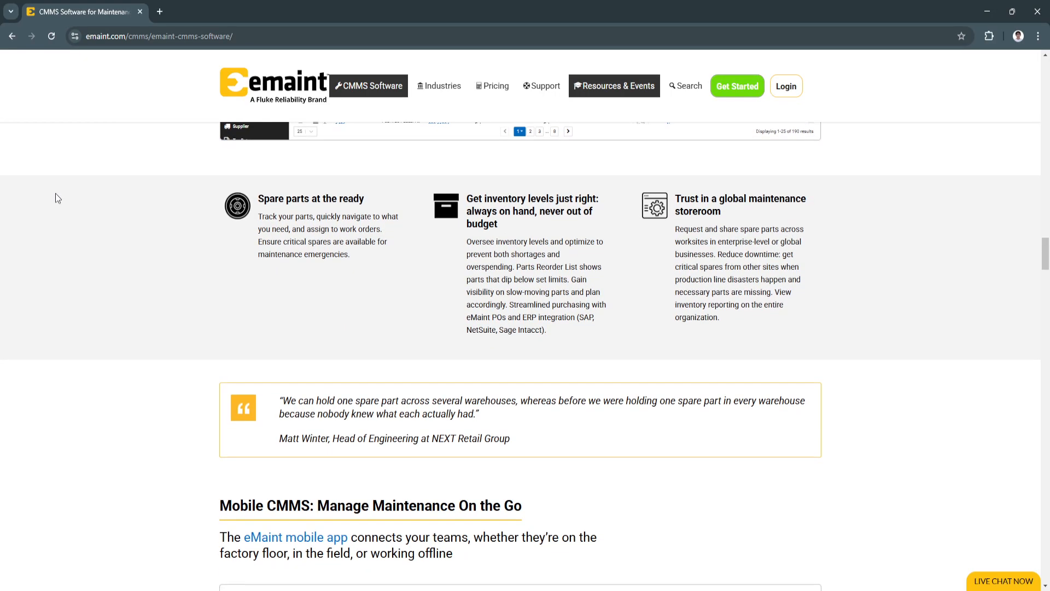
{"action": "scroll", "scroll_direction": "down", "scroll_amount": 3}
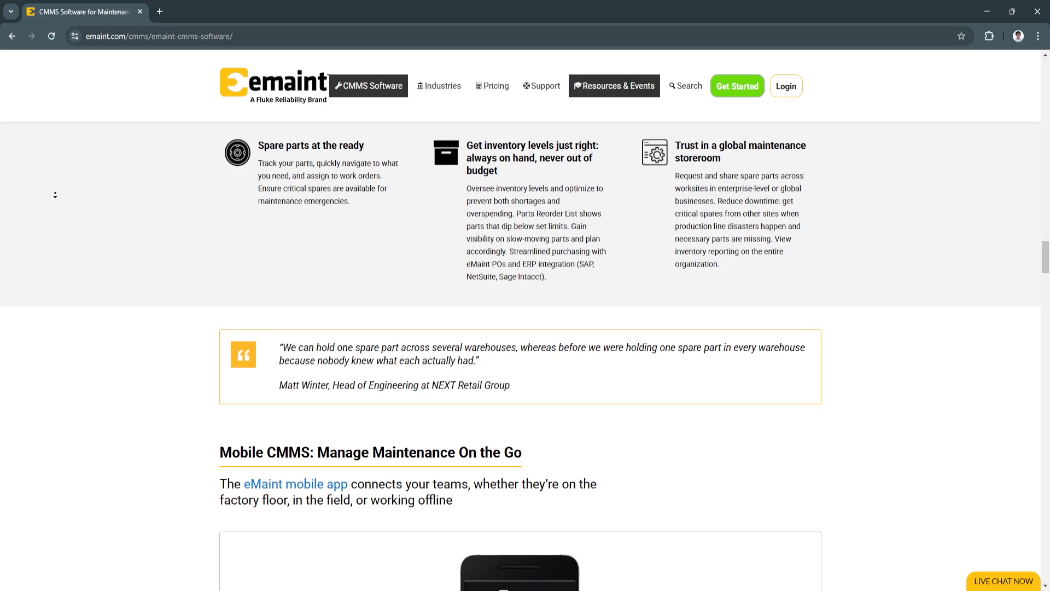
{"action": "scroll", "scroll_direction": "down", "scroll_amount": 3}
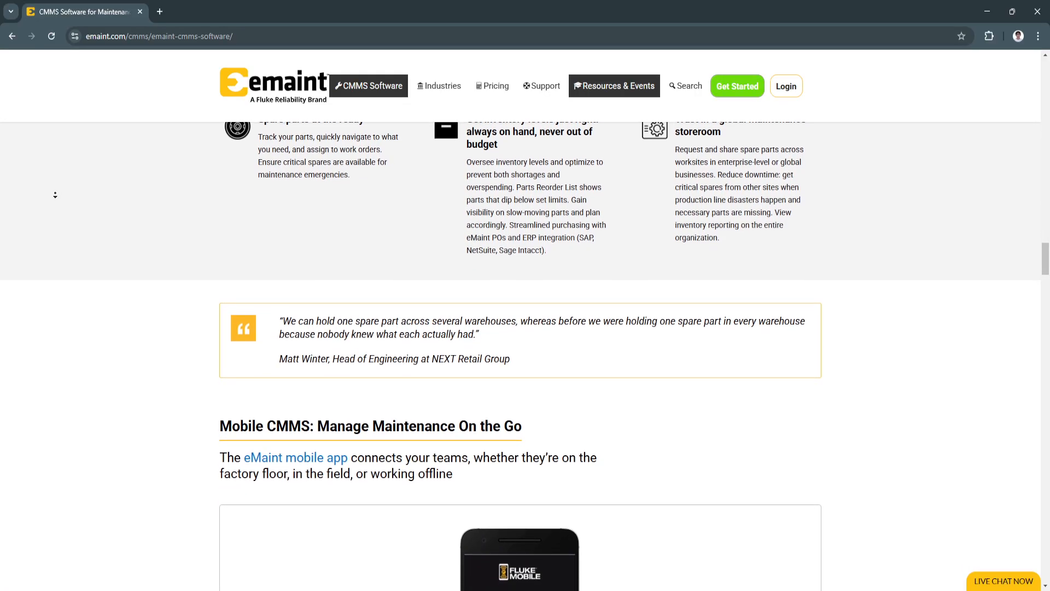
{"action": "scroll", "scroll_direction": "down", "scroll_amount": 3}
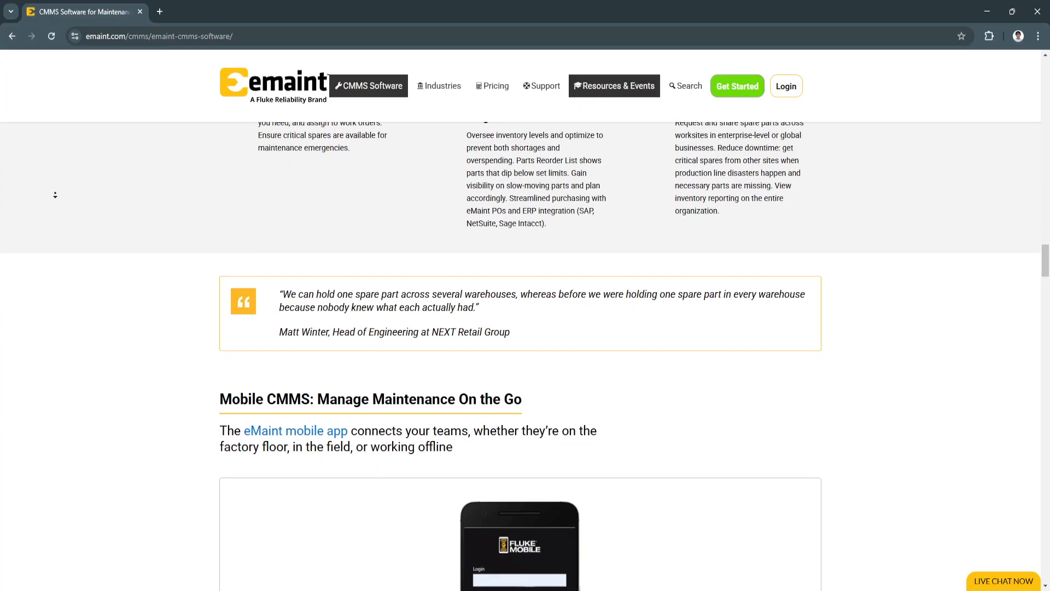
{"action": "scroll", "scroll_direction": "down", "scroll_amount": 3}
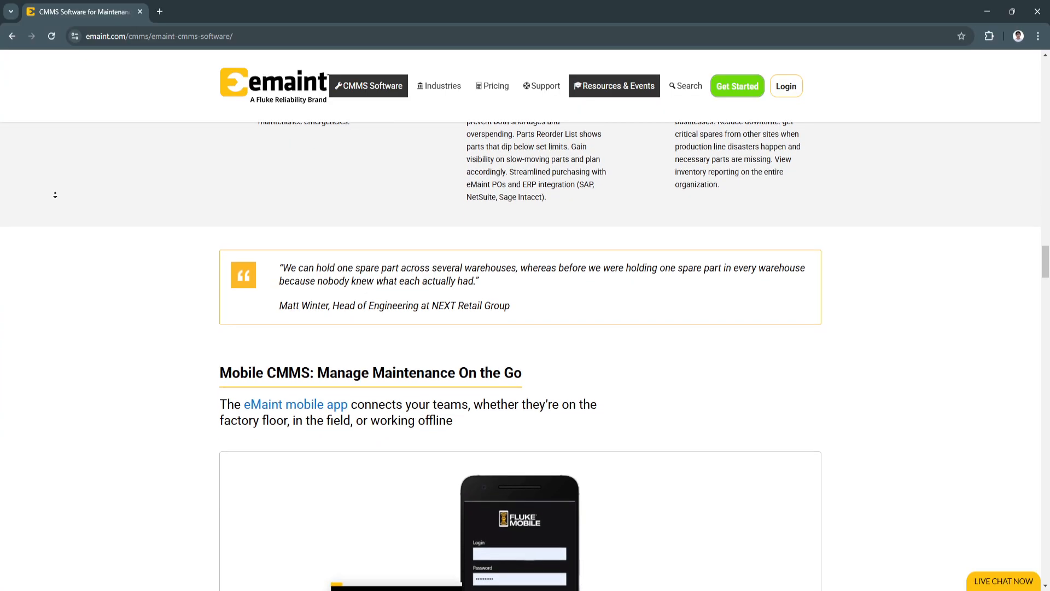
{"action": "scroll", "scroll_direction": "down", "scroll_amount": 3}
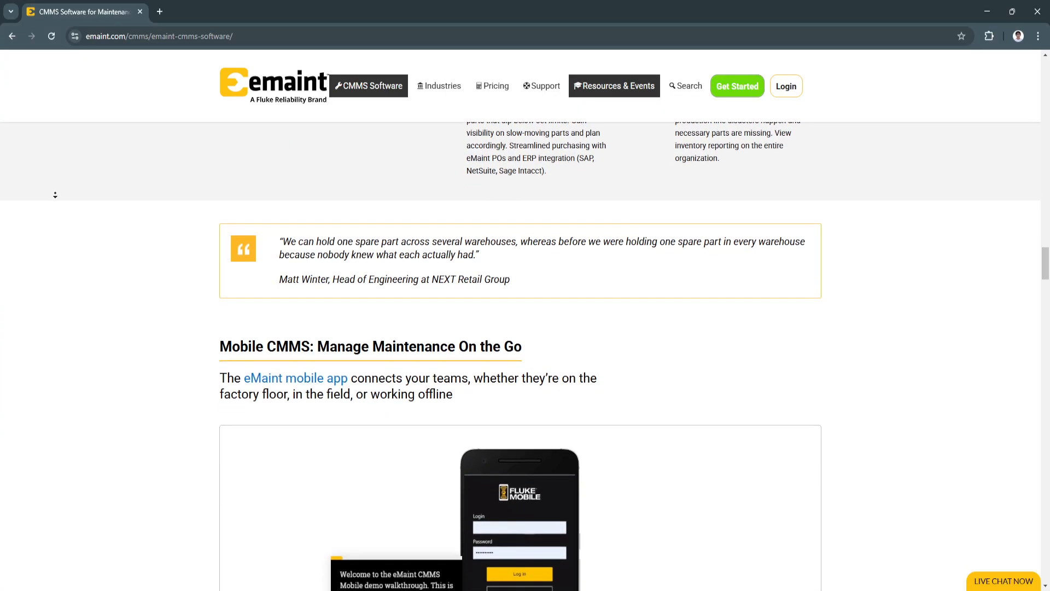
{"action": "scroll", "scroll_direction": "down", "scroll_amount": 3}
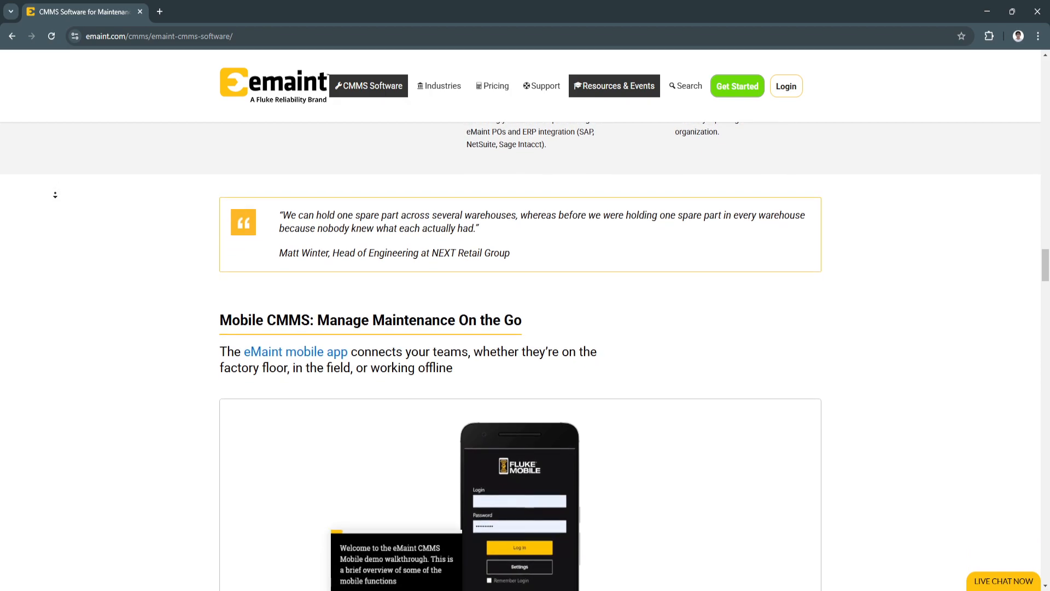
{"action": "scroll", "scroll_direction": "down", "scroll_amount": 3}
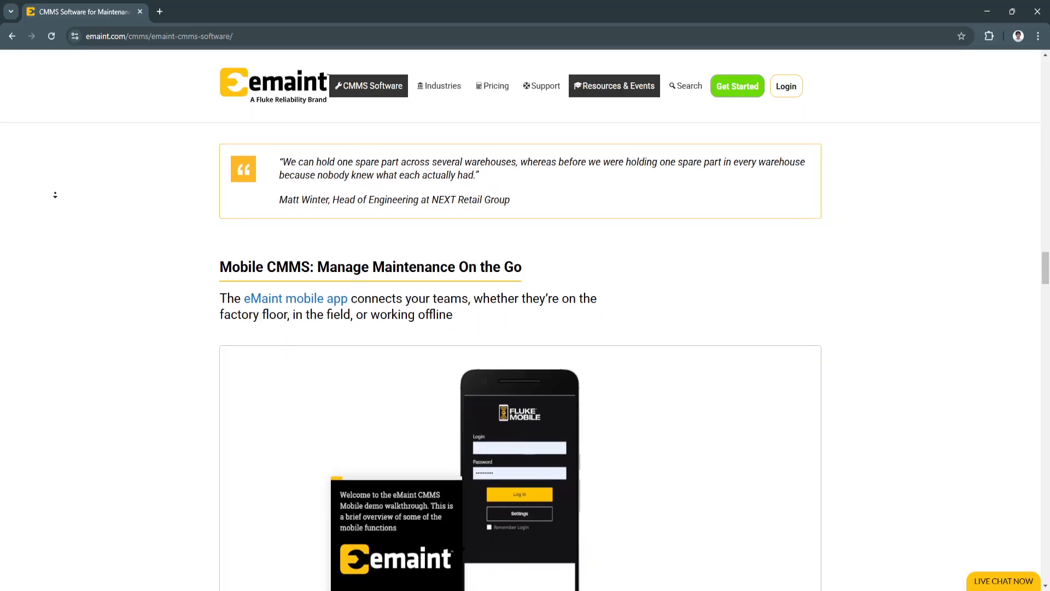
{"action": "scroll", "scroll_direction": "down", "scroll_amount": 3}
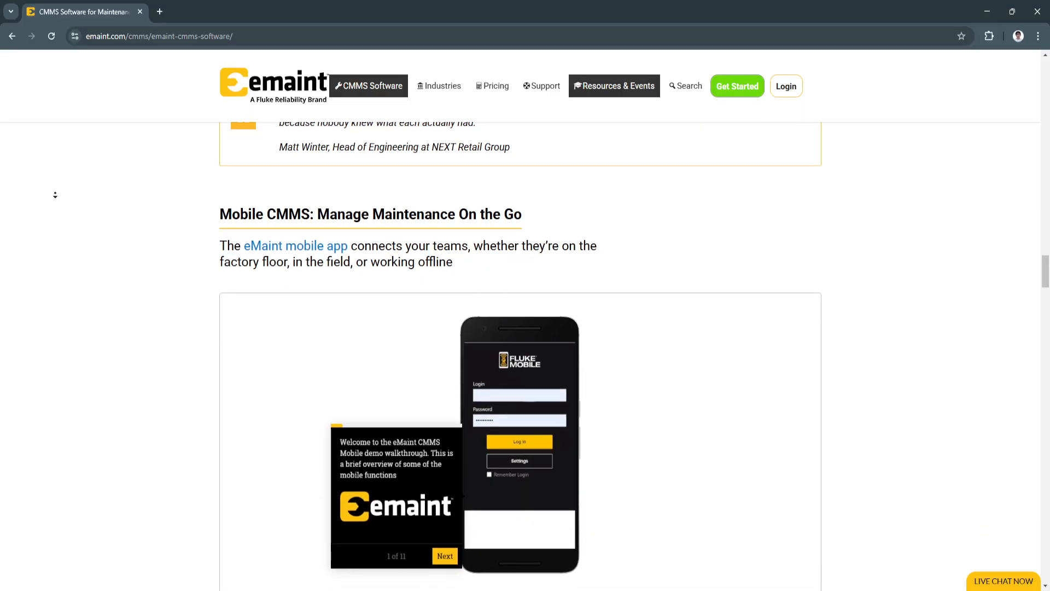
{"action": "scroll", "scroll_direction": "down", "scroll_amount": 3}
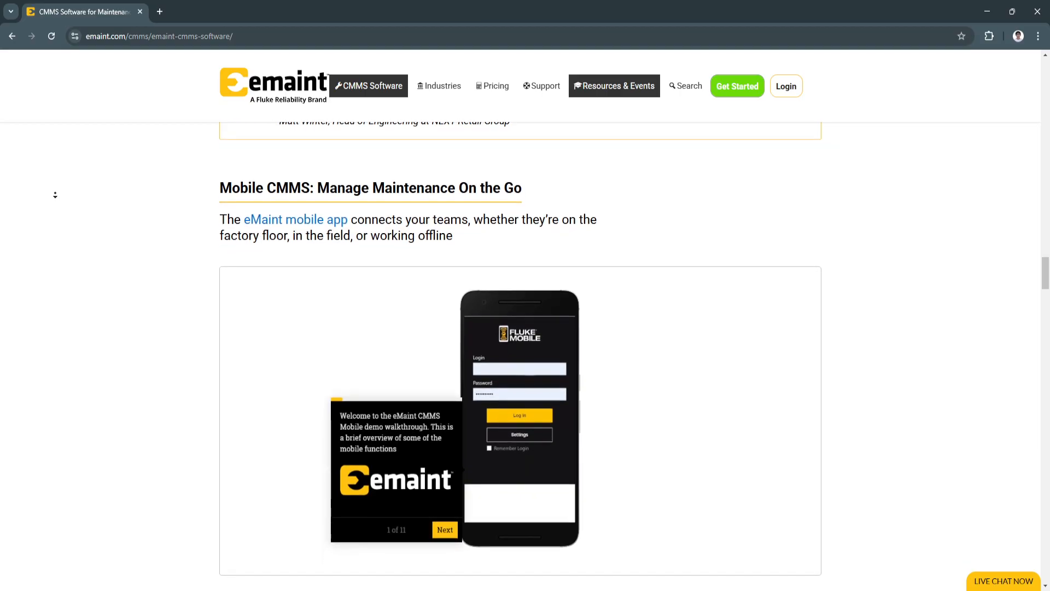
{"action": "scroll", "scroll_direction": "down", "scroll_amount": 3}
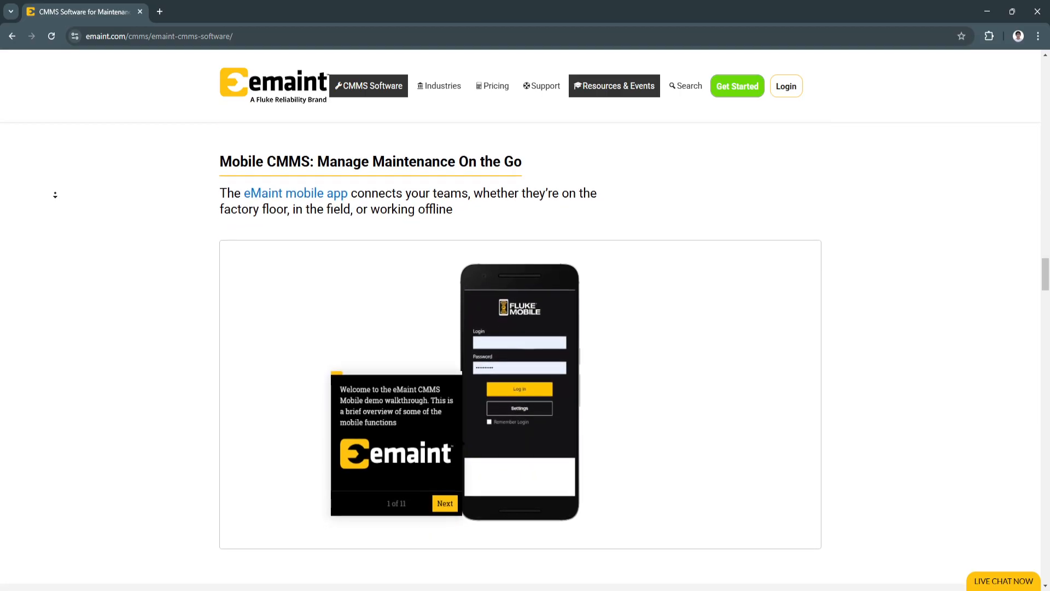
{"action": "scroll", "scroll_direction": "down", "scroll_amount": 3}
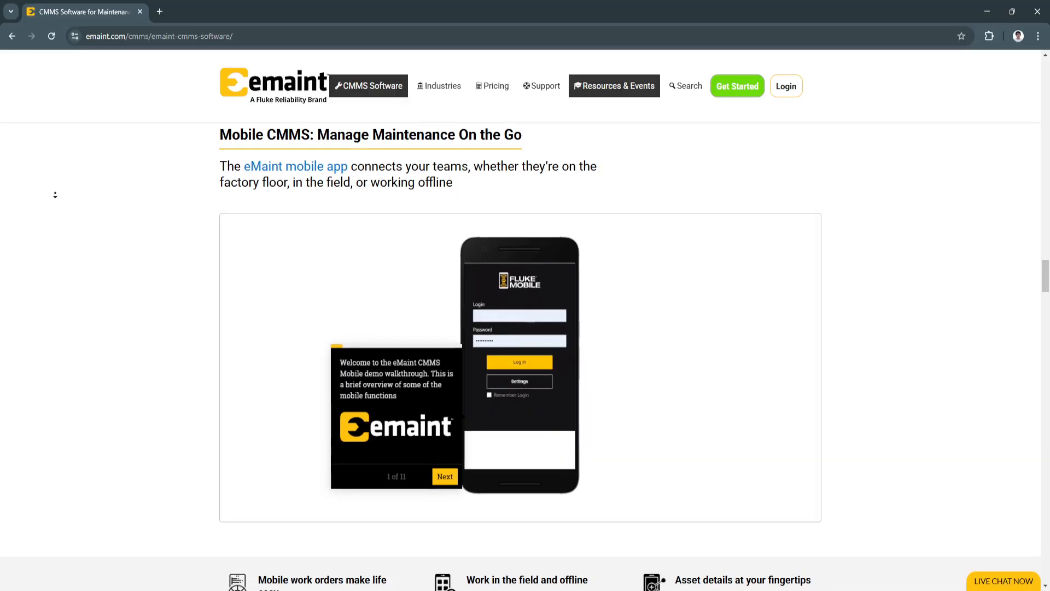
{"action": "scroll", "scroll_direction": "down", "scroll_amount": 3}
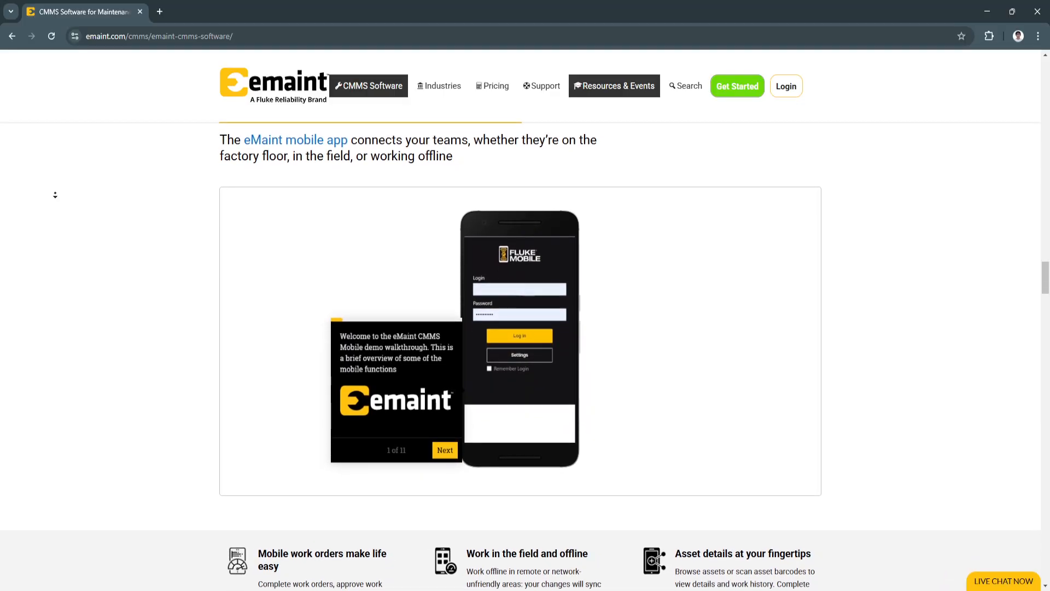
{"action": "scroll", "scroll_direction": "down", "scroll_amount": 3}
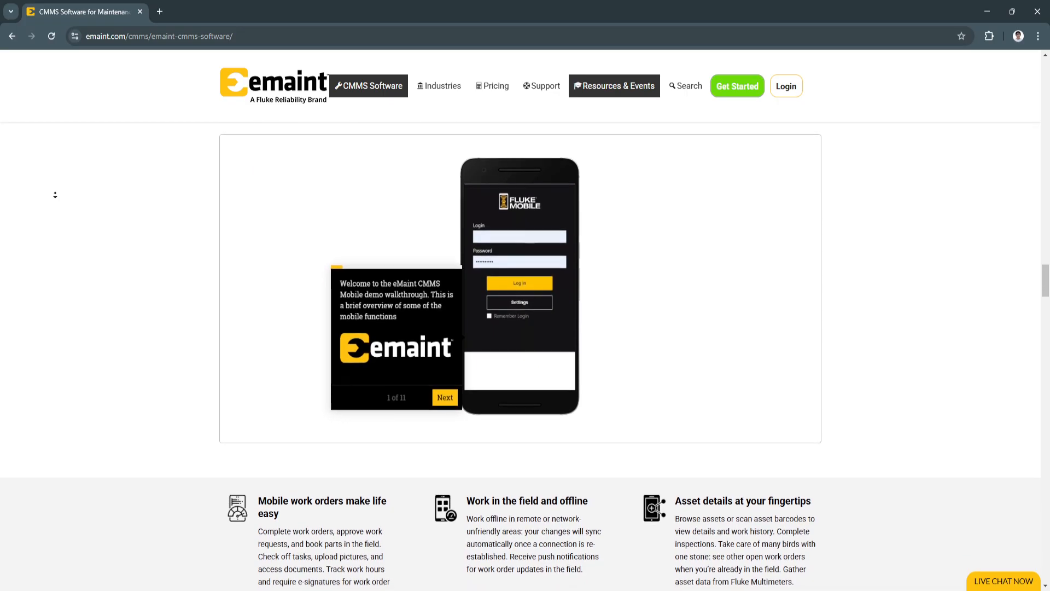
{"action": "scroll", "scroll_direction": "down", "scroll_amount": 3}
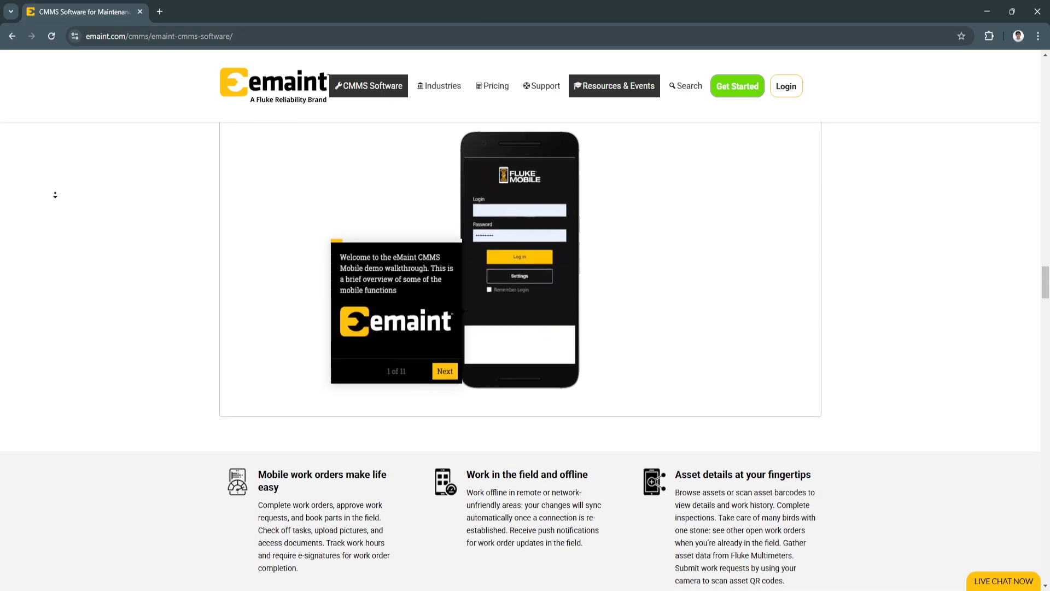
{"action": "scroll", "scroll_direction": "down", "scroll_amount": 3}
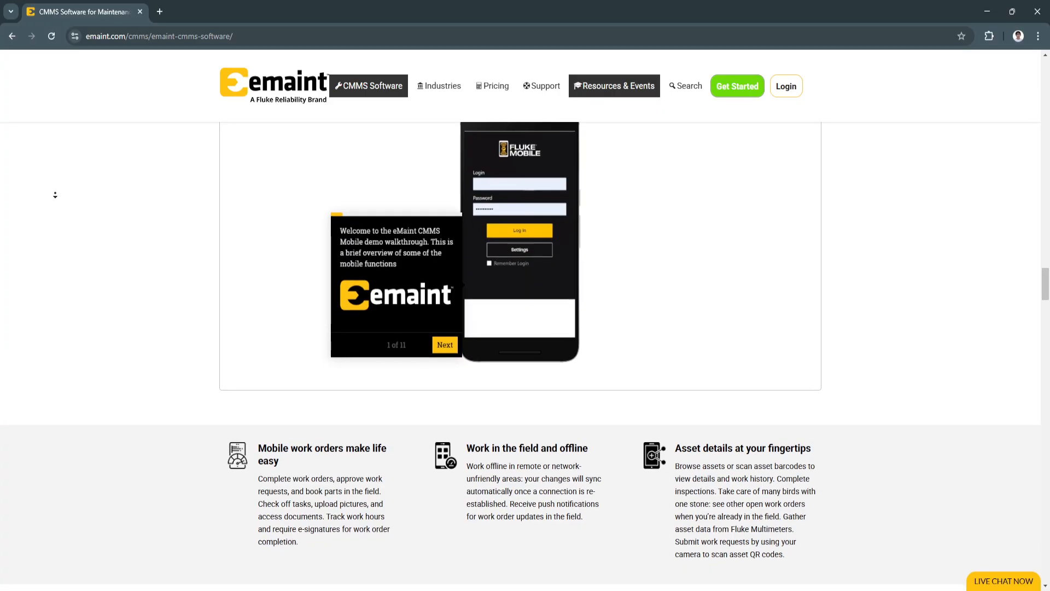
{"action": "scroll", "scroll_direction": "down", "scroll_amount": 3}
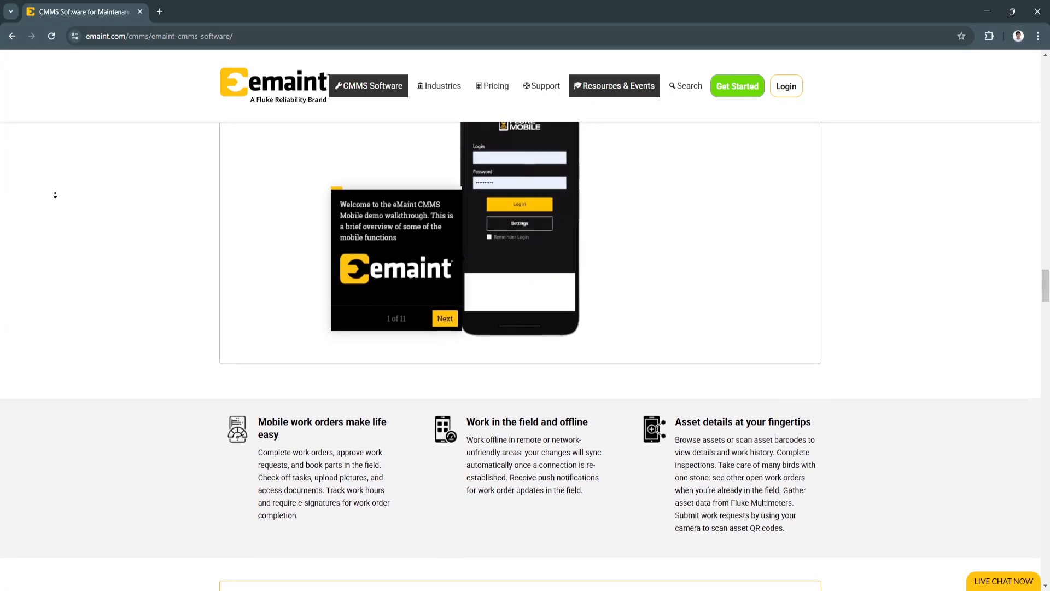
{"action": "scroll", "scroll_direction": "down", "scroll_amount": 3}
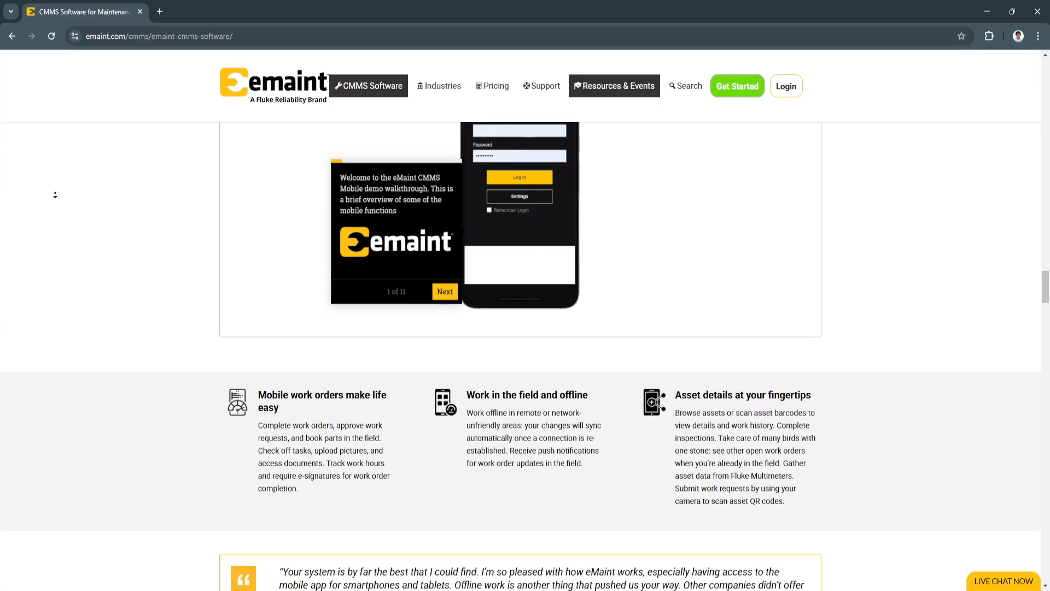
{"action": "scroll", "scroll_direction": "down", "scroll_amount": 3}
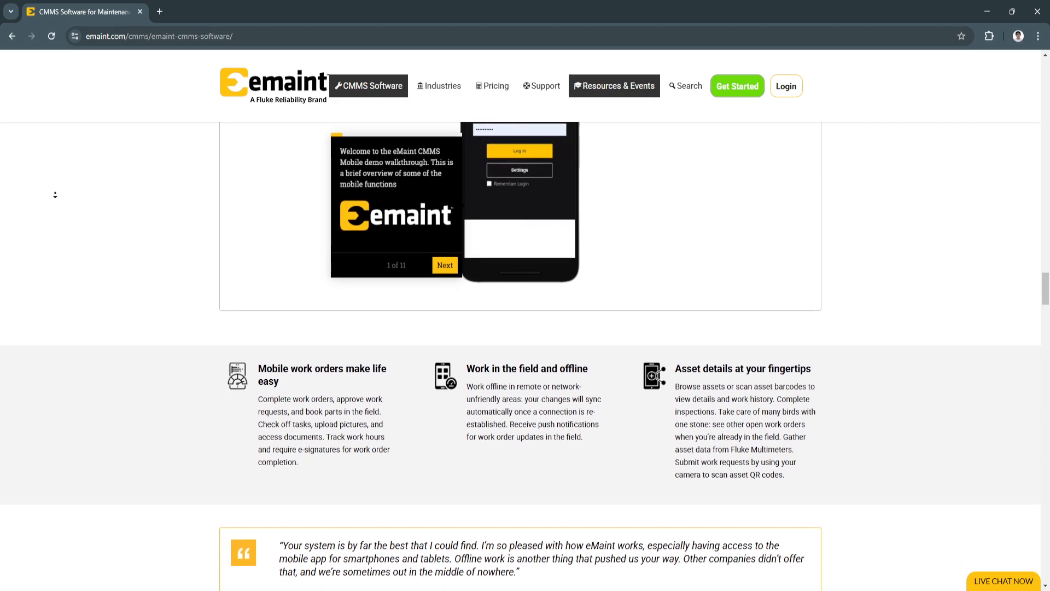
{"action": "scroll", "scroll_direction": "down", "scroll_amount": 3}
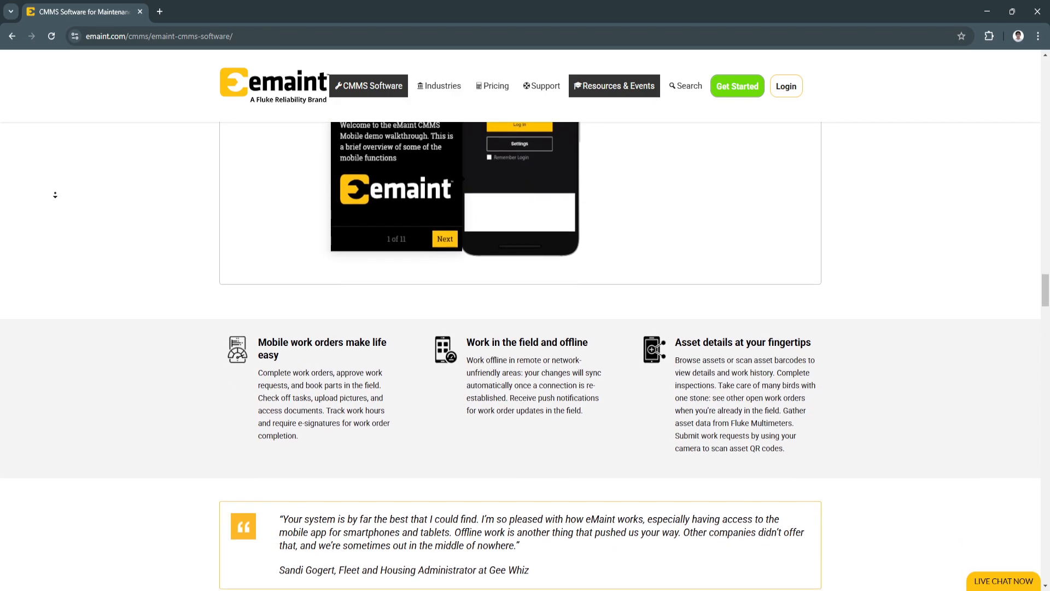
{"action": "scroll", "scroll_direction": "down", "scroll_amount": 3}
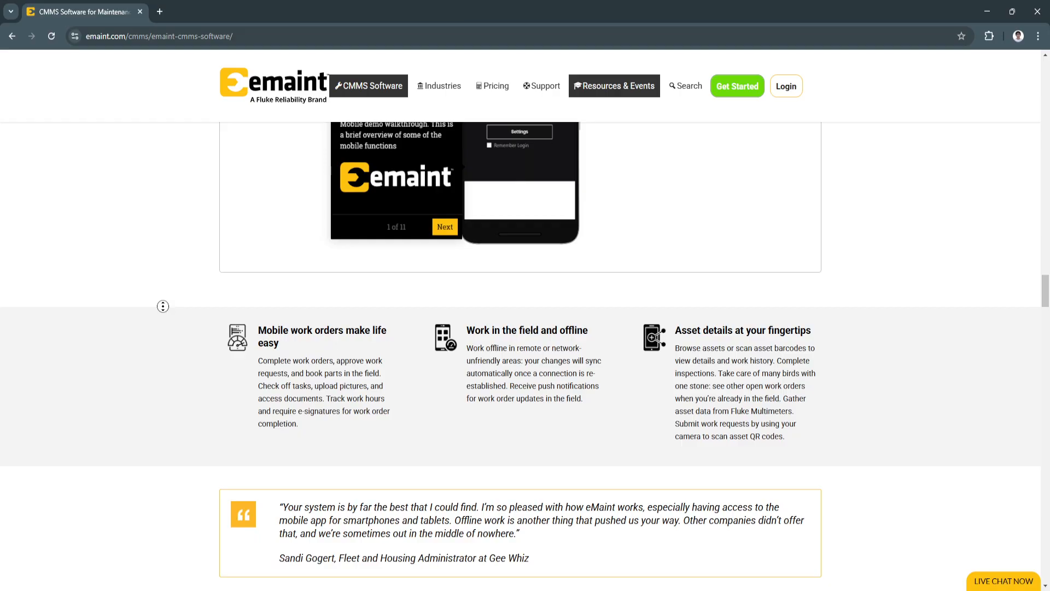
{"action": "scroll", "scroll_direction": "down", "scroll_amount": 3}
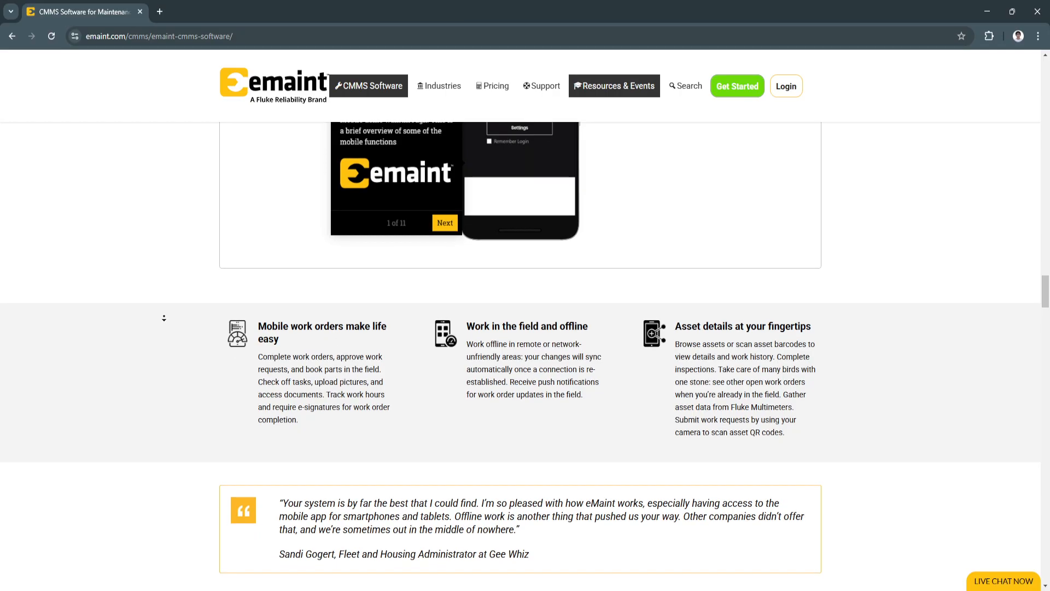
{"action": "scroll", "scroll_direction": "down", "scroll_amount": 3}
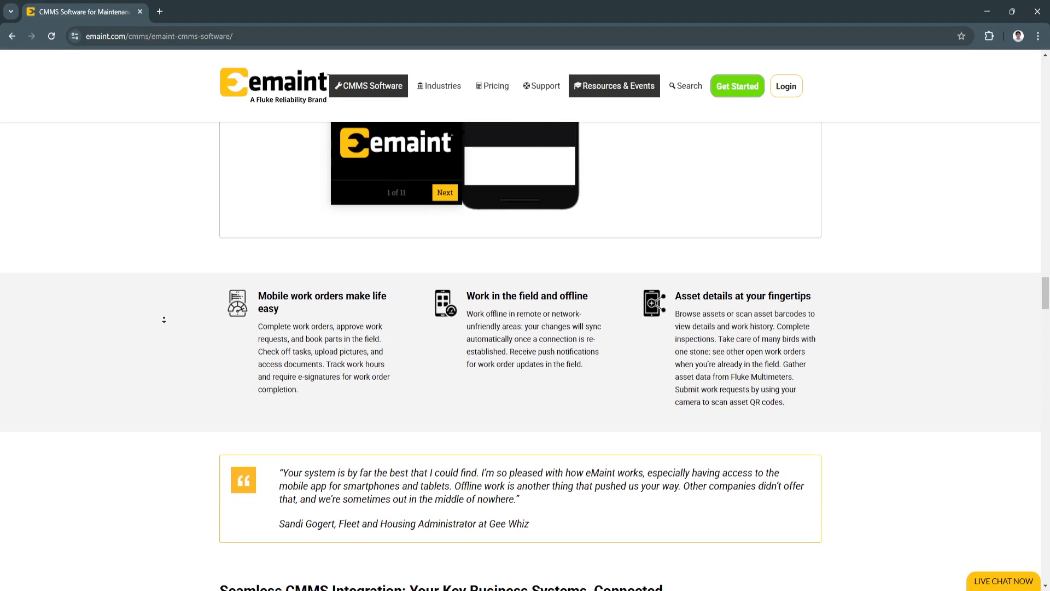
{"action": "scroll", "scroll_direction": "down", "scroll_amount": 3}
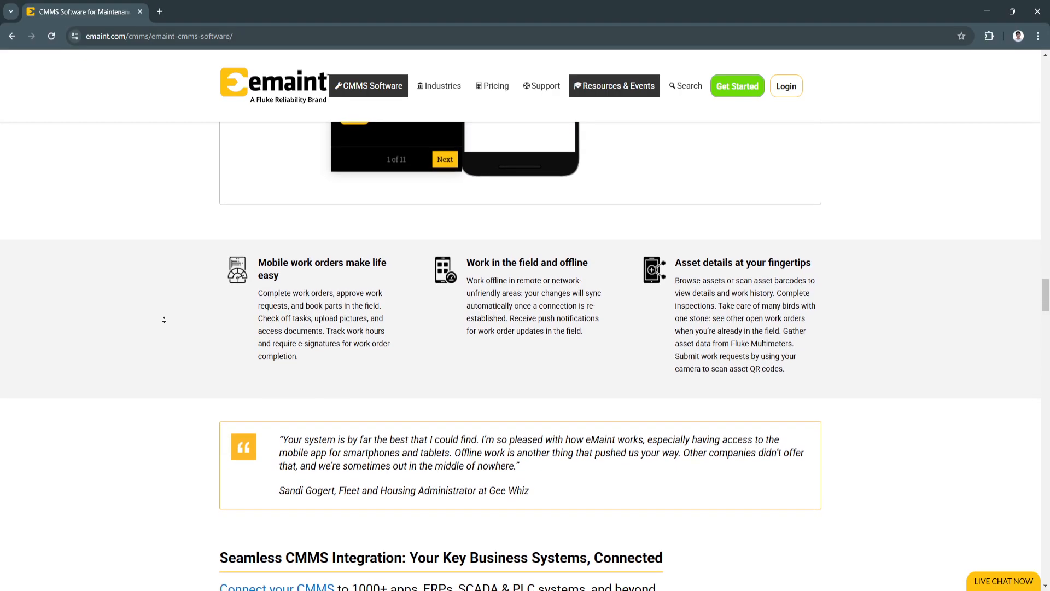
{"action": "scroll", "scroll_direction": "down", "scroll_amount": 3}
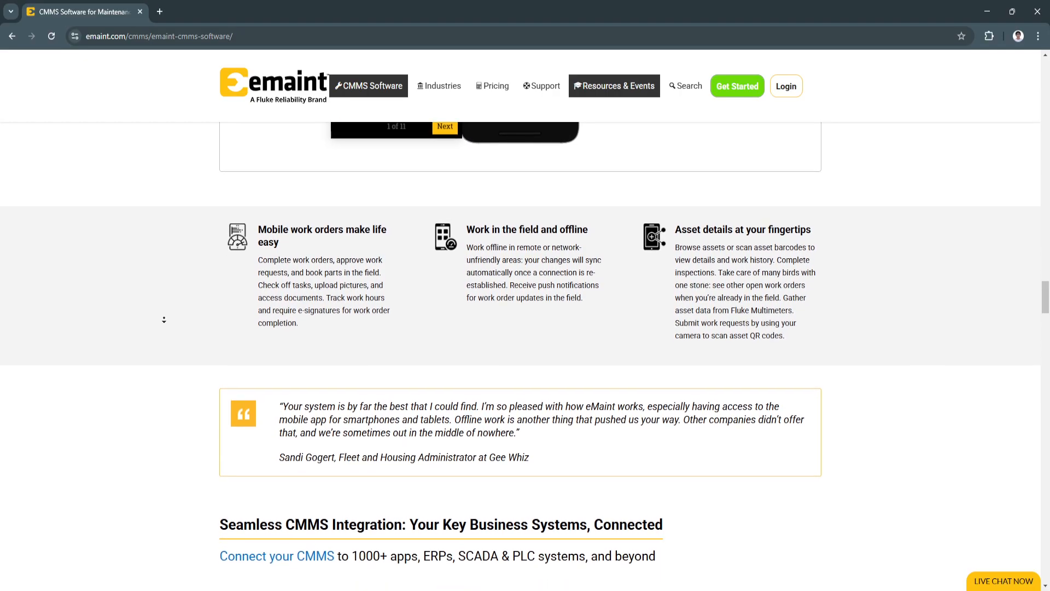
{"action": "scroll", "scroll_direction": "down", "scroll_amount": 3}
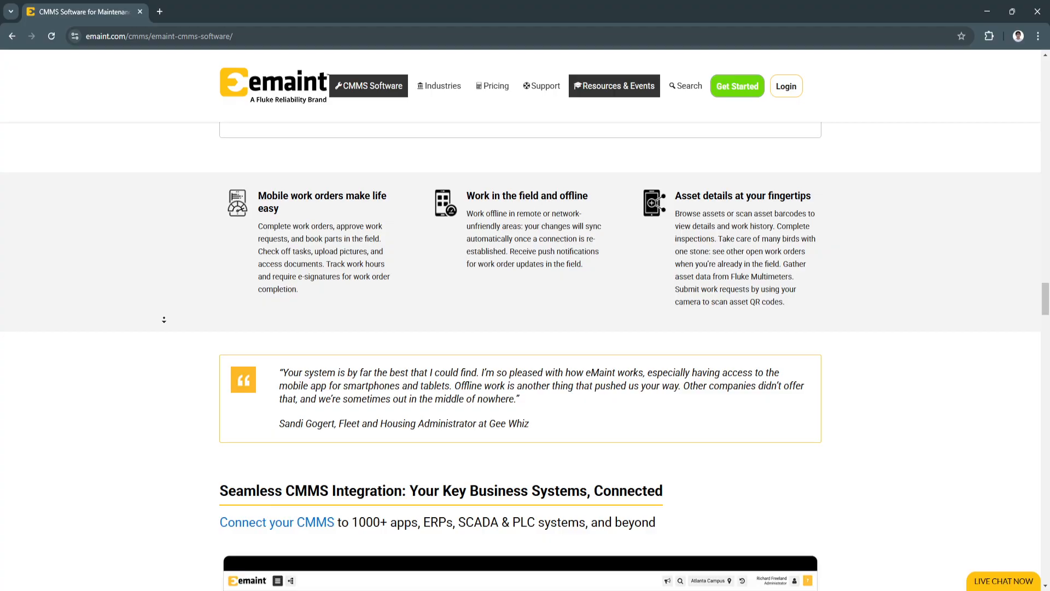
{"action": "scroll", "scroll_direction": "down", "scroll_amount": 3}
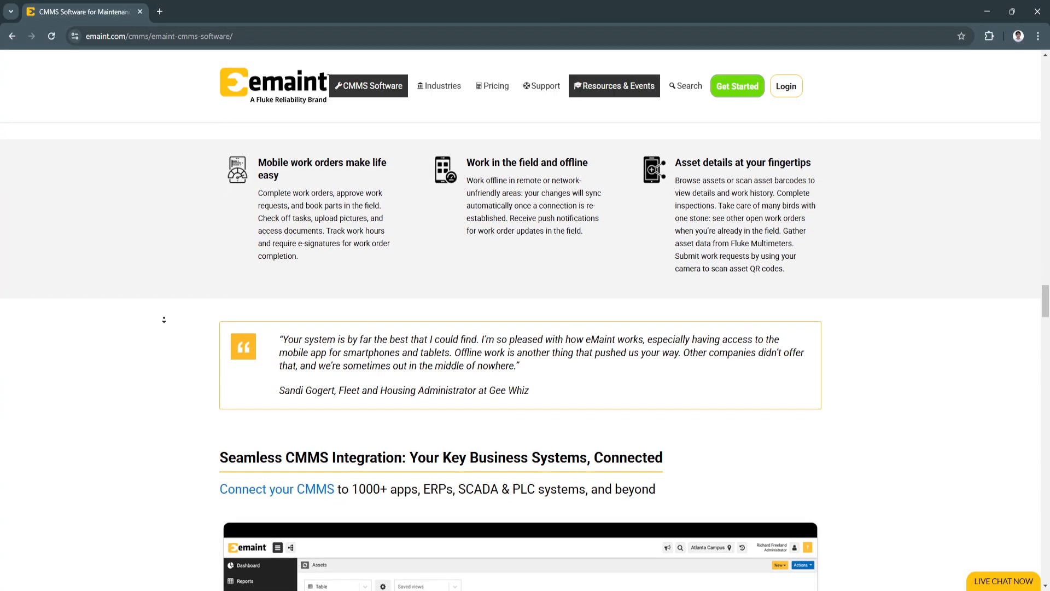
{"action": "scroll", "scroll_direction": "down", "scroll_amount": 3}
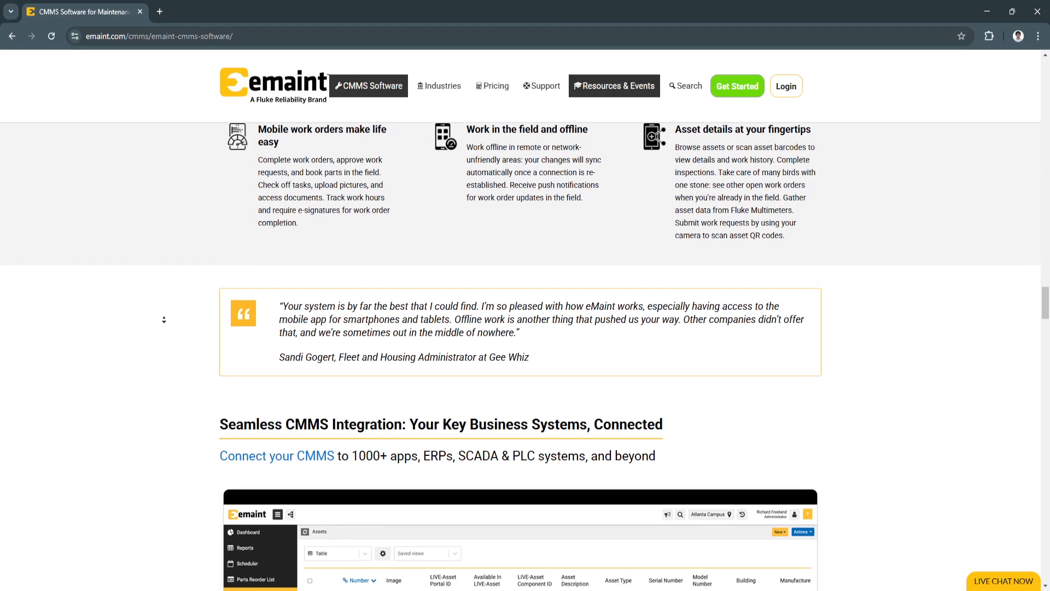
{"action": "scroll", "scroll_direction": "down", "scroll_amount": 3}
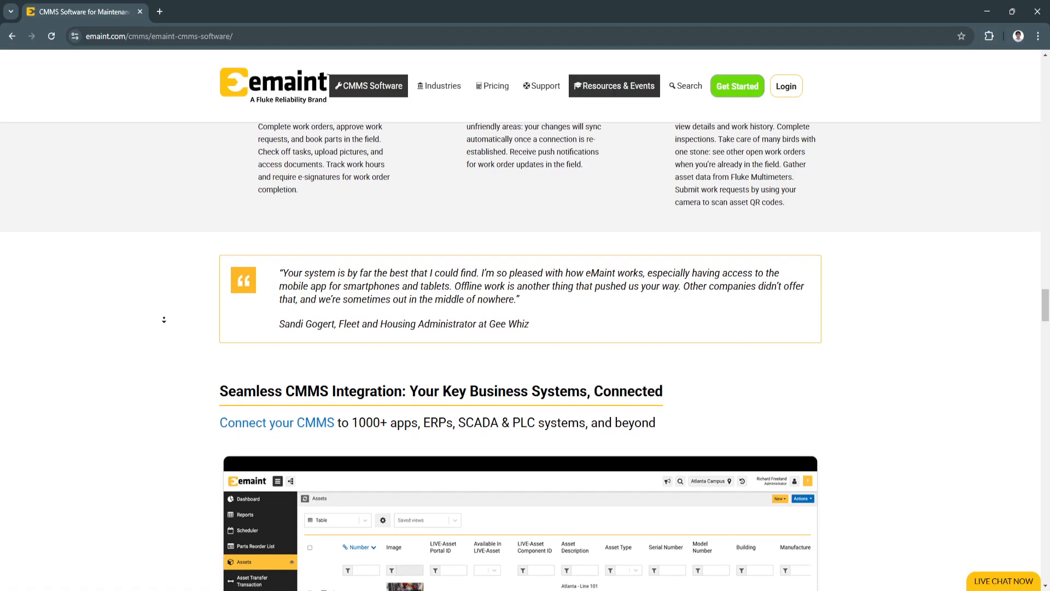
{"action": "scroll", "scroll_direction": "down", "scroll_amount": 3}
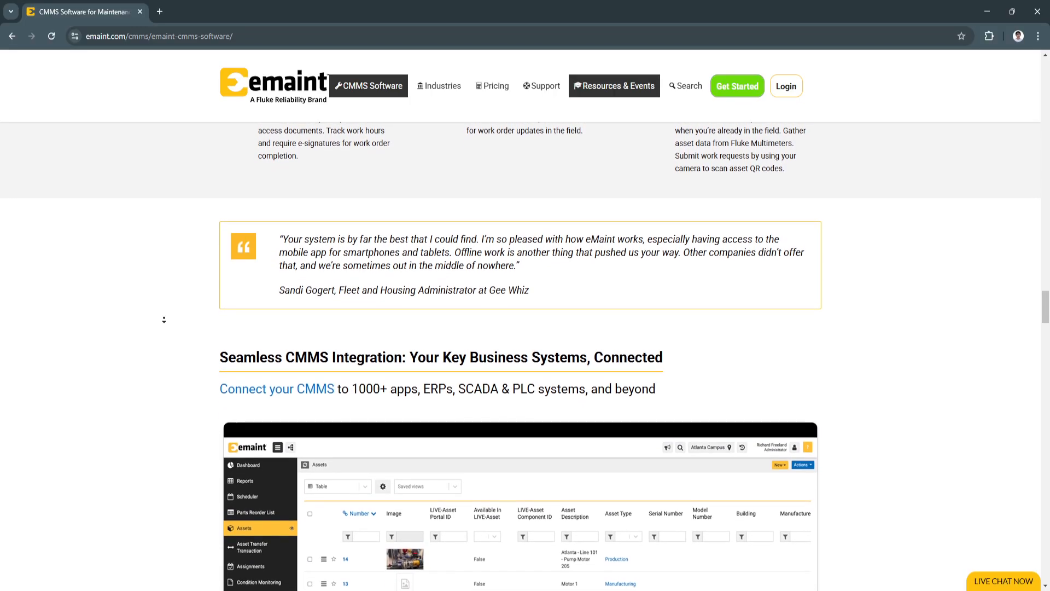
{"action": "scroll", "scroll_direction": "down", "scroll_amount": 3}
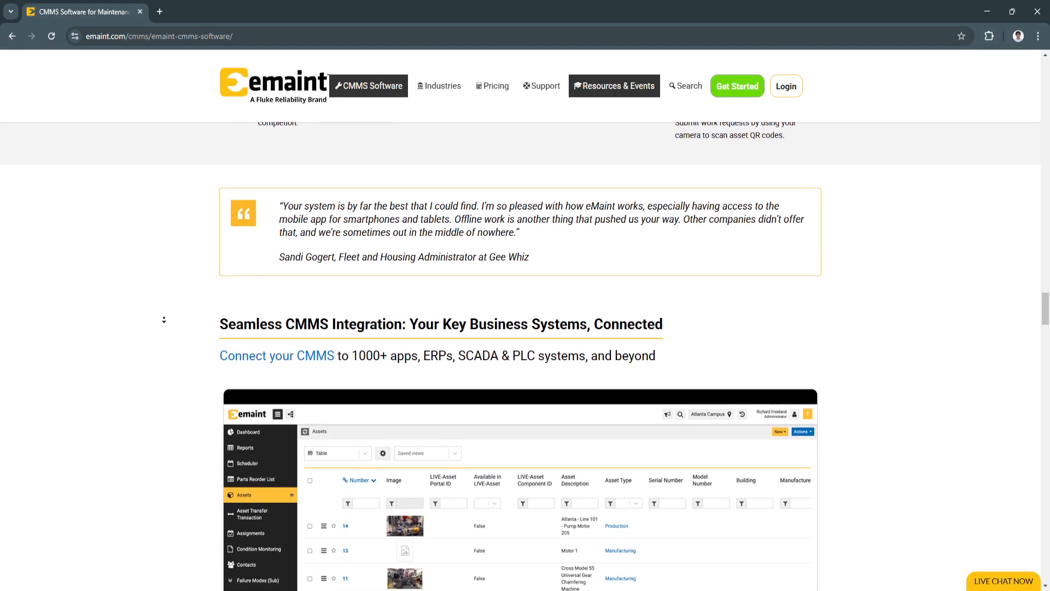
{"action": "scroll", "scroll_direction": "down", "scroll_amount": 3}
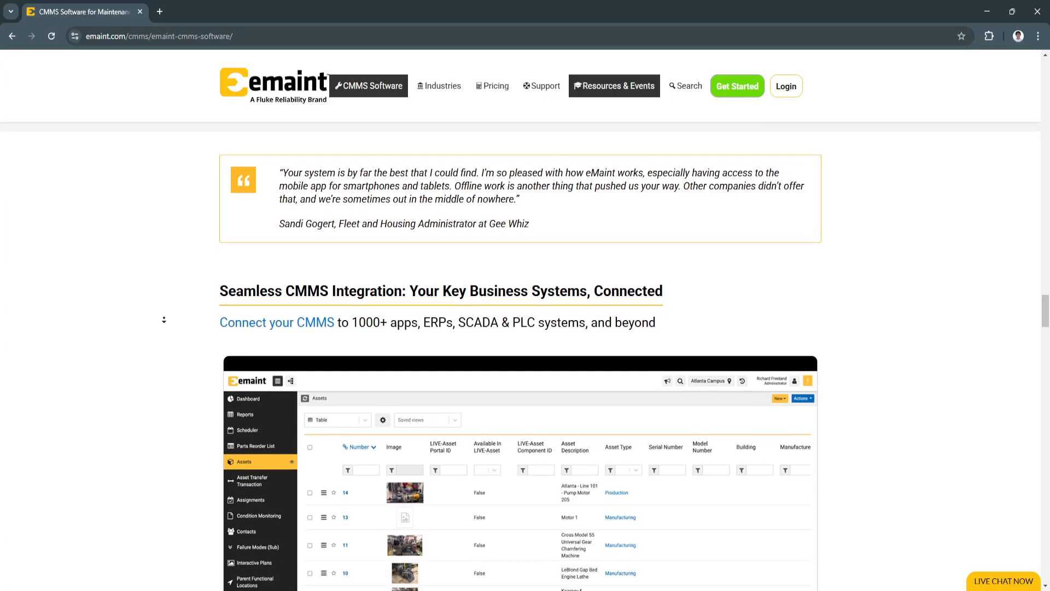
{"action": "scroll", "scroll_direction": "down", "scroll_amount": 3}
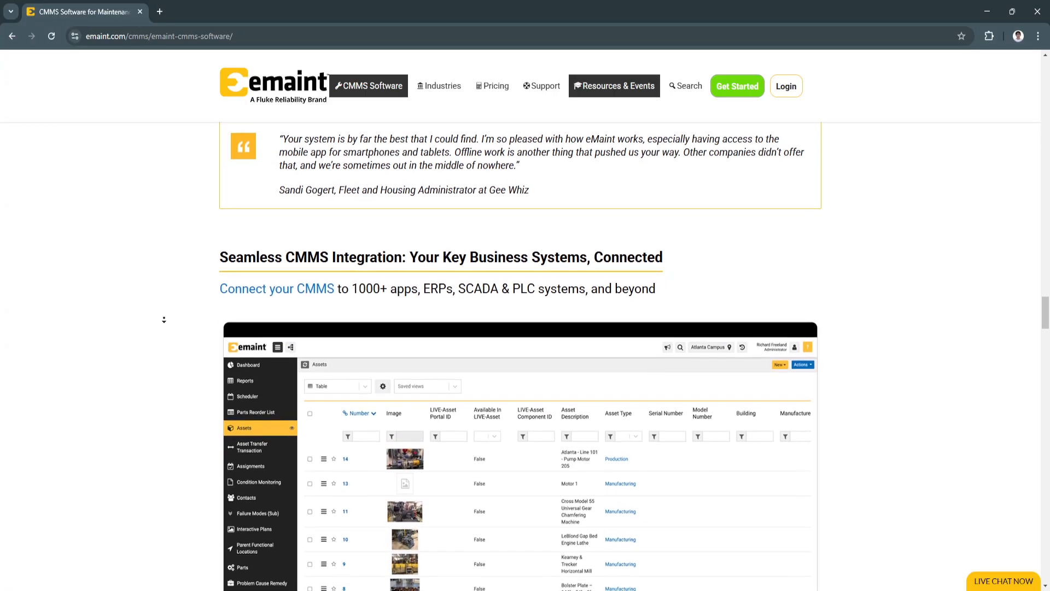
{"action": "scroll", "scroll_direction": "down", "scroll_amount": 3}
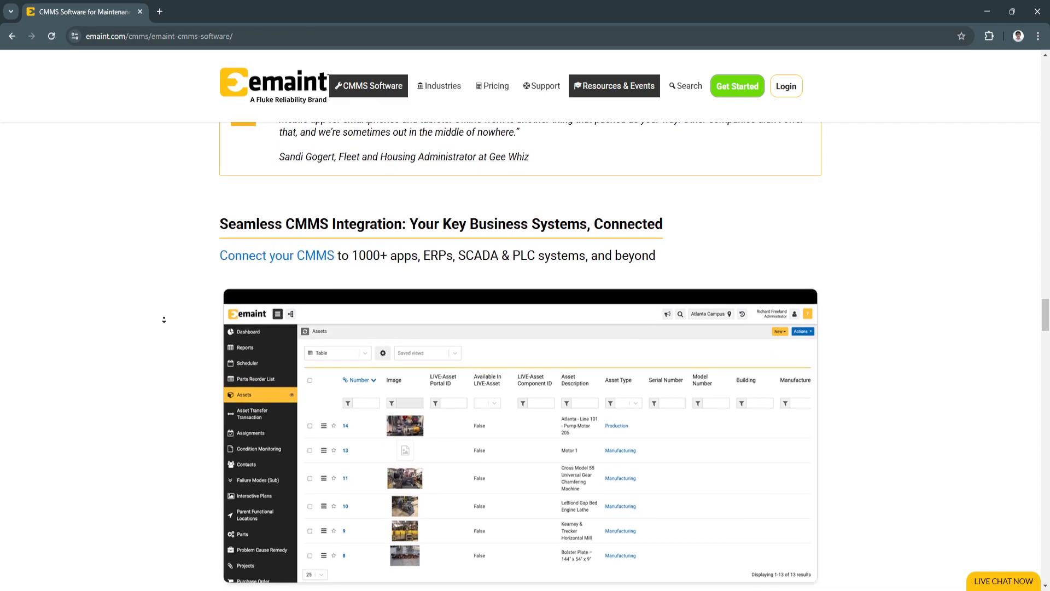
{"action": "scroll", "scroll_direction": "down", "scroll_amount": 3}
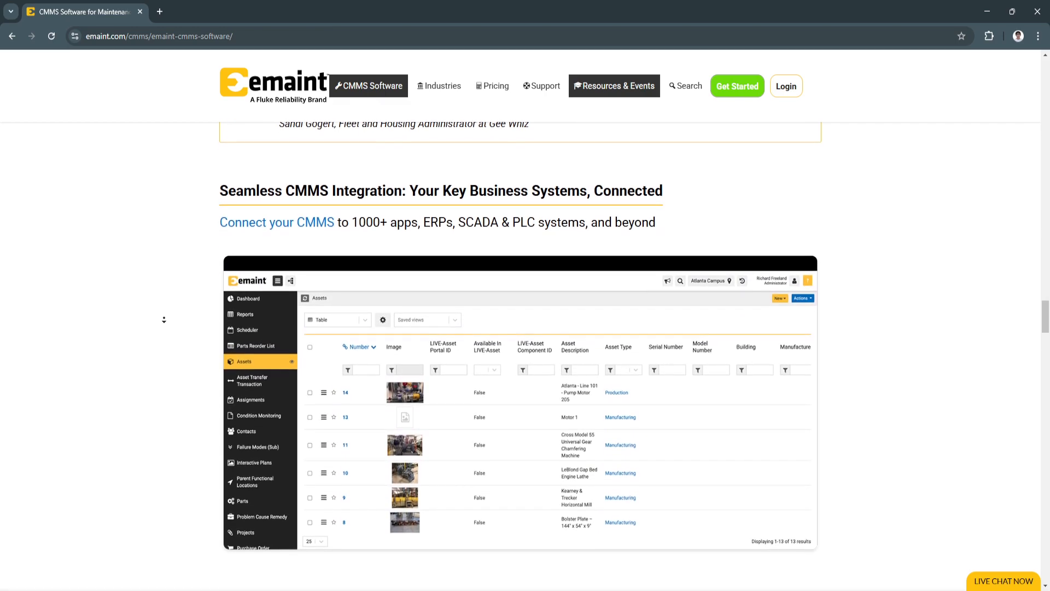
{"action": "scroll", "scroll_direction": "down", "scroll_amount": 3}
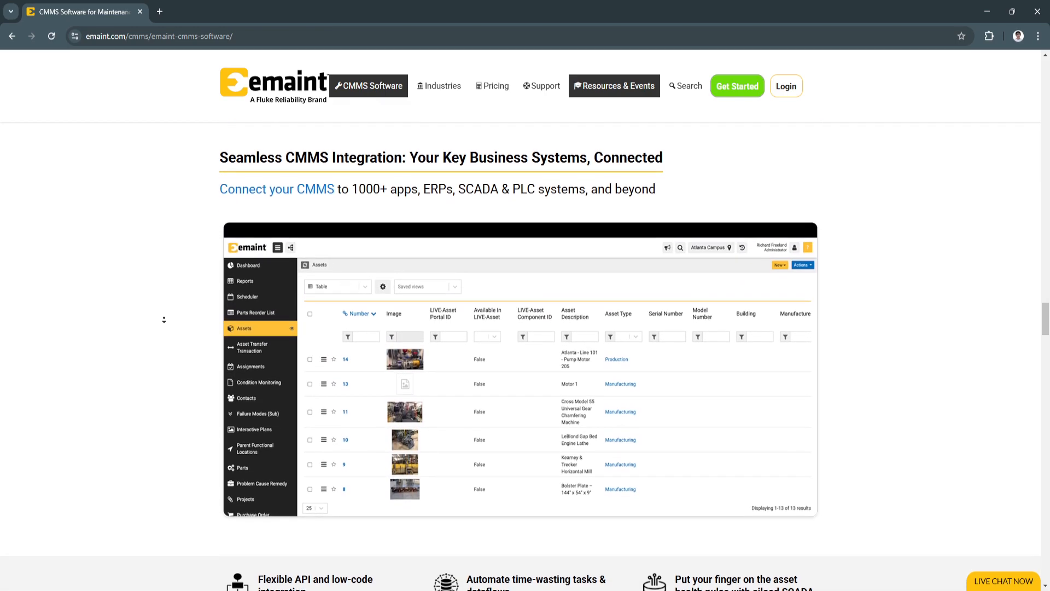
{"action": "scroll", "scroll_direction": "down", "scroll_amount": 3}
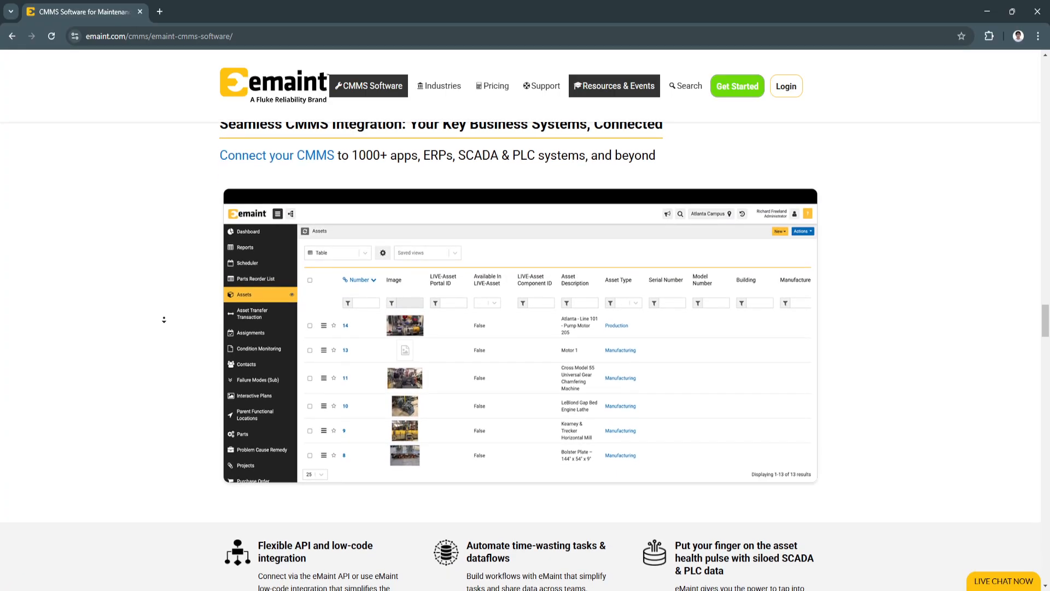
{"action": "scroll", "scroll_direction": "down", "scroll_amount": 3}
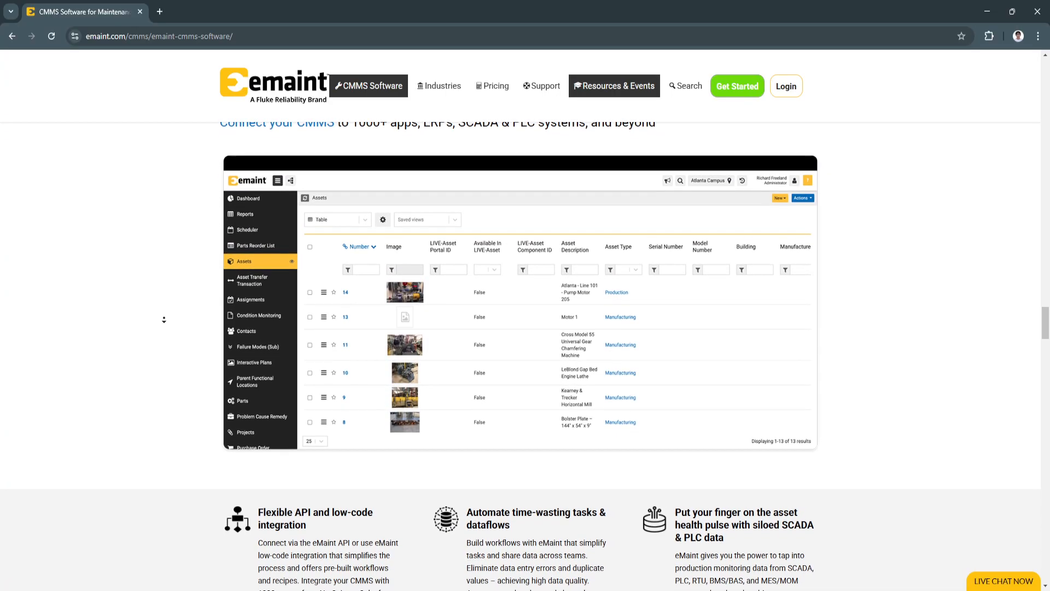
{"action": "scroll", "scroll_direction": "down", "scroll_amount": 3}
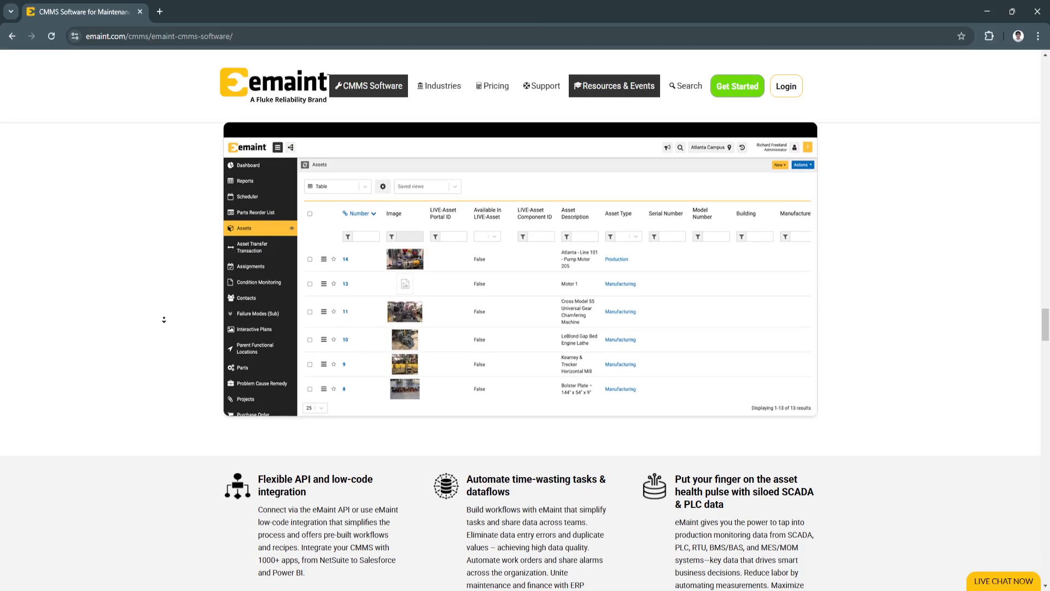
{"action": "scroll", "scroll_direction": "down", "scroll_amount": 3}
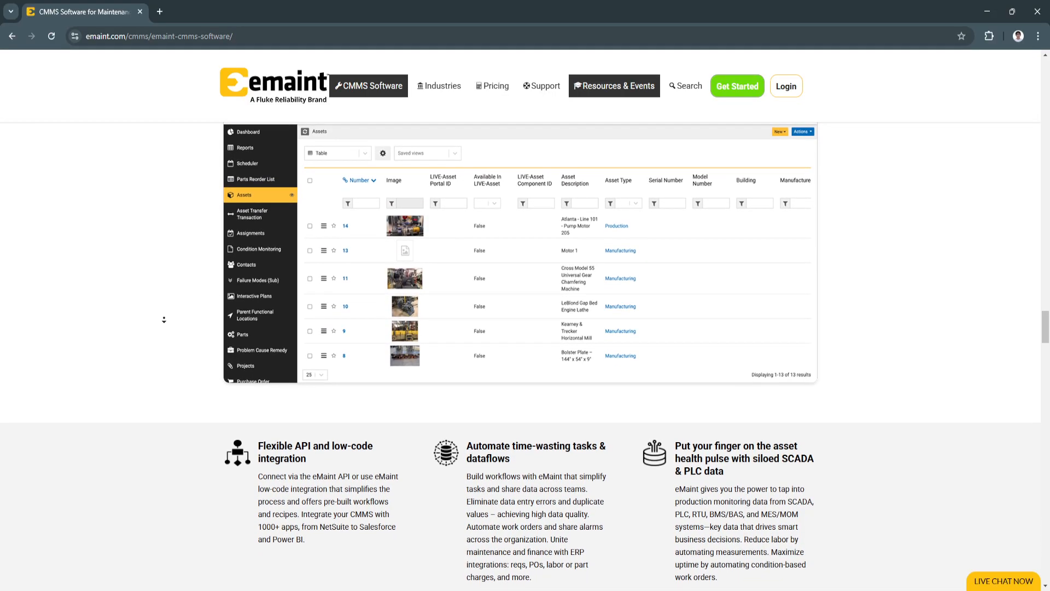
{"action": "scroll", "scroll_direction": "down", "scroll_amount": 3}
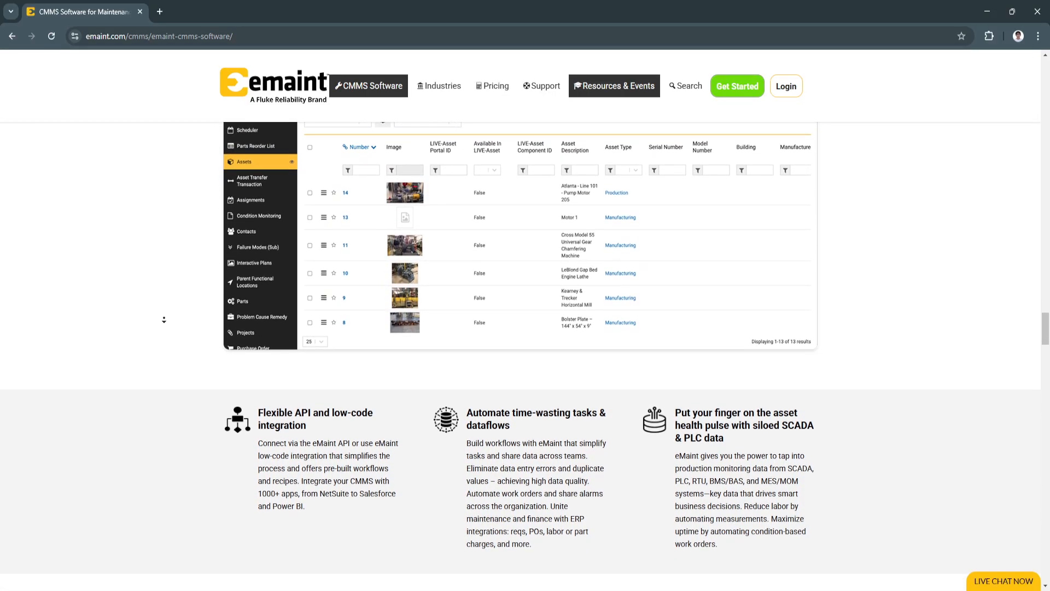
{"action": "scroll", "scroll_direction": "down", "scroll_amount": 3}
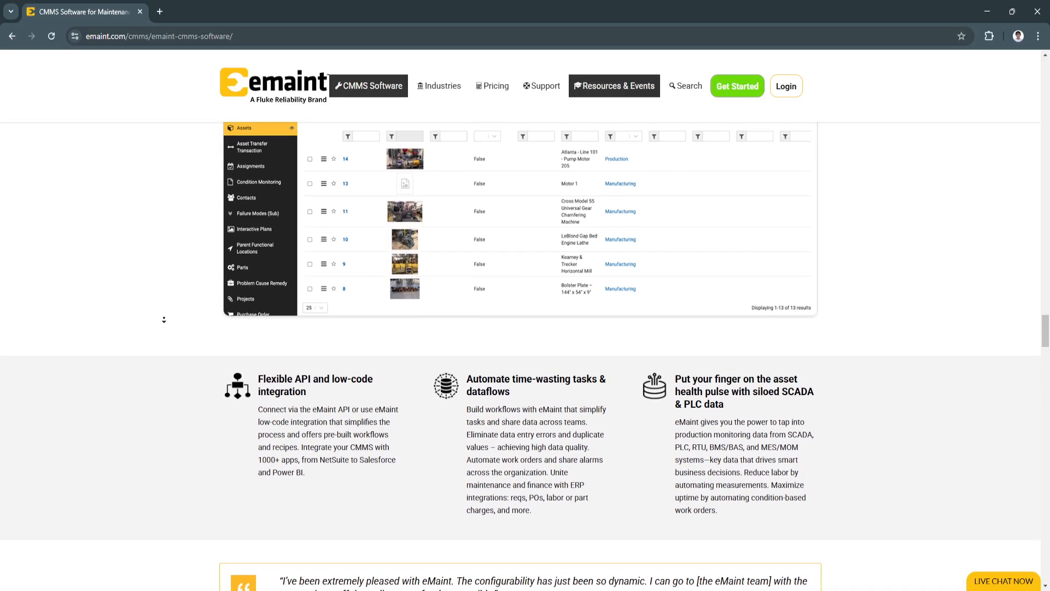
{"action": "scroll", "scroll_direction": "down", "scroll_amount": 3}
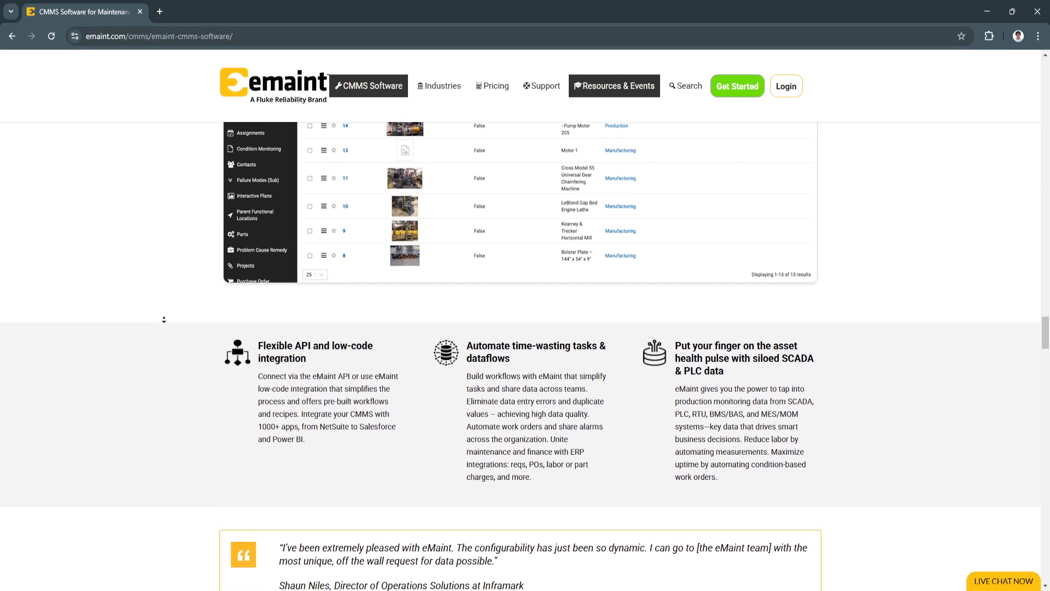
{"action": "scroll", "scroll_direction": "down", "scroll_amount": 3}
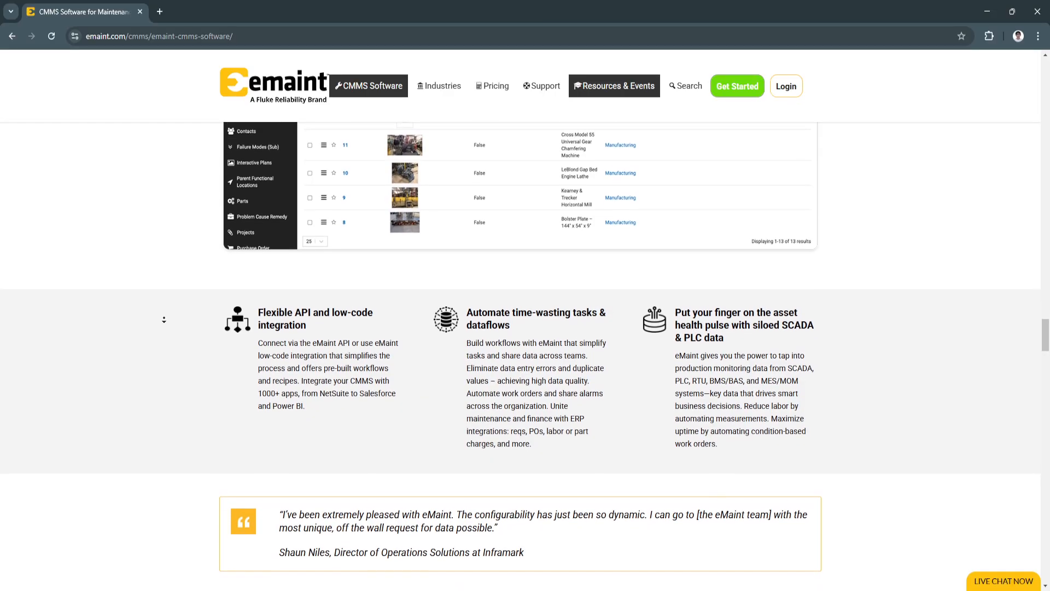
{"action": "scroll", "scroll_direction": "down", "scroll_amount": 3}
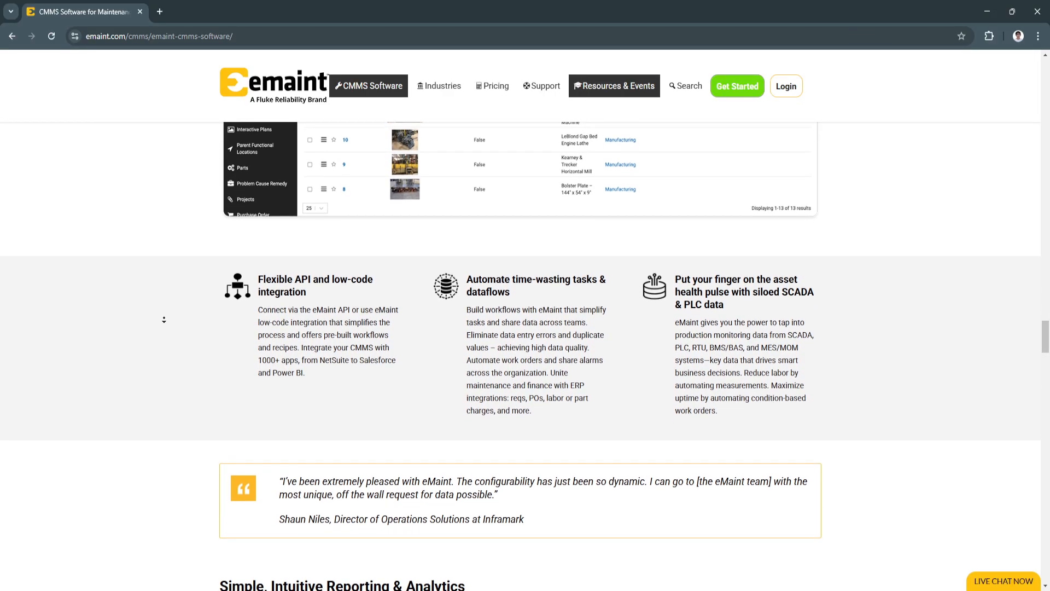
{"action": "scroll", "scroll_direction": "down", "scroll_amount": 3}
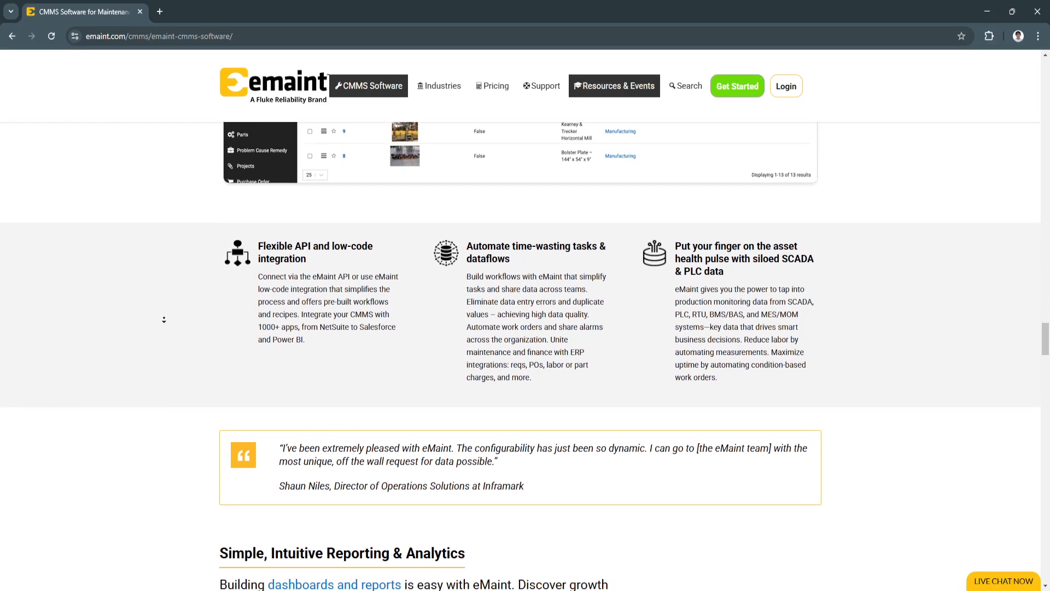
{"action": "scroll", "scroll_direction": "down", "scroll_amount": 3}
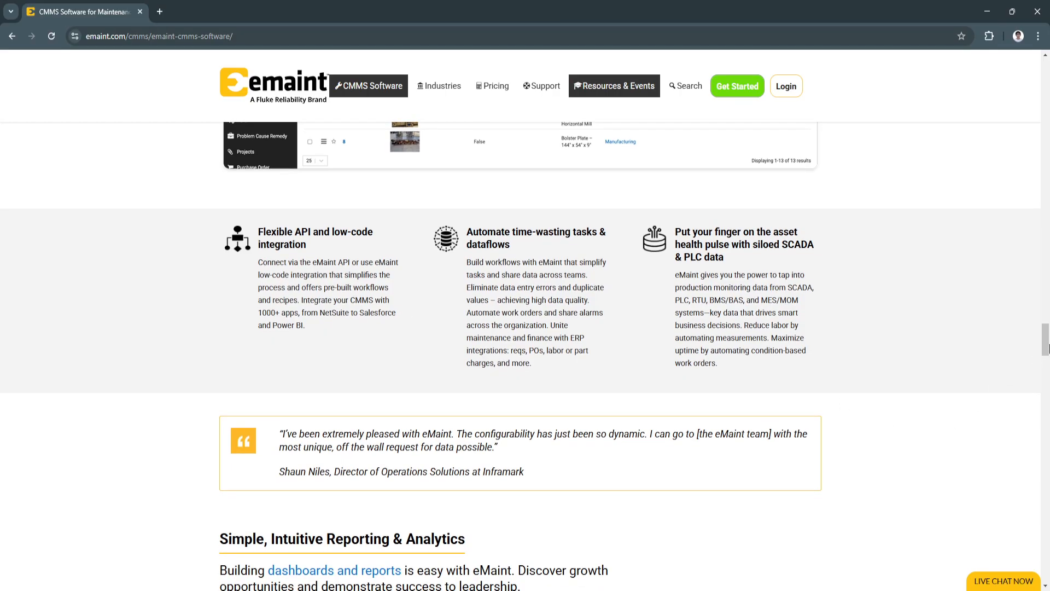
{"action": "scroll", "scroll_direction": "up", "scroll_amount": 3}
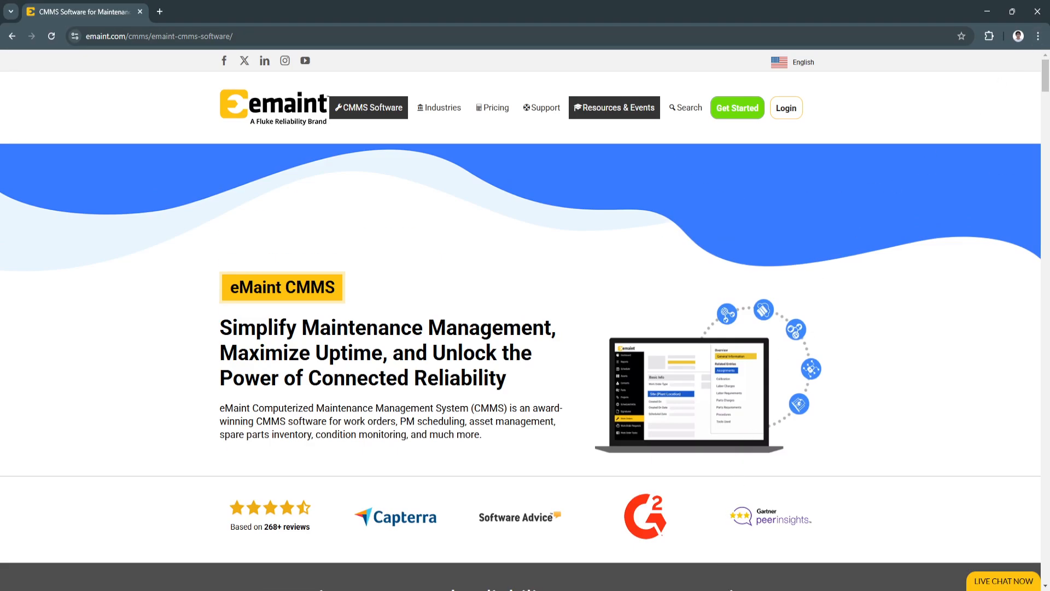